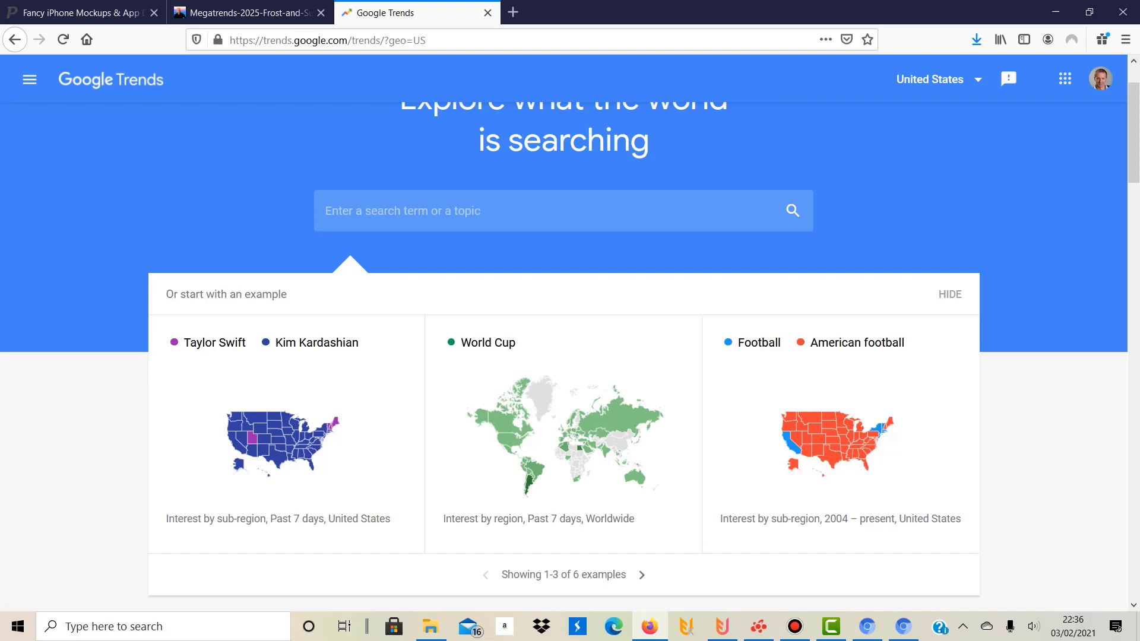
mouse_move(563, 432)
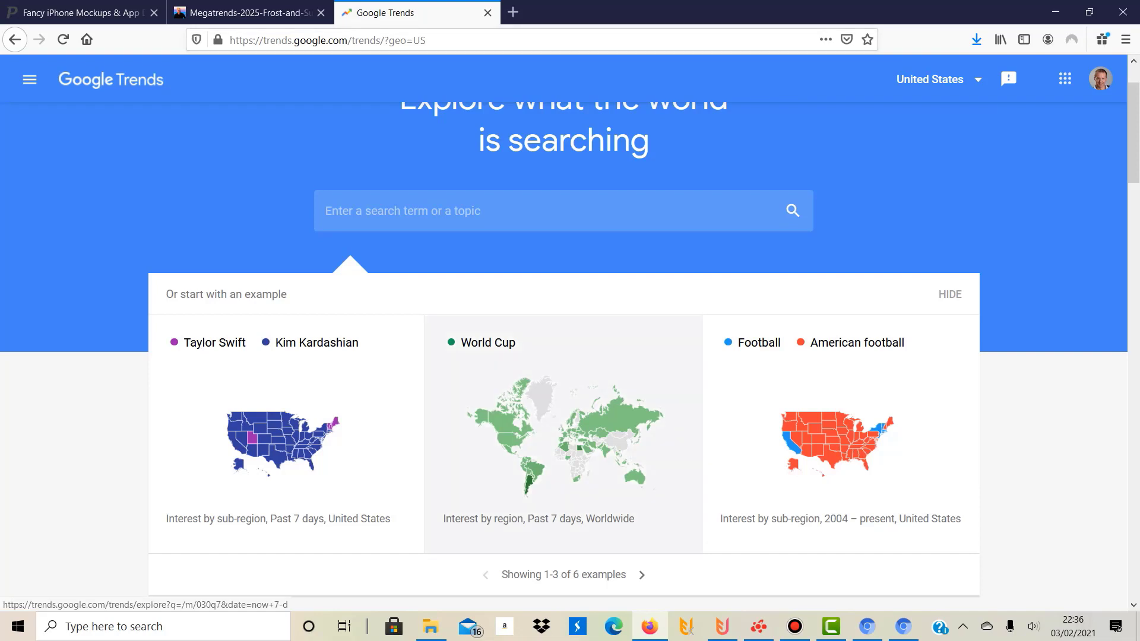
Step: Scroll through the interest-over-time chart, sub-region map and related sections for the current term
scroll("down", 3)
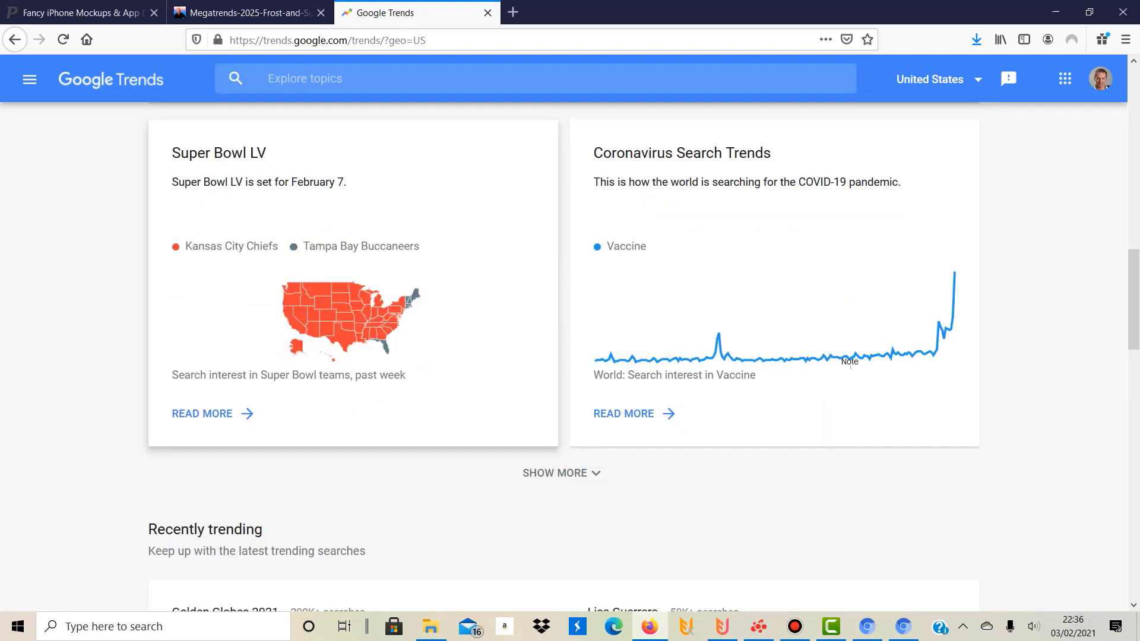
scroll("up", 3)
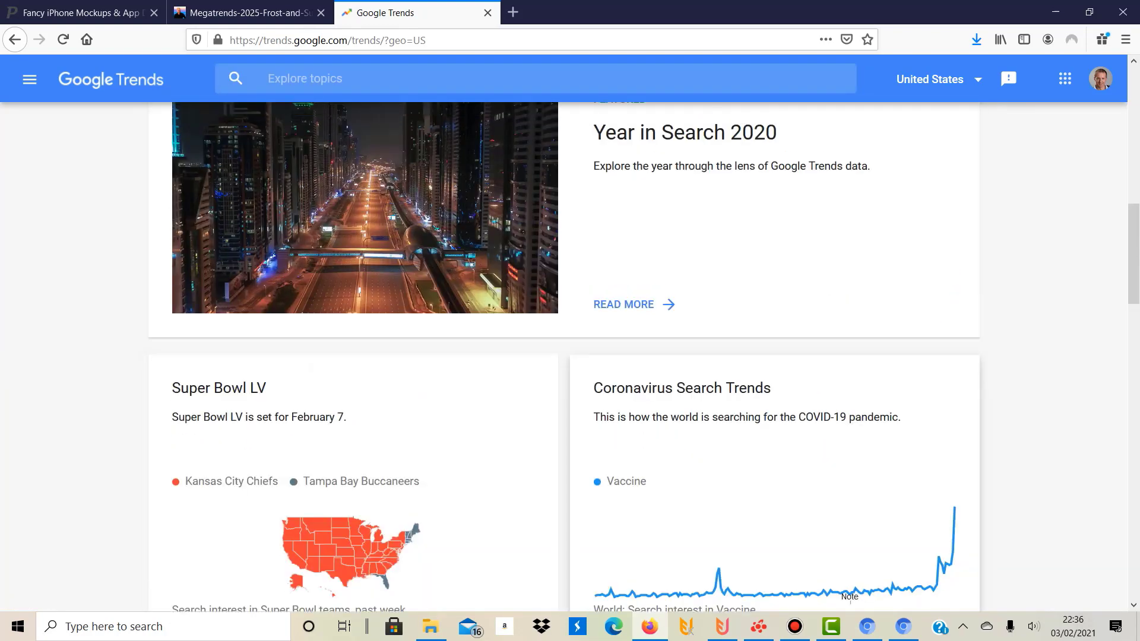
scroll("down", 3)
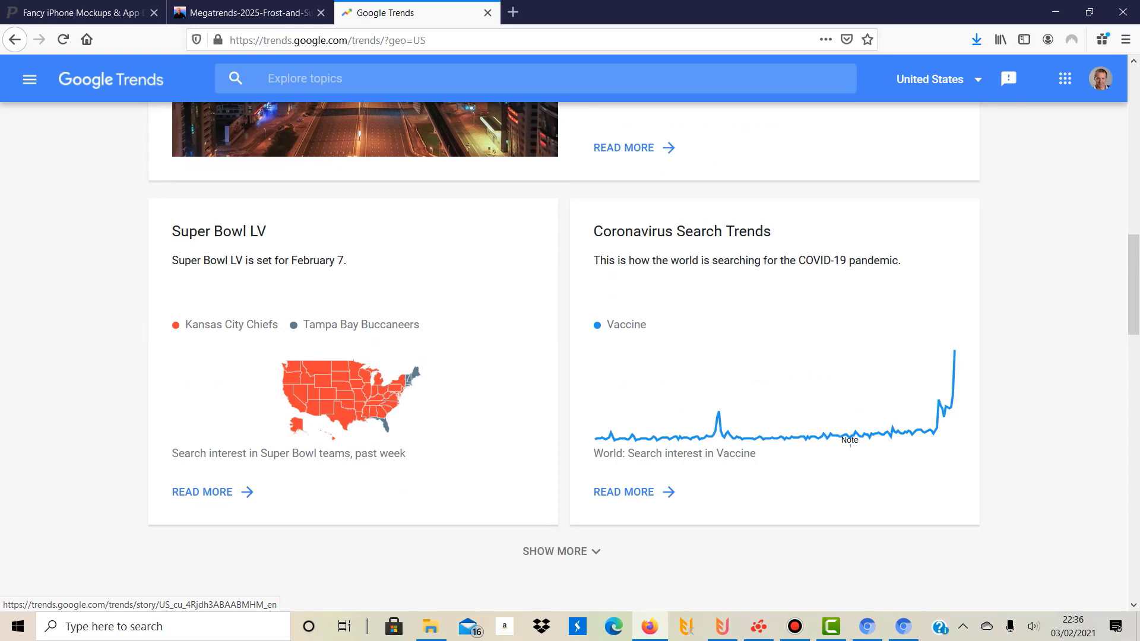
scroll("down", 3)
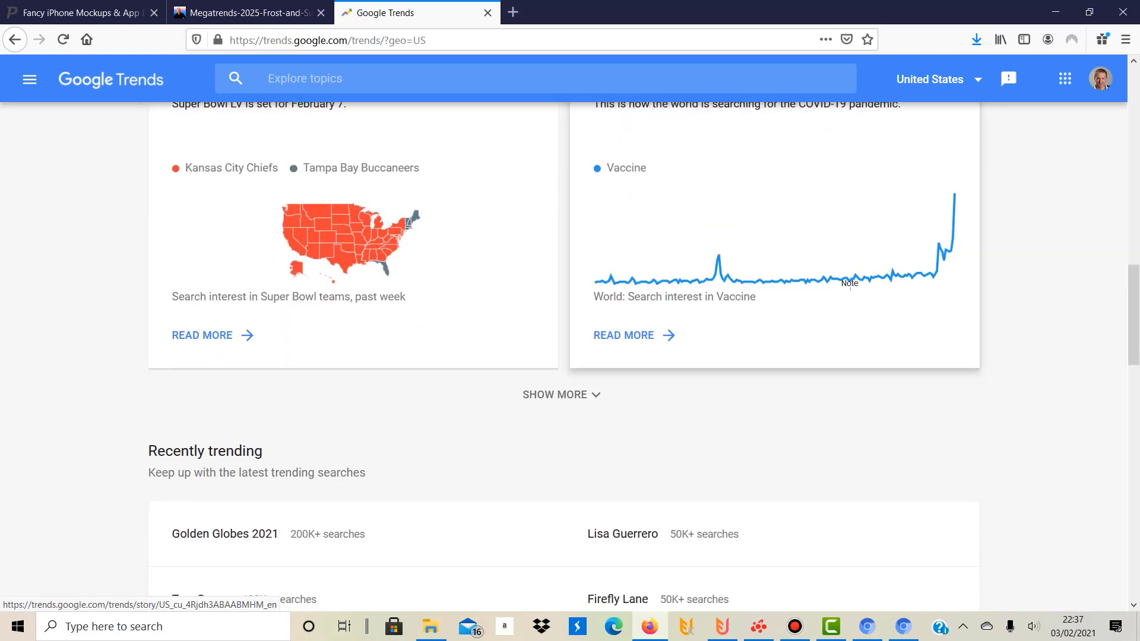
scroll("down", 3)
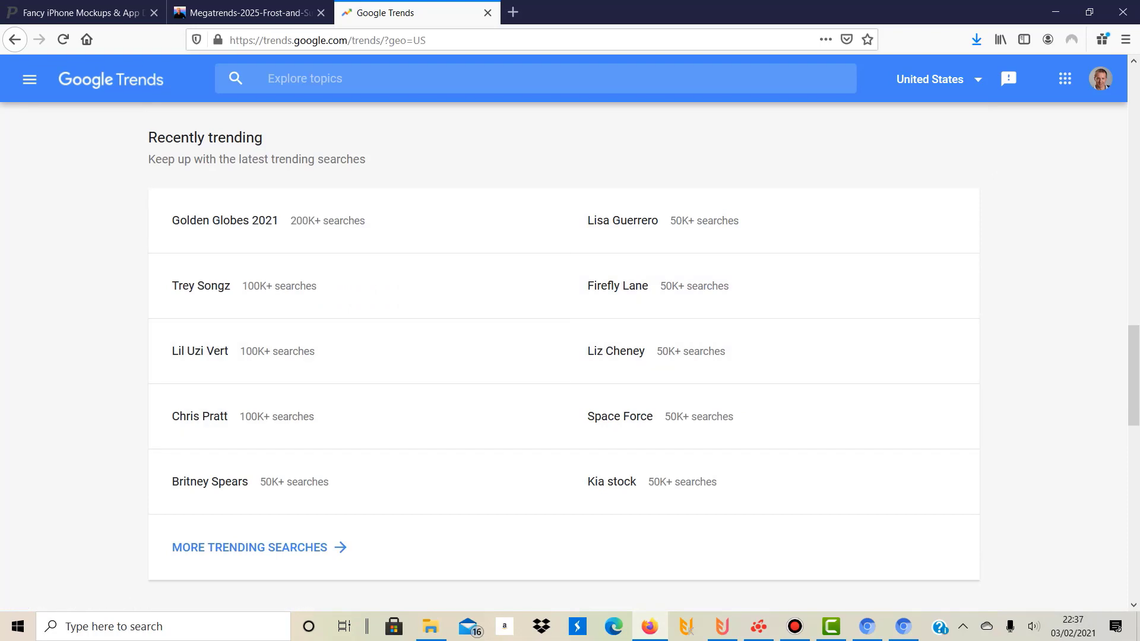
mouse_move(621, 221)
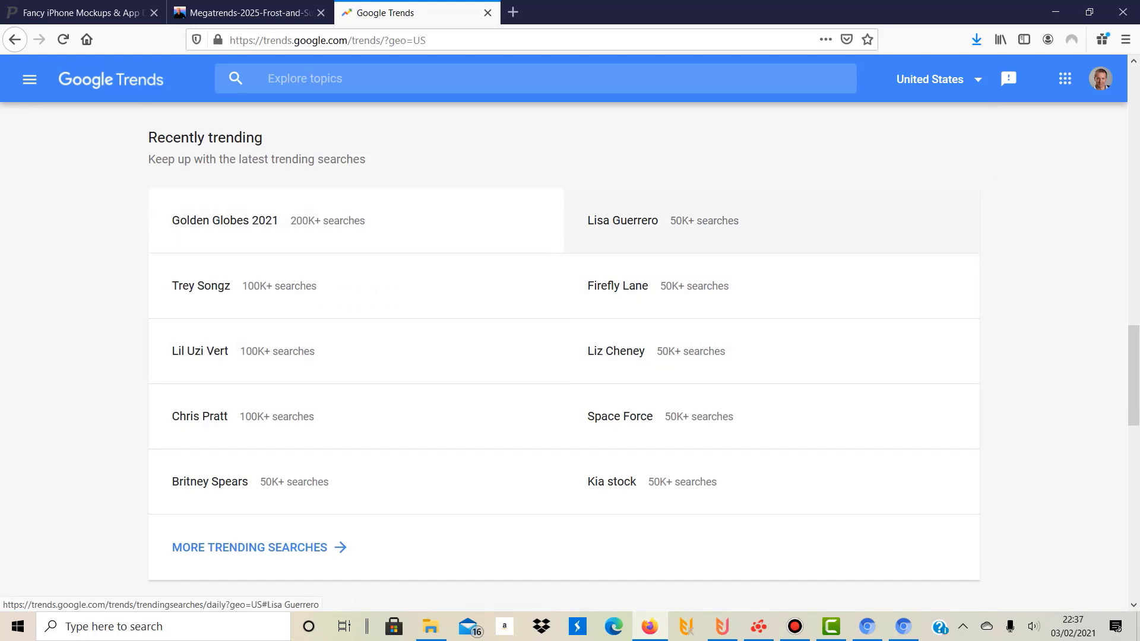
mouse_move(225, 221)
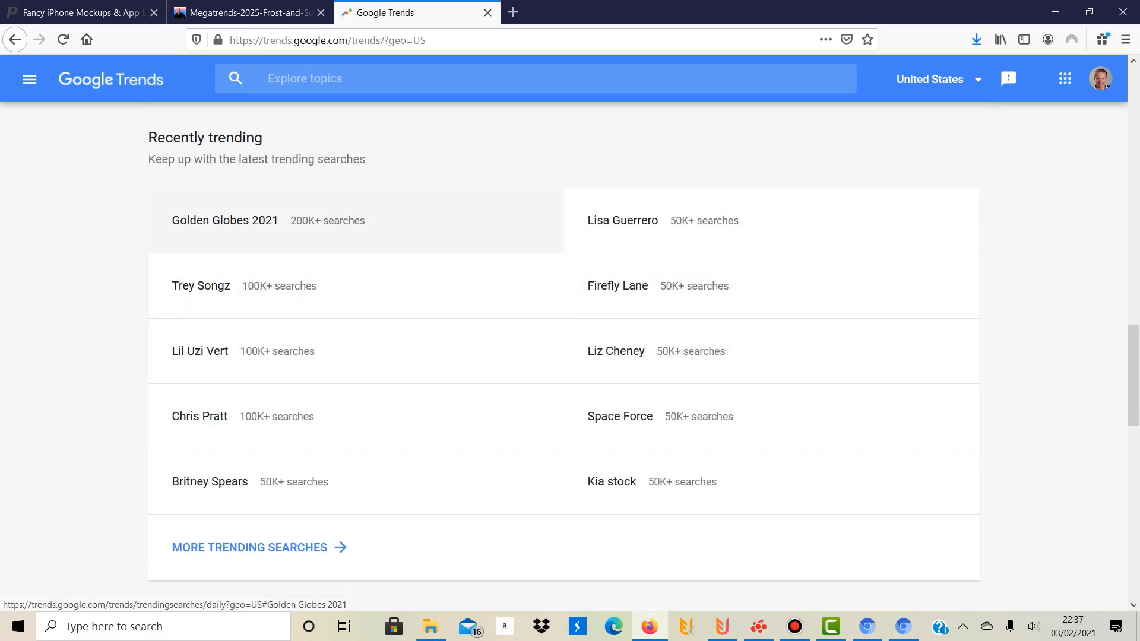
scroll("down", 3)
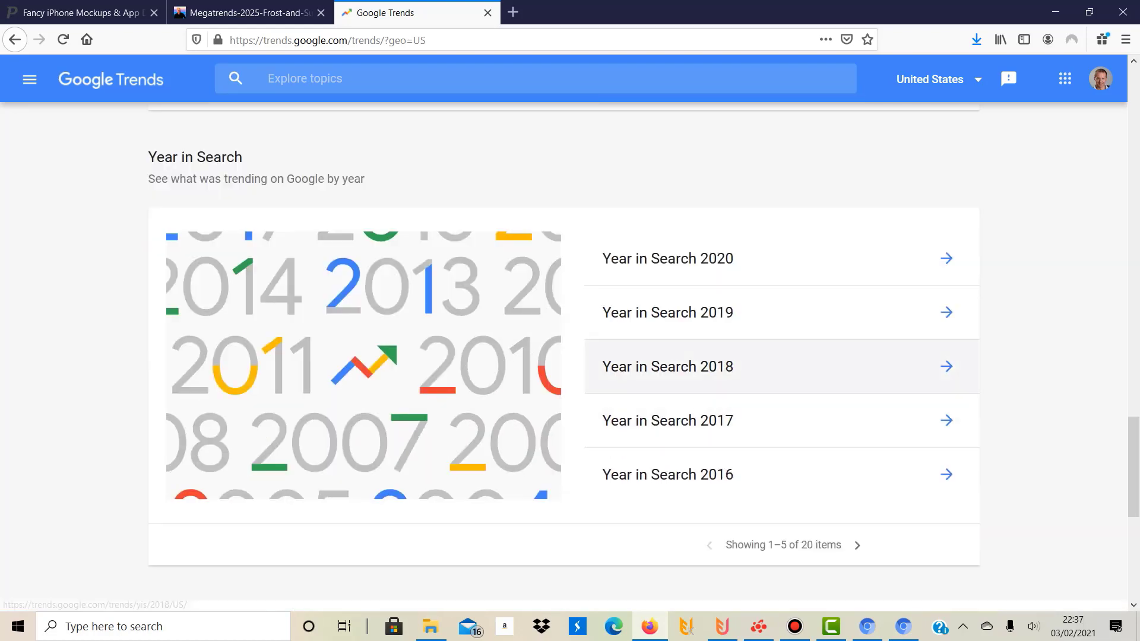
mouse_move(666, 474)
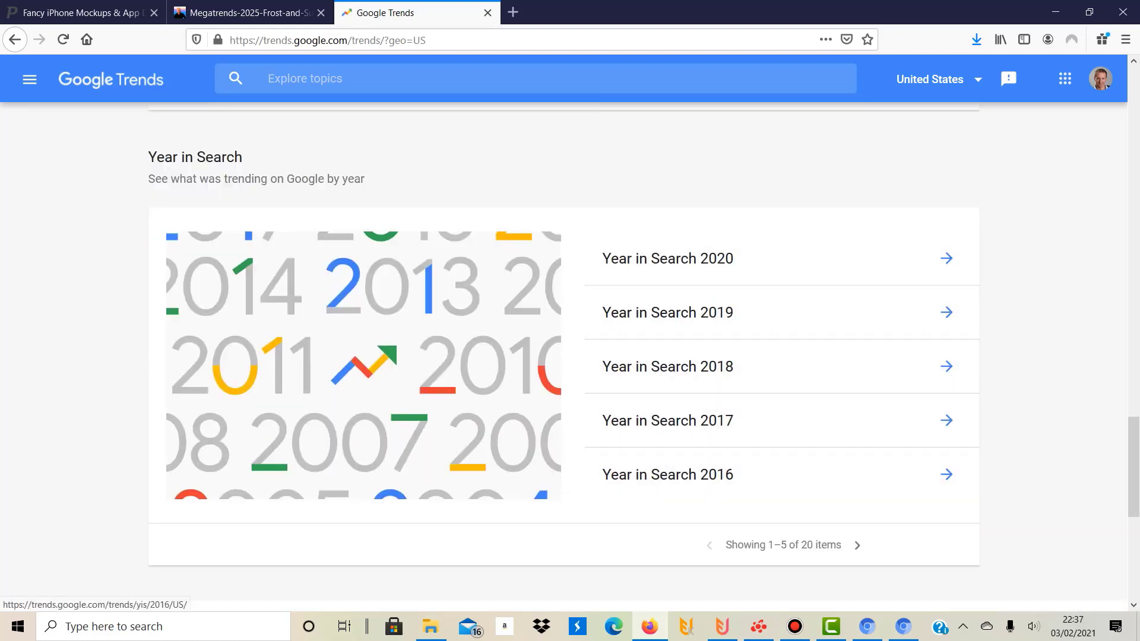
scroll("up", 3)
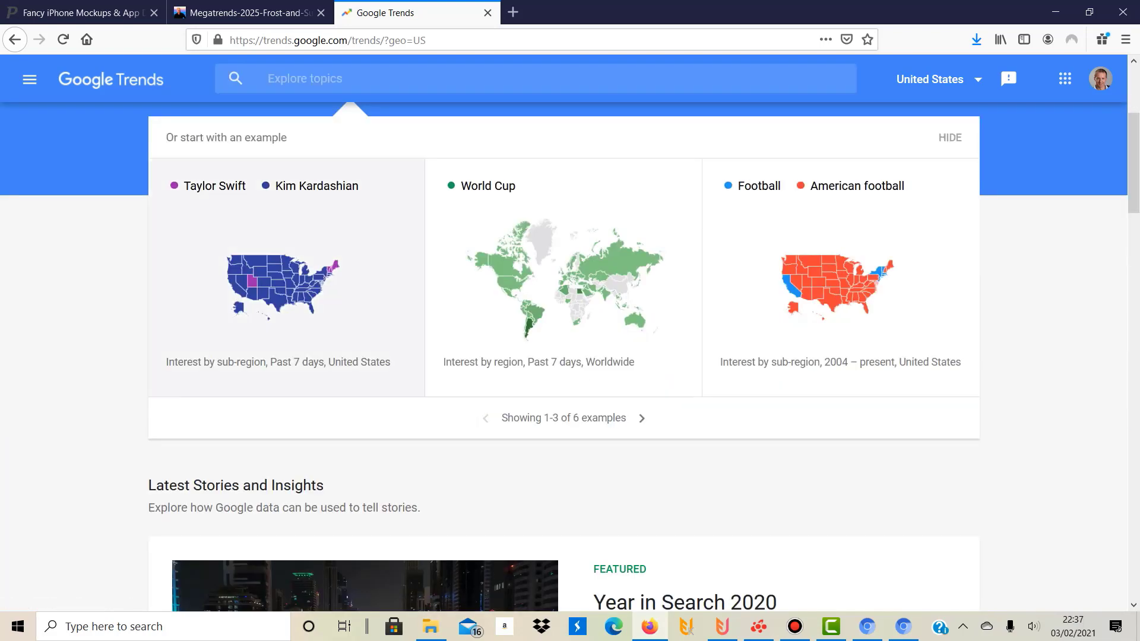
scroll("up", 3)
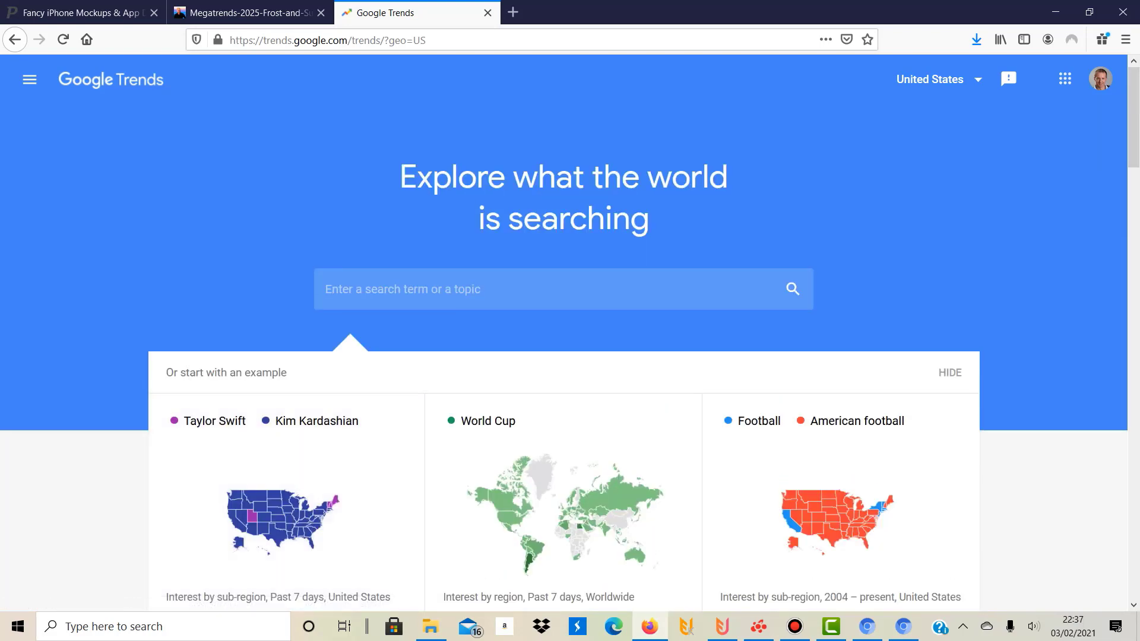
scroll("down", 3)
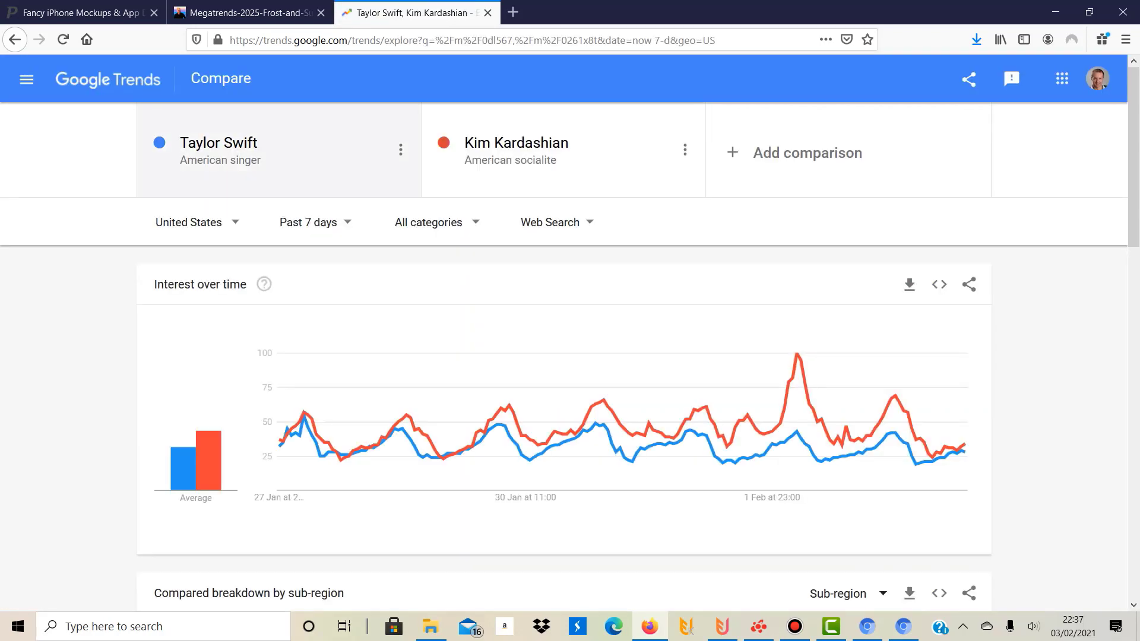
Step: Start replacing the search term, beginning to enter 'gaming shirt' in the term box
left_click(217, 142)
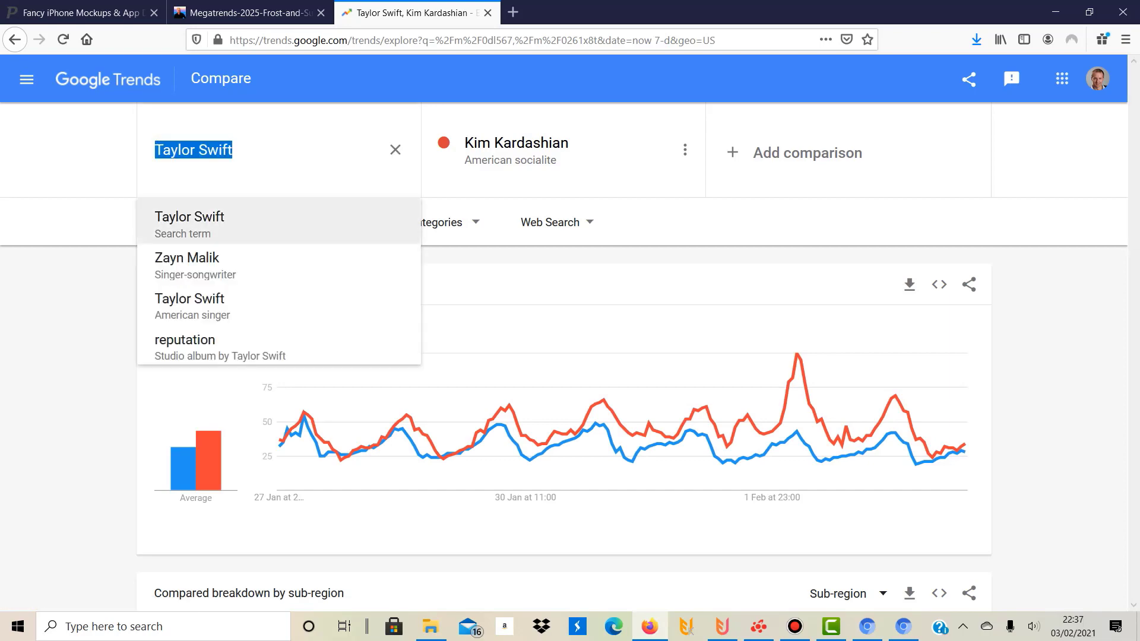
left_click(190, 305)
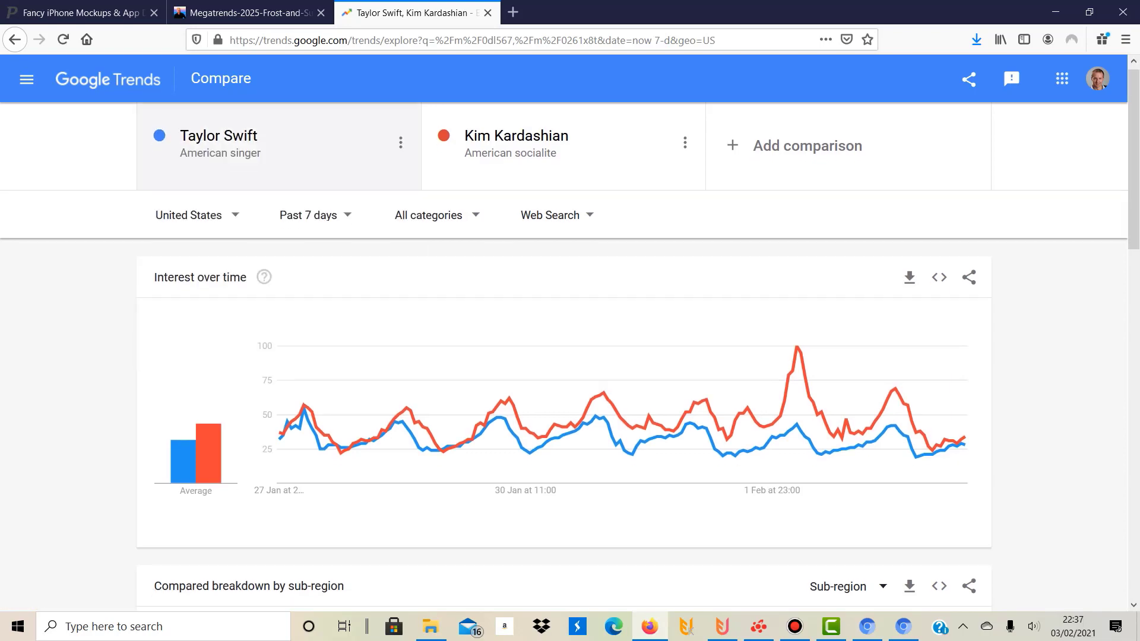
scroll("down", 3)
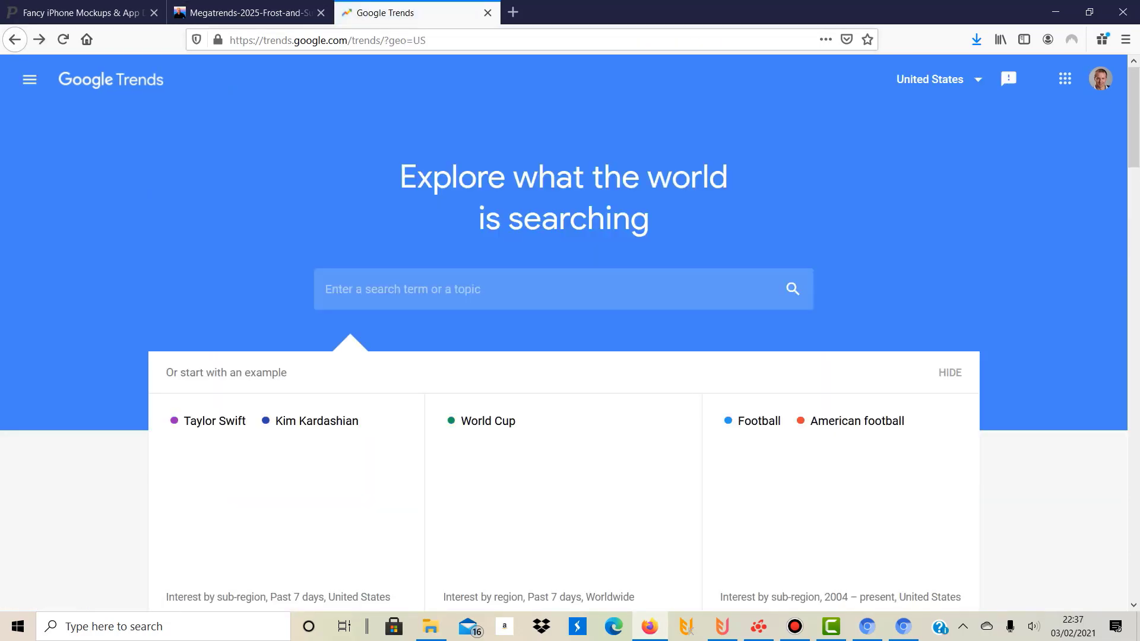
scroll("down", 3)
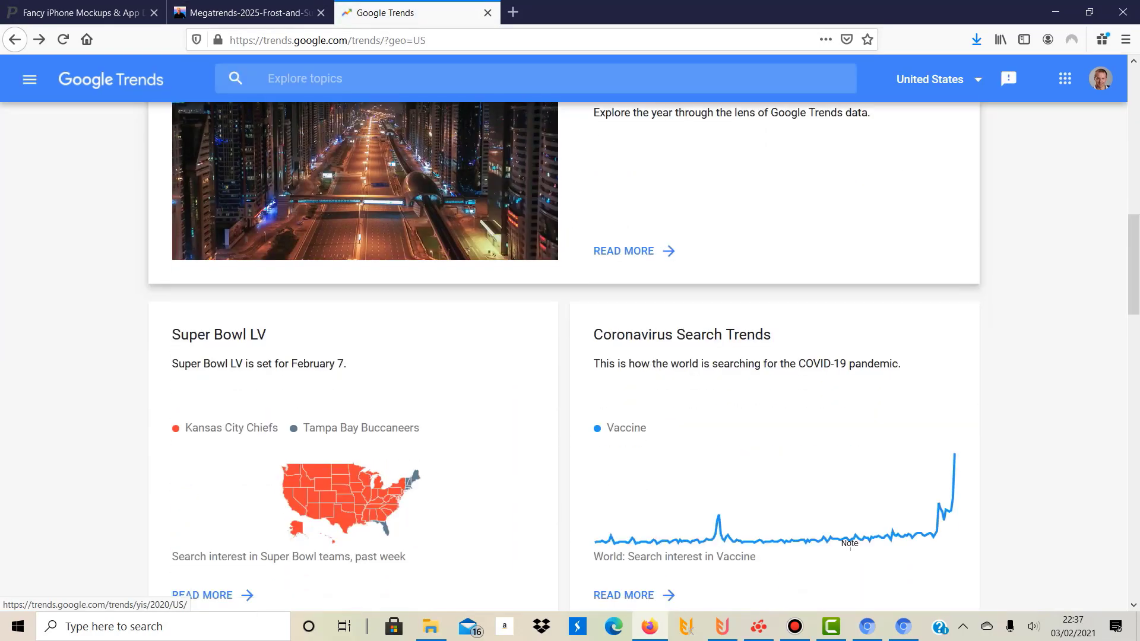
scroll("up", 3)
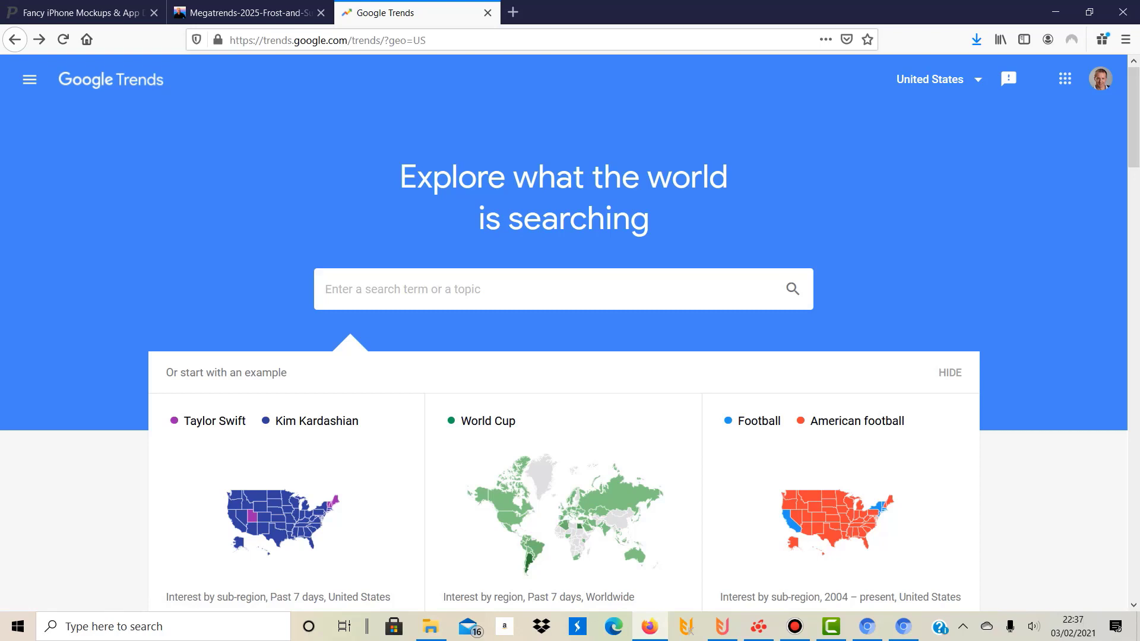
type("gan")
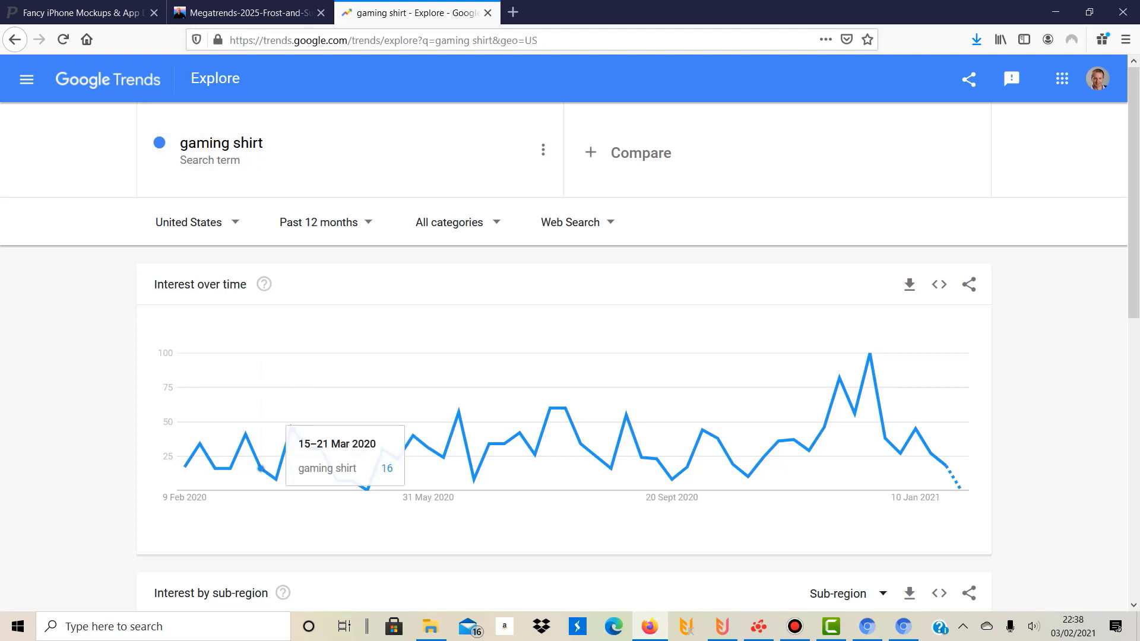
Step: Set the time range to 2004–present and review the gaming shirt chart and sub-region map
left_click(318, 222)
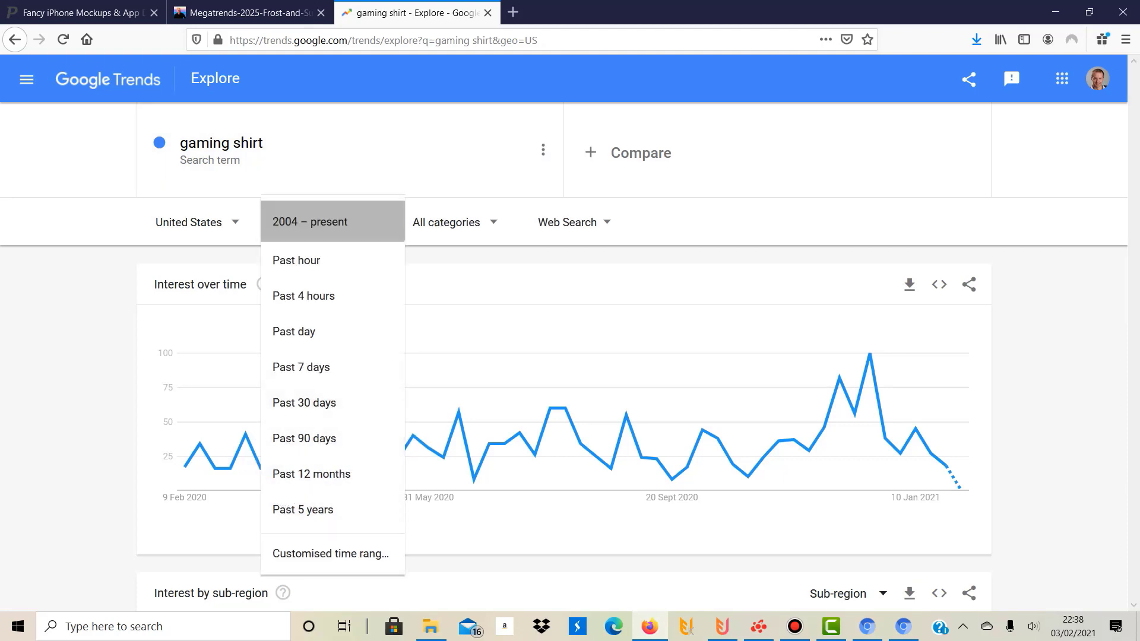
left_click(309, 222)
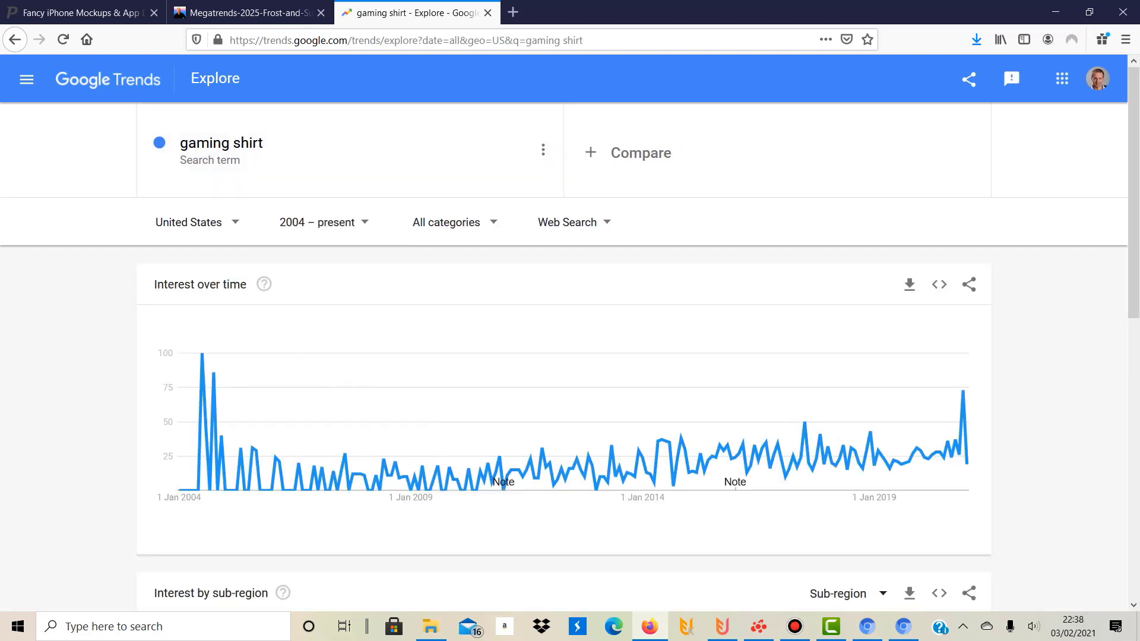
mouse_move(202, 355)
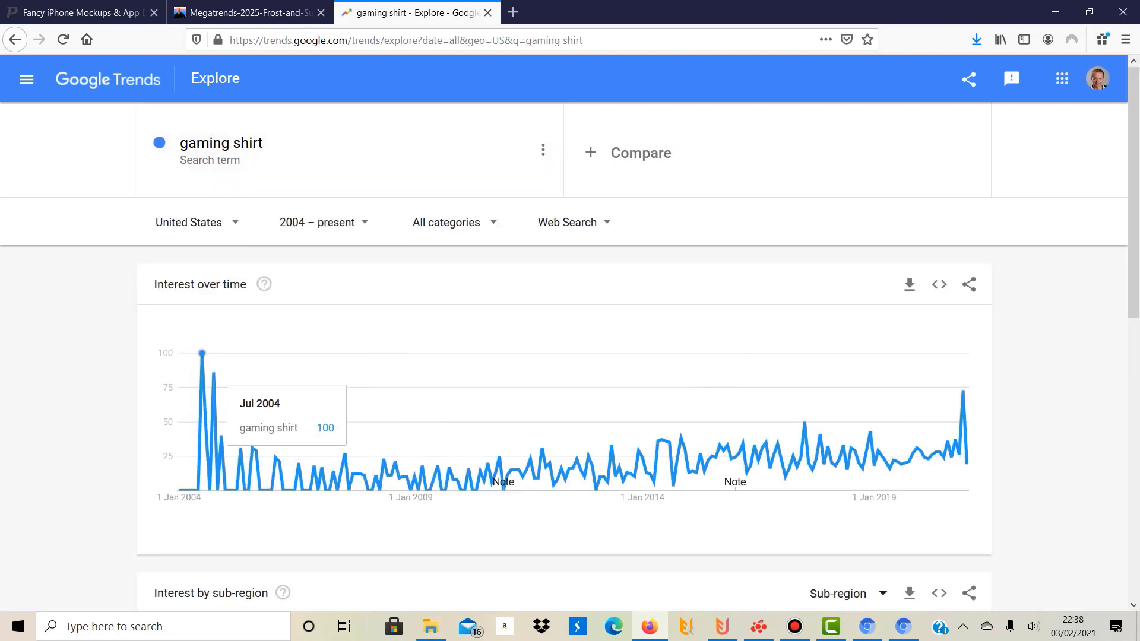
mouse_move(196, 476)
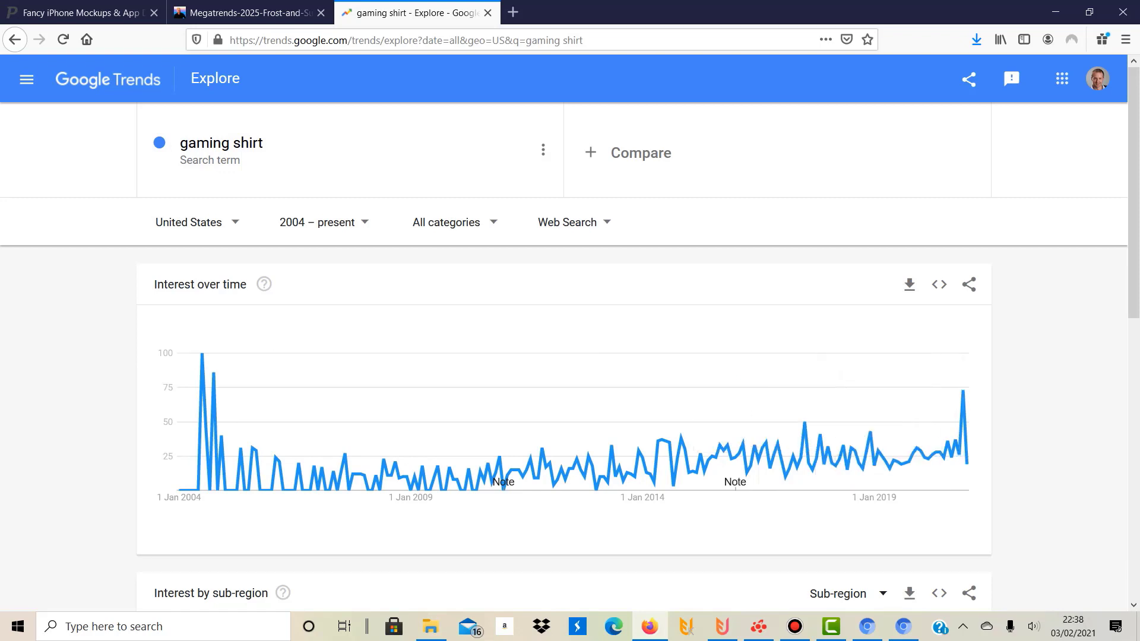
mouse_move(805, 425)
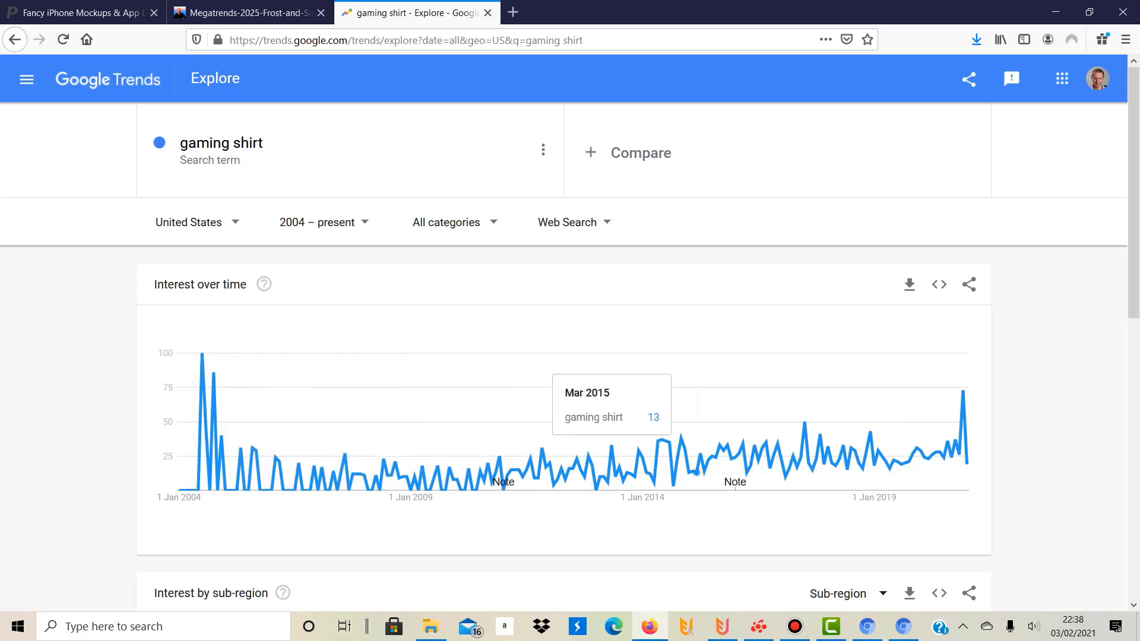
scroll("down", 3)
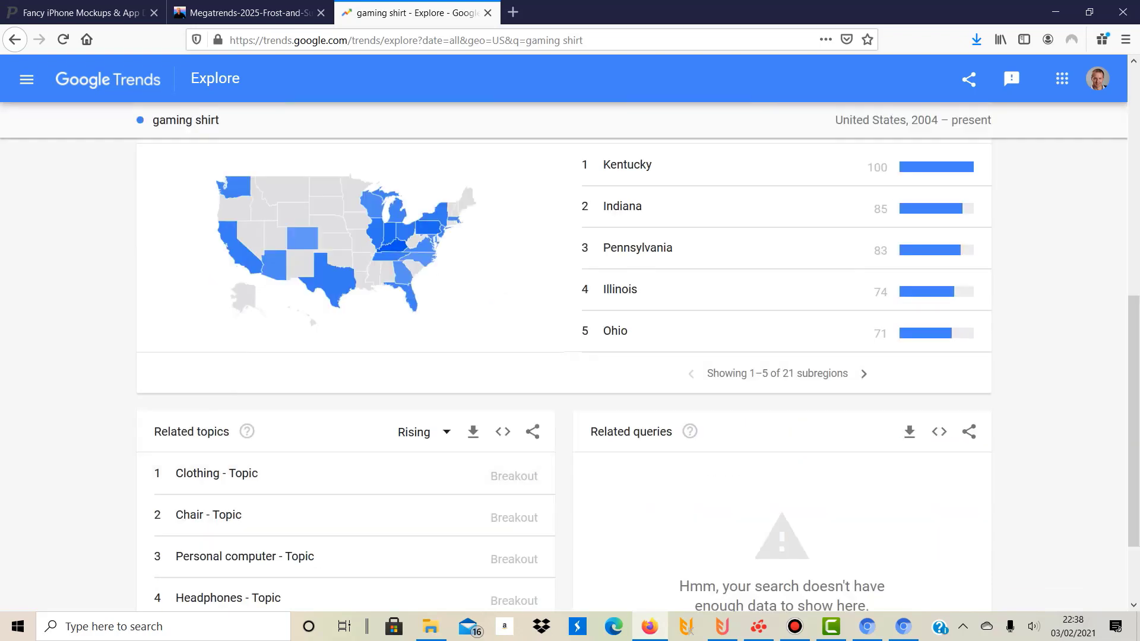
scroll("up", 3)
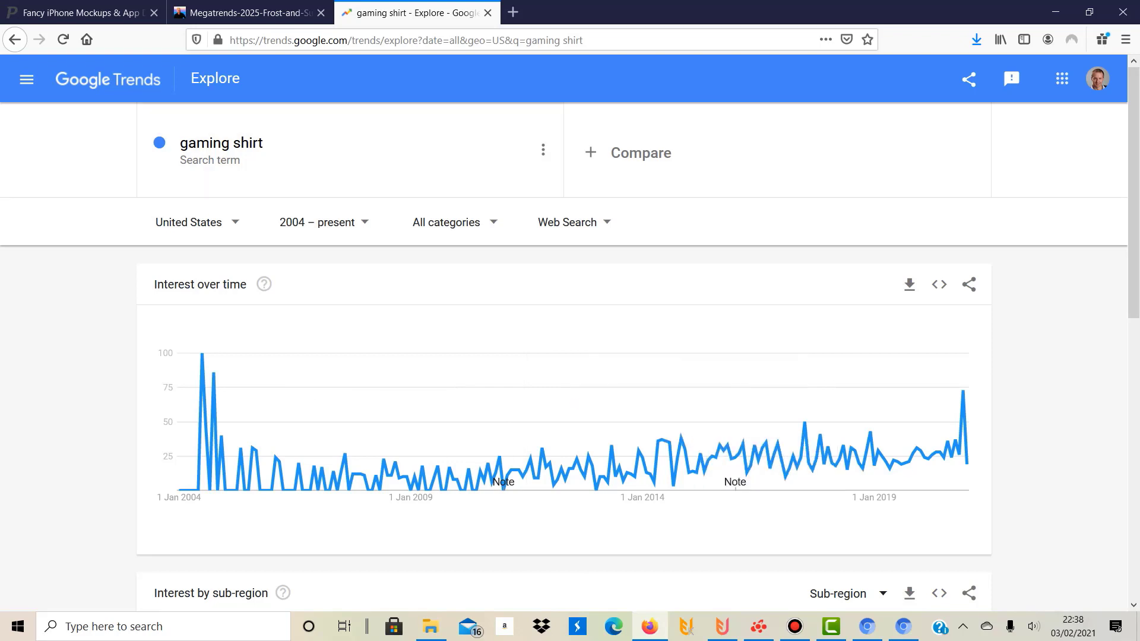
Step: Search 'pizza shirt' and review its US interest chart and sub-region map since 2004
type("pizz")
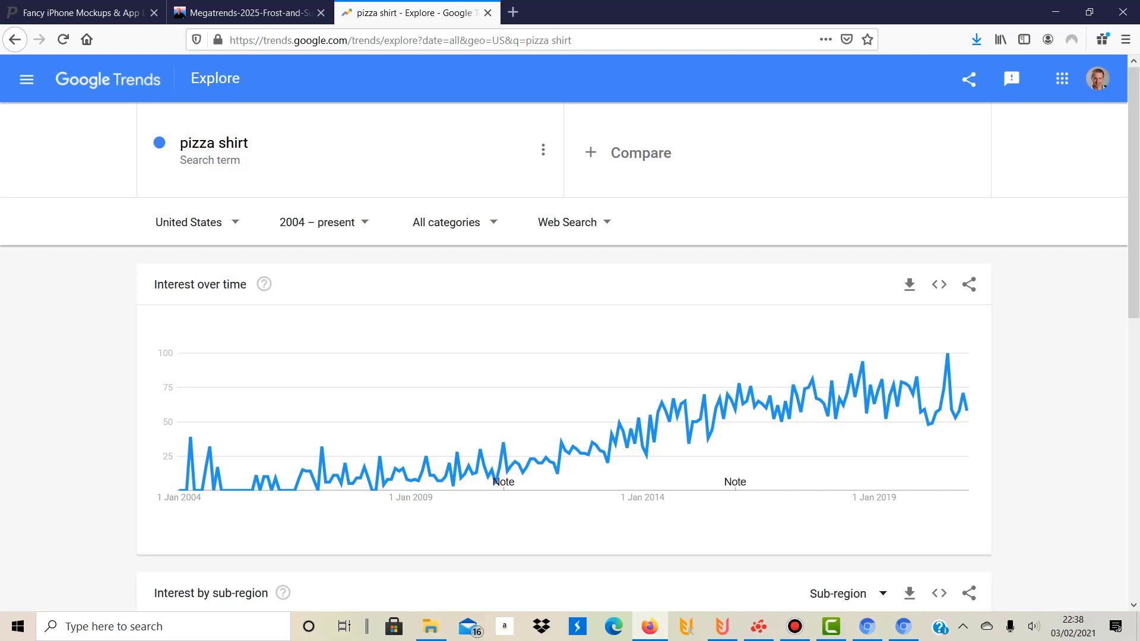
mouse_move(440, 479)
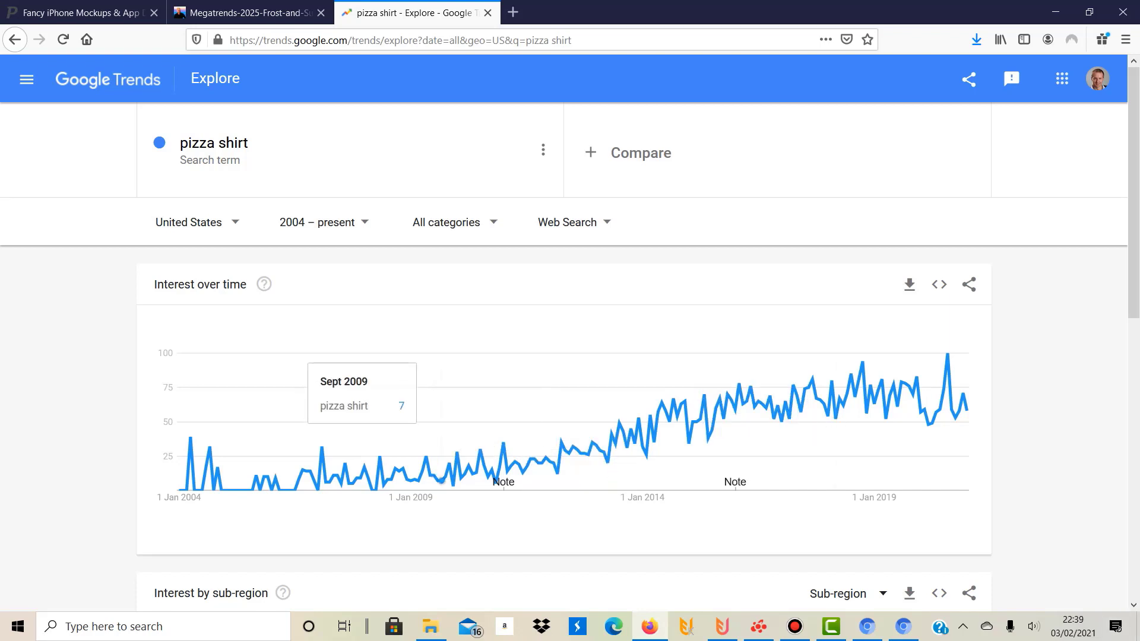
mouse_move(560, 442)
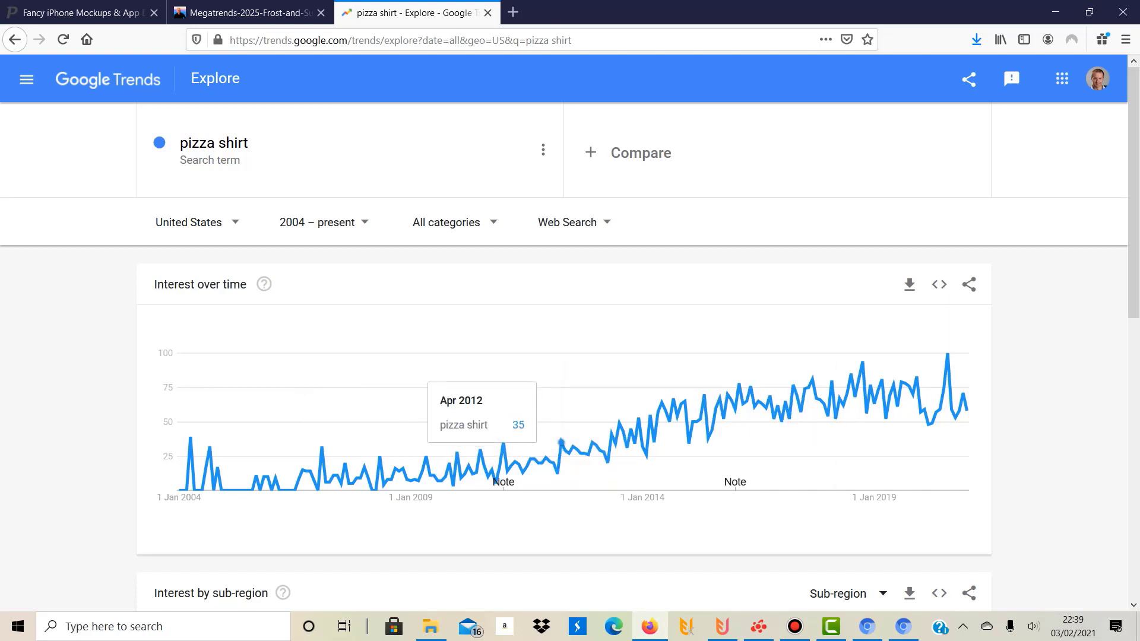
scroll("down", 3)
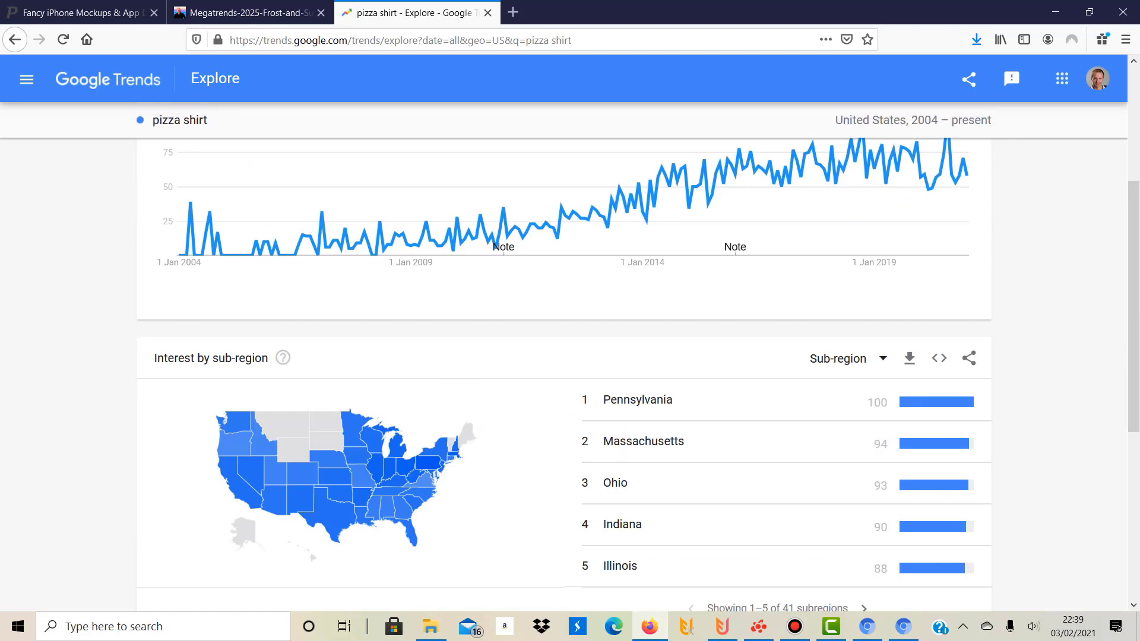
scroll("up", 3)
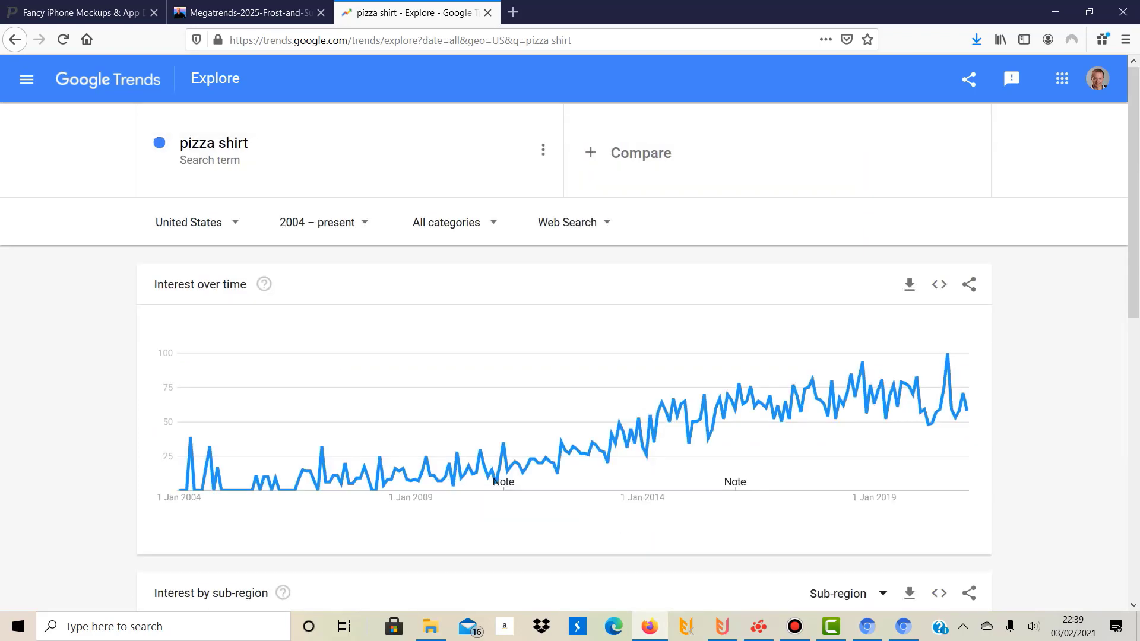
scroll("down", 3)
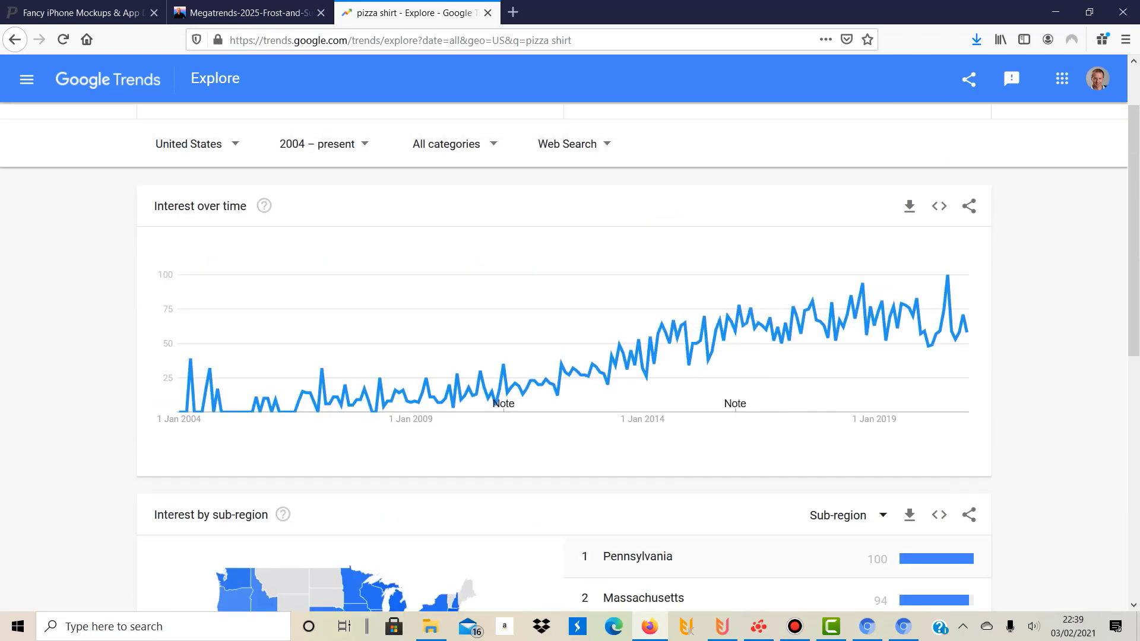
scroll("up", 3)
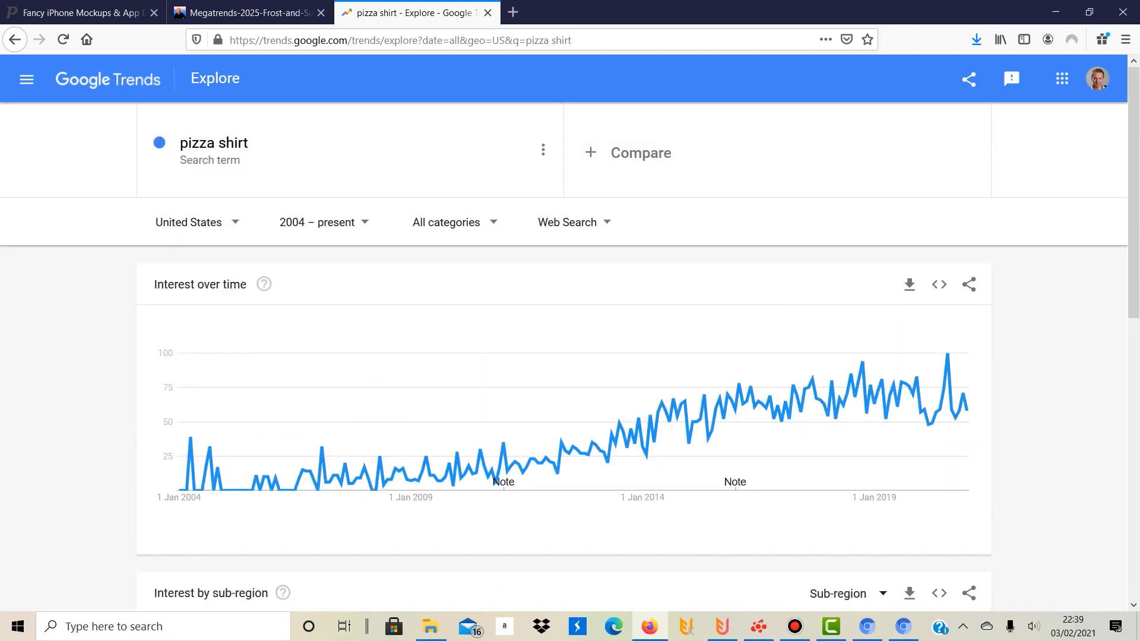
Step: Change the location from United States to Worldwide and view Interest by region
left_click(187, 222)
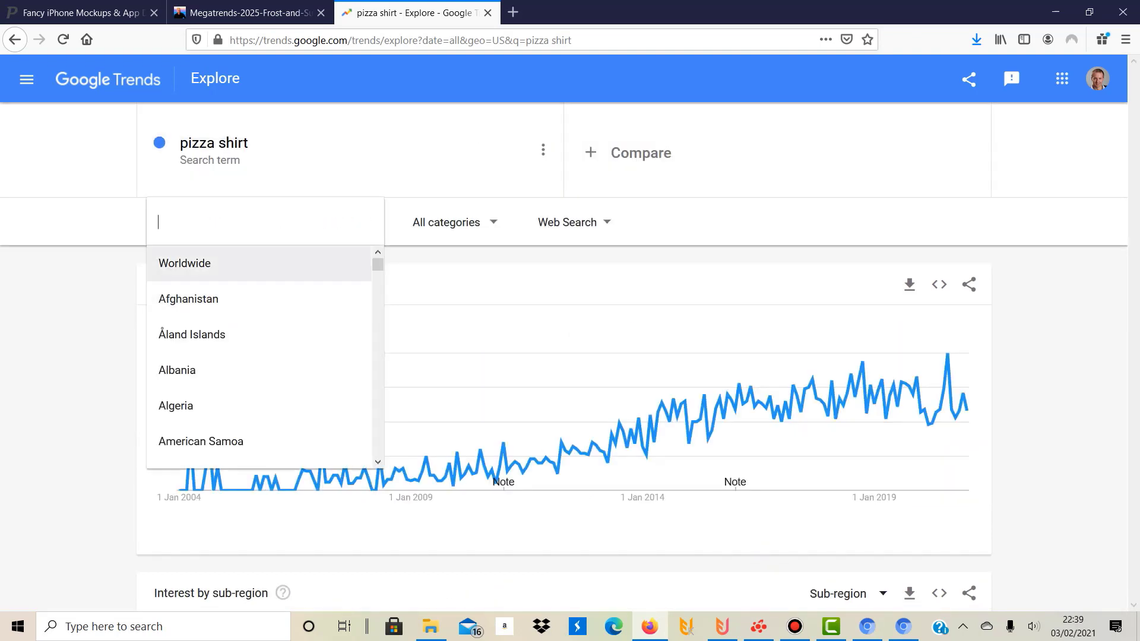
left_click(184, 264)
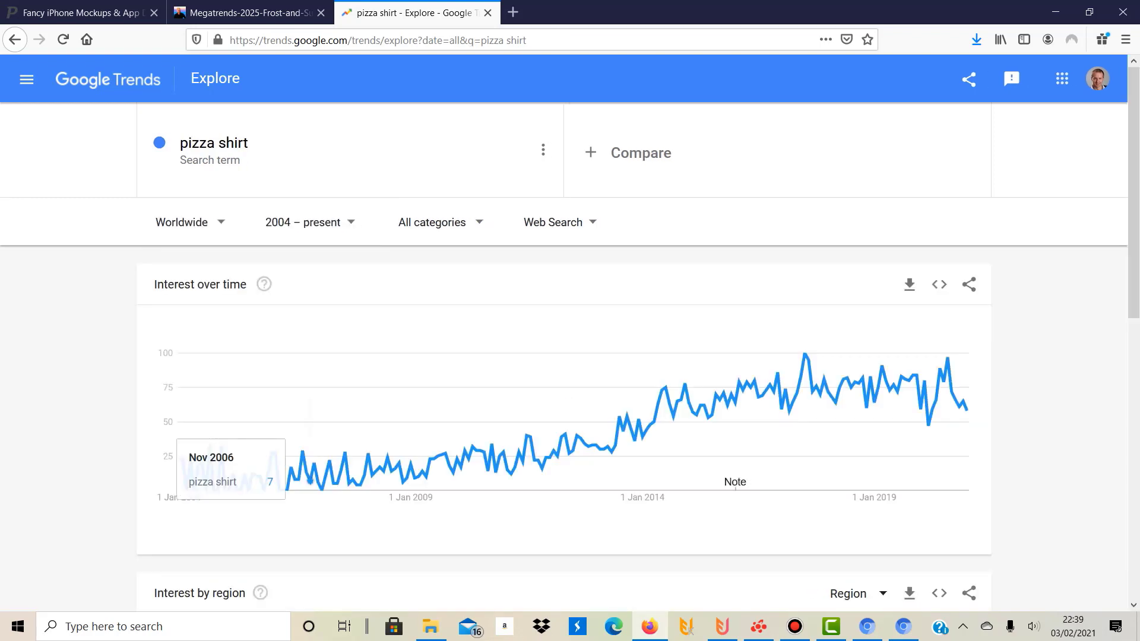
scroll("down", 3)
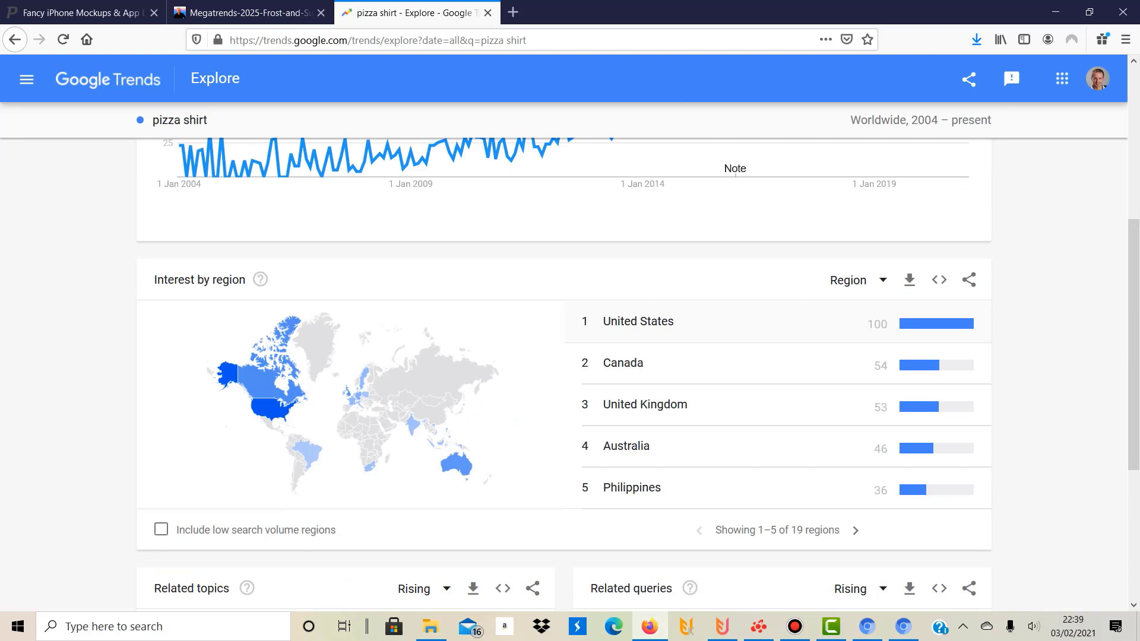
Step: Scroll down to the worldwide Related topics and Related queries panels for pizza shirt
scroll("down", 3)
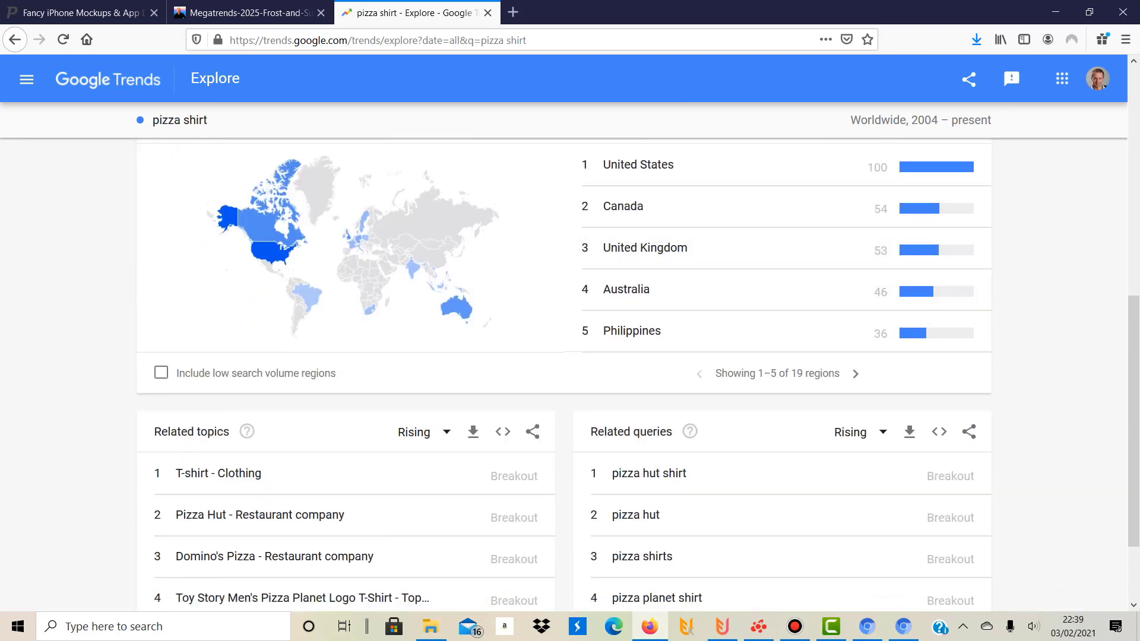
scroll("down", 3)
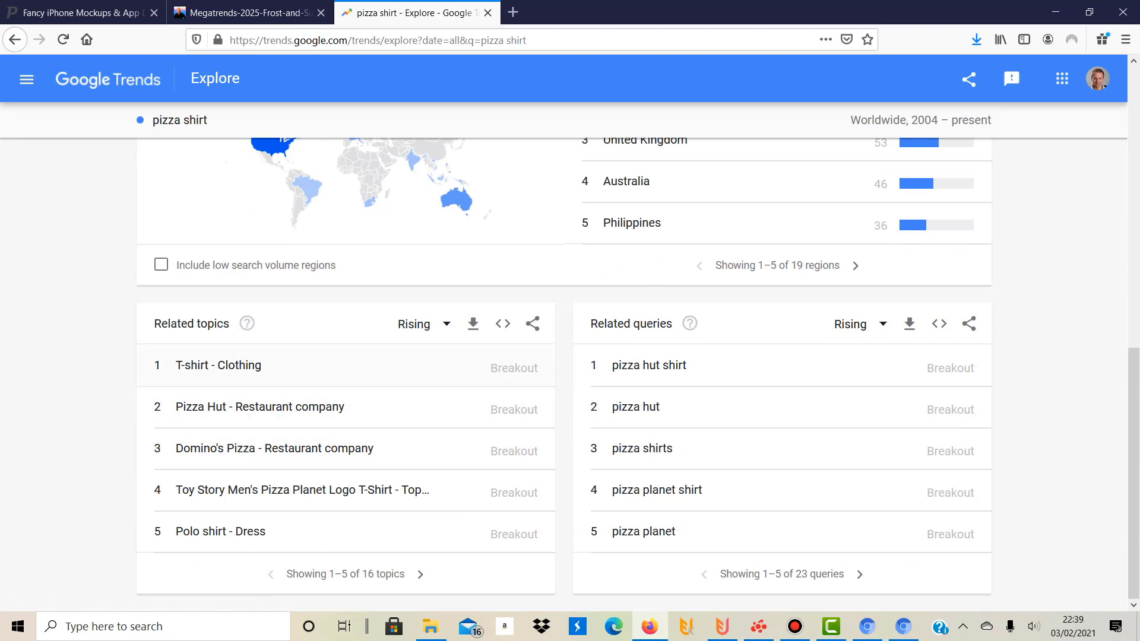
mouse_move(646, 364)
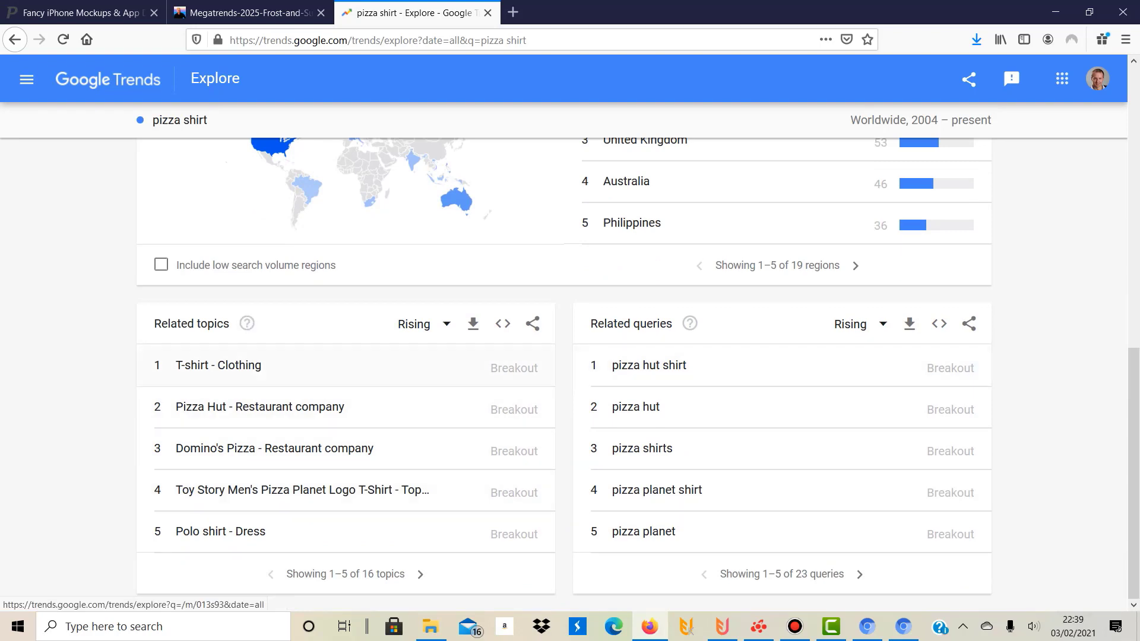
mouse_move(641, 449)
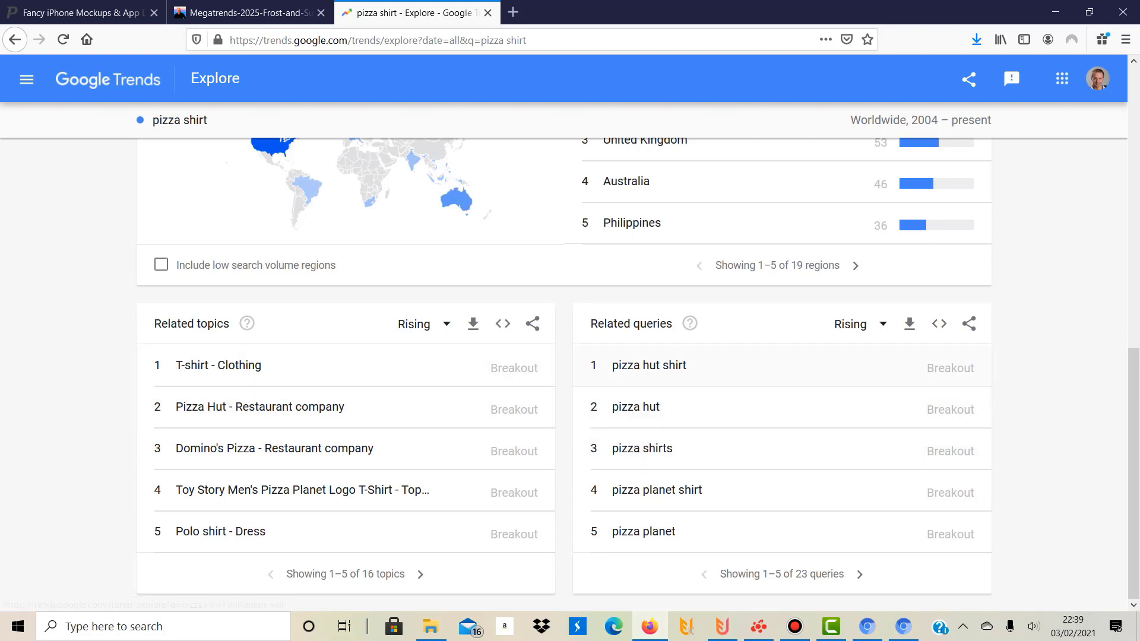
mouse_move(648, 365)
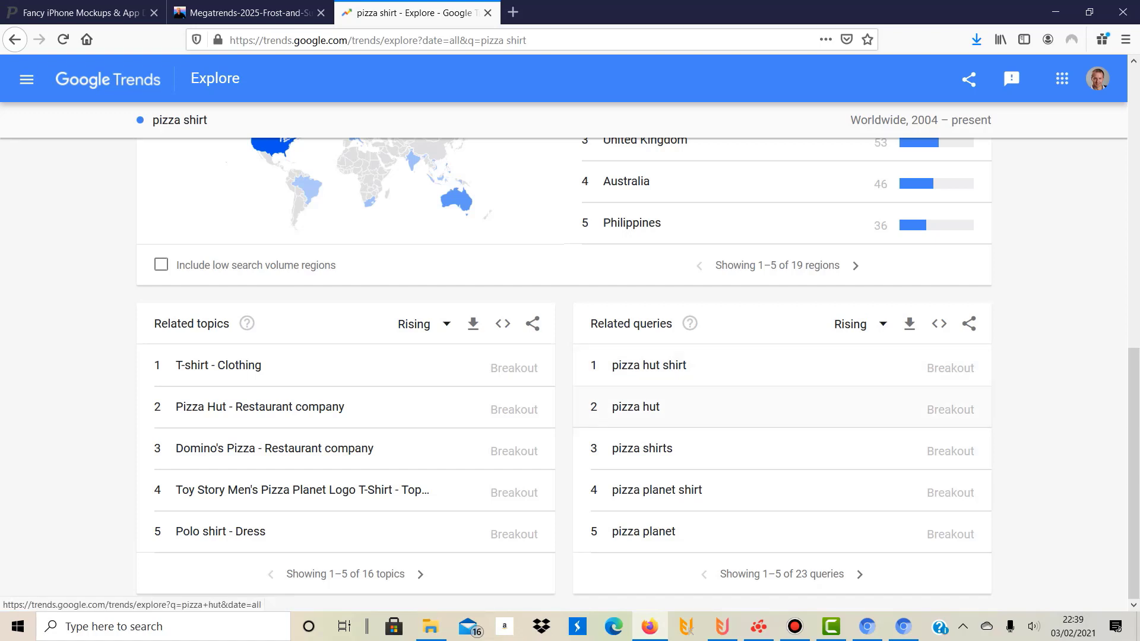
mouse_move(641, 449)
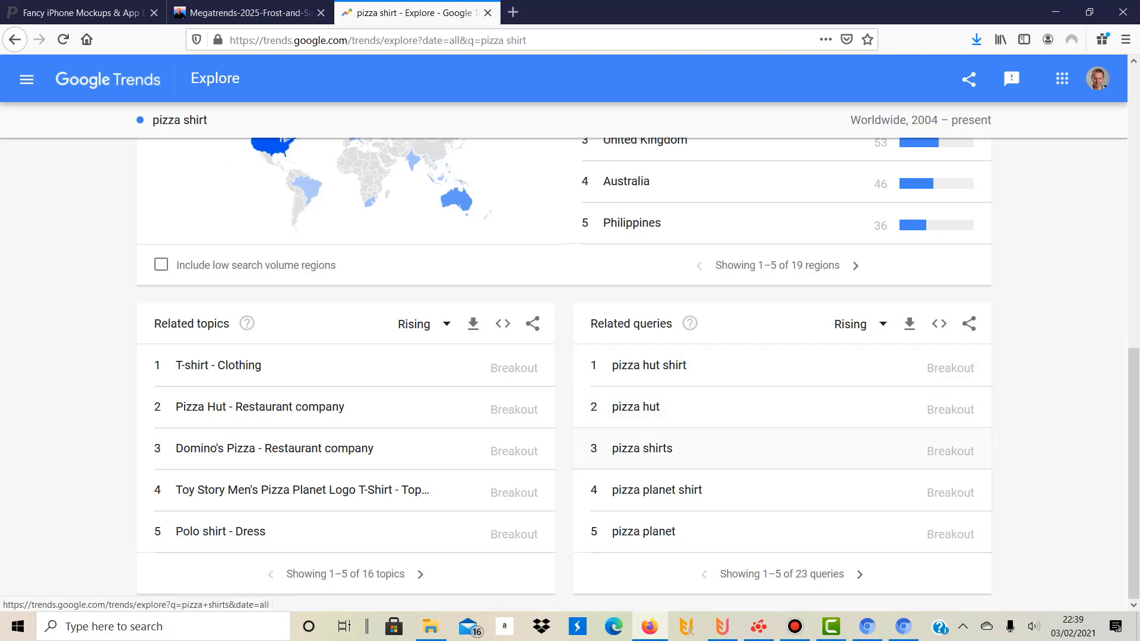
mouse_move(642, 449)
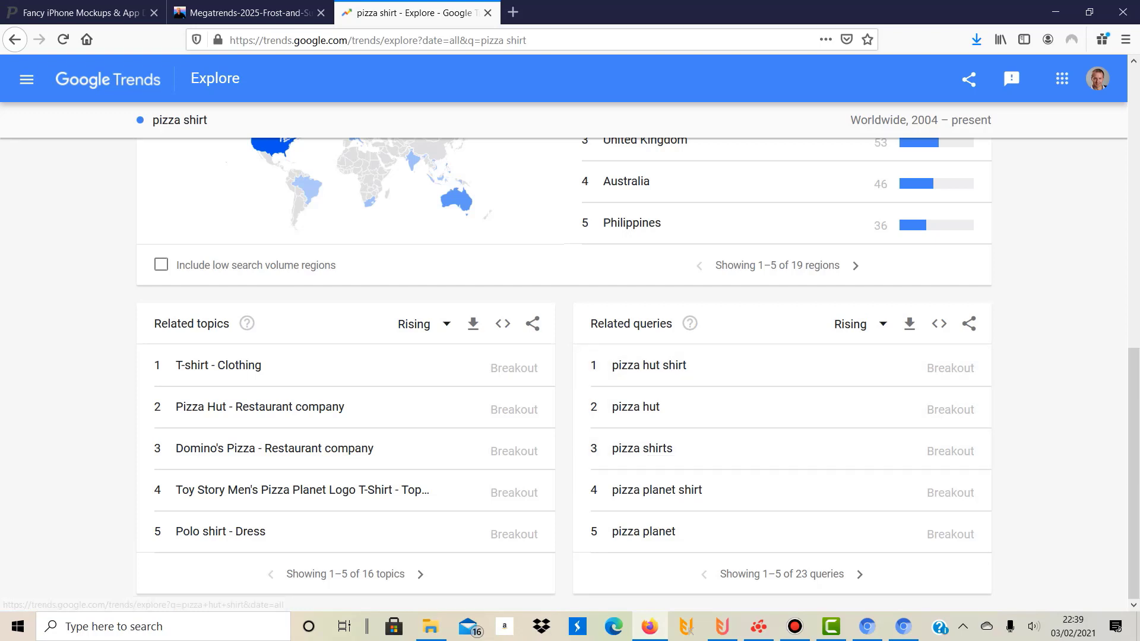
double_click(650, 323)
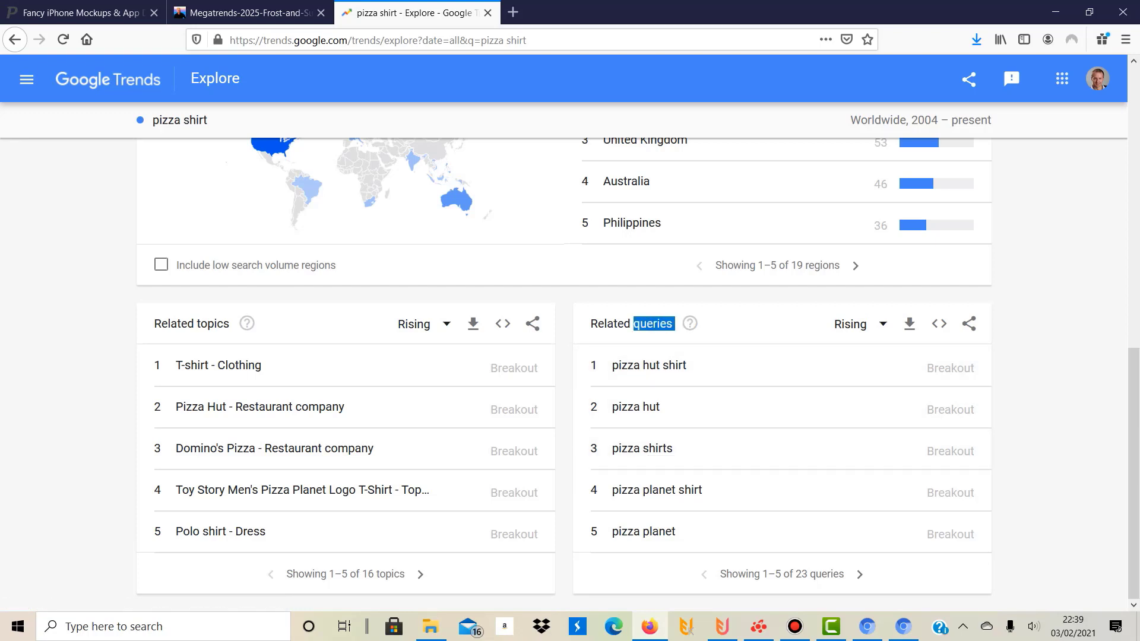
mouse_move(647, 365)
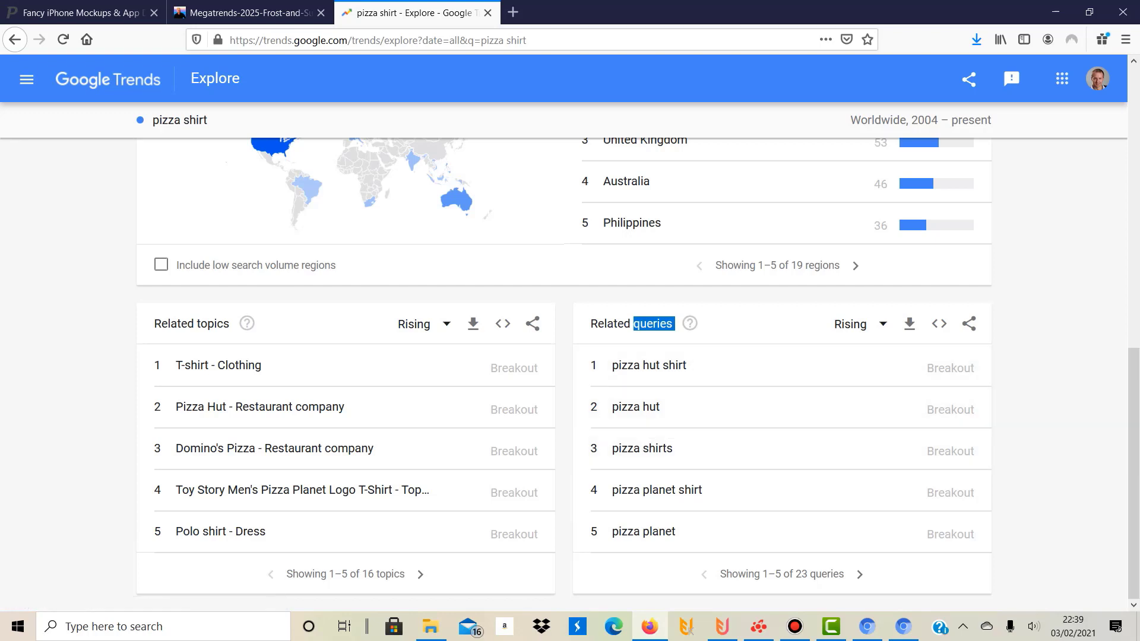
mouse_move(635, 406)
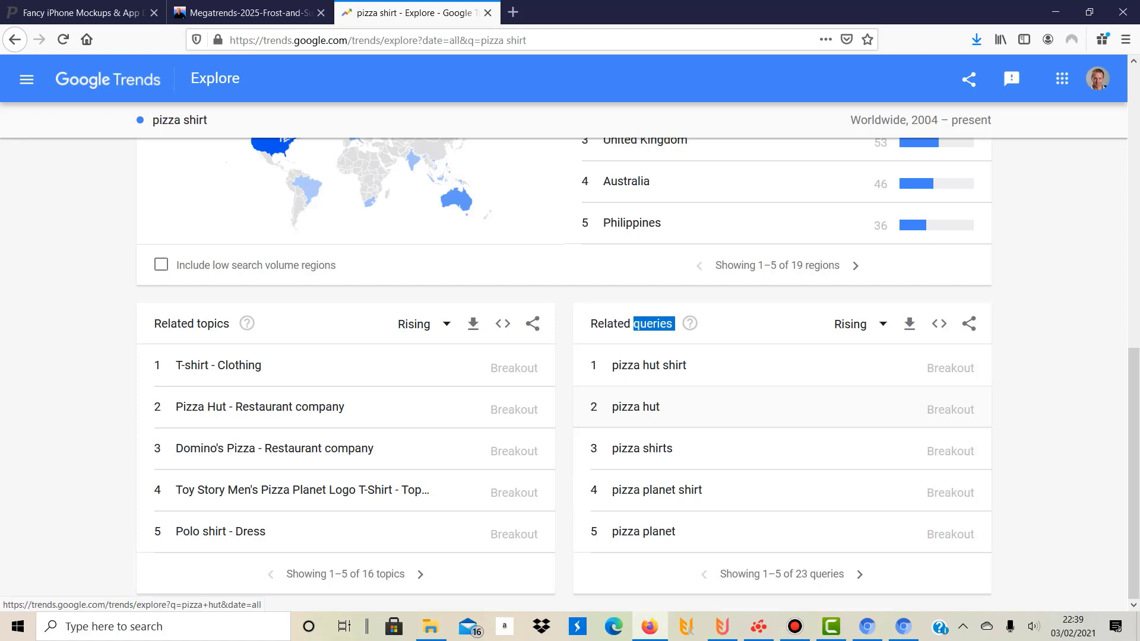
mouse_move(642, 449)
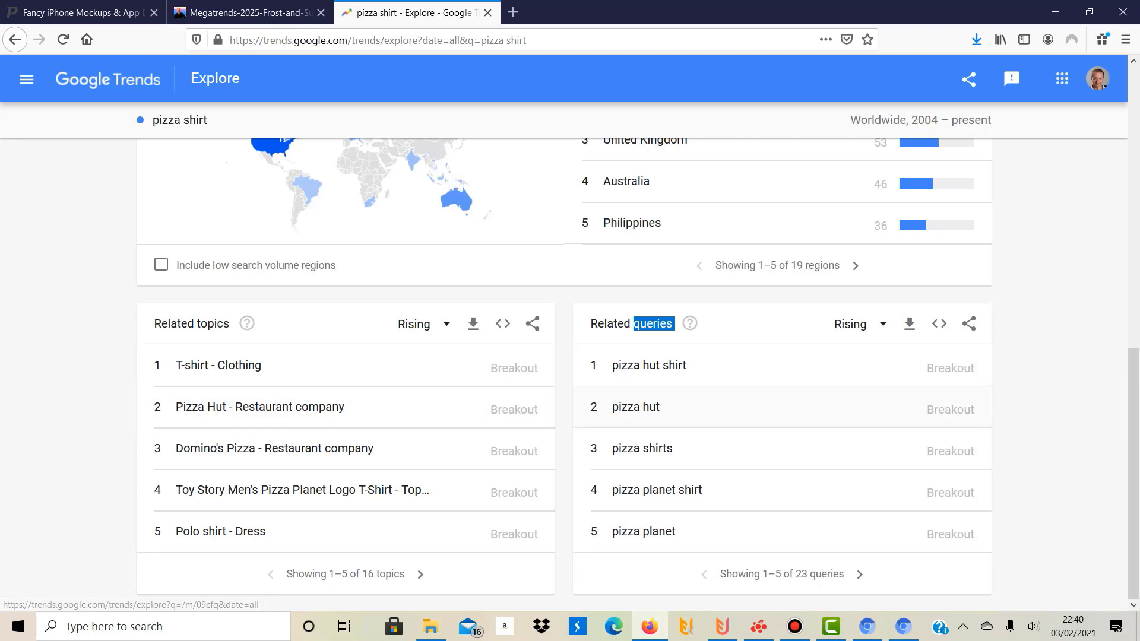
mouse_move(655, 489)
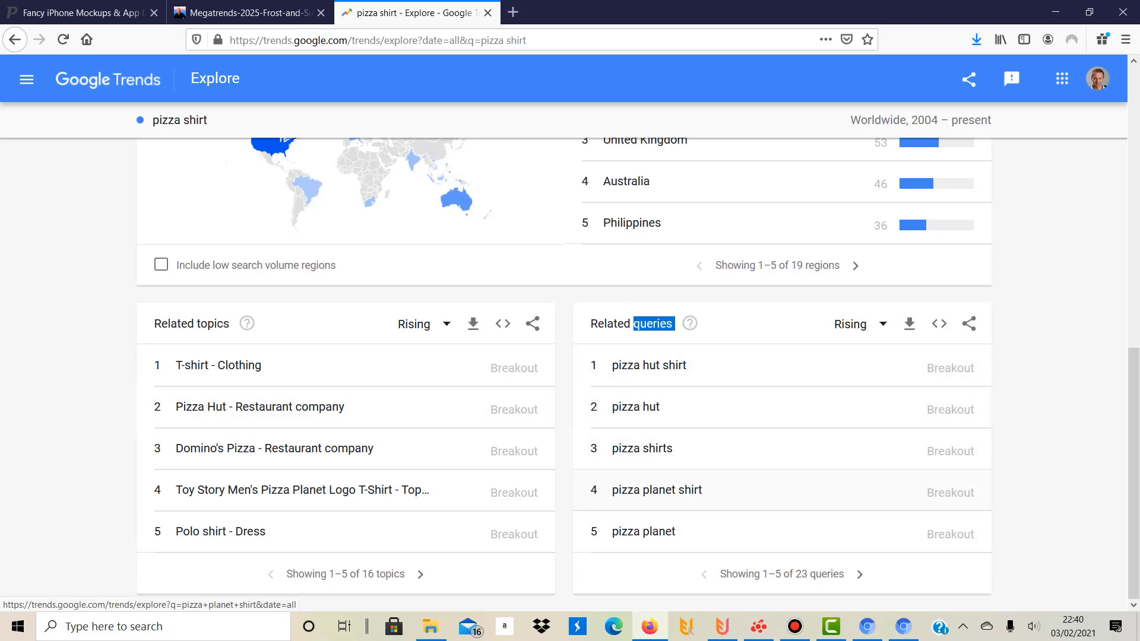
mouse_move(641, 449)
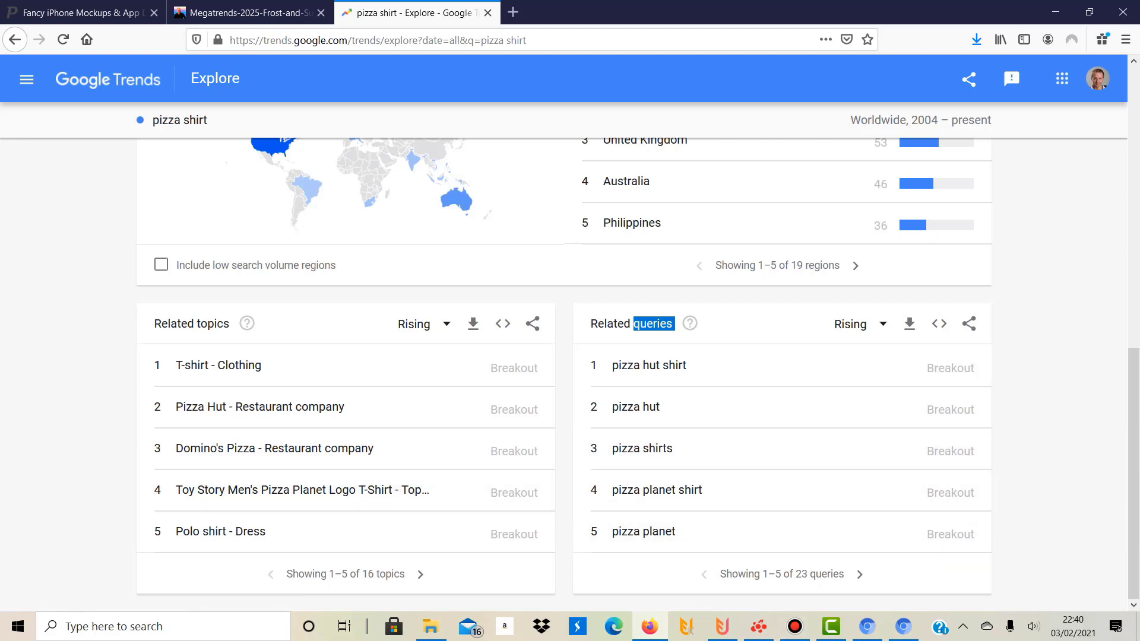
left_click(865, 573)
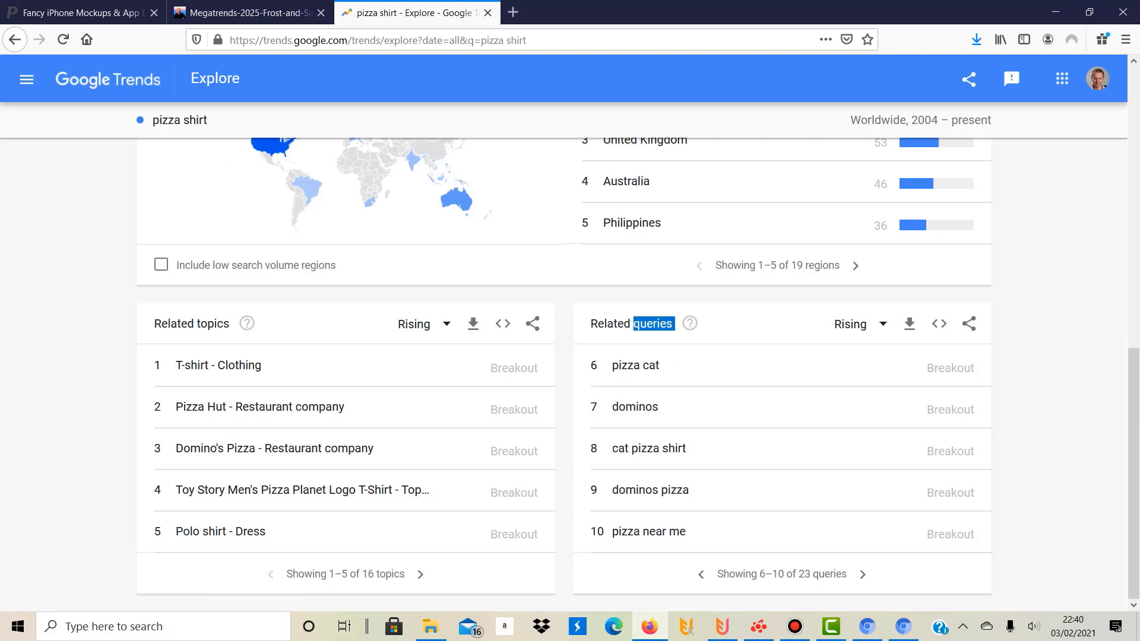
mouse_move(636, 366)
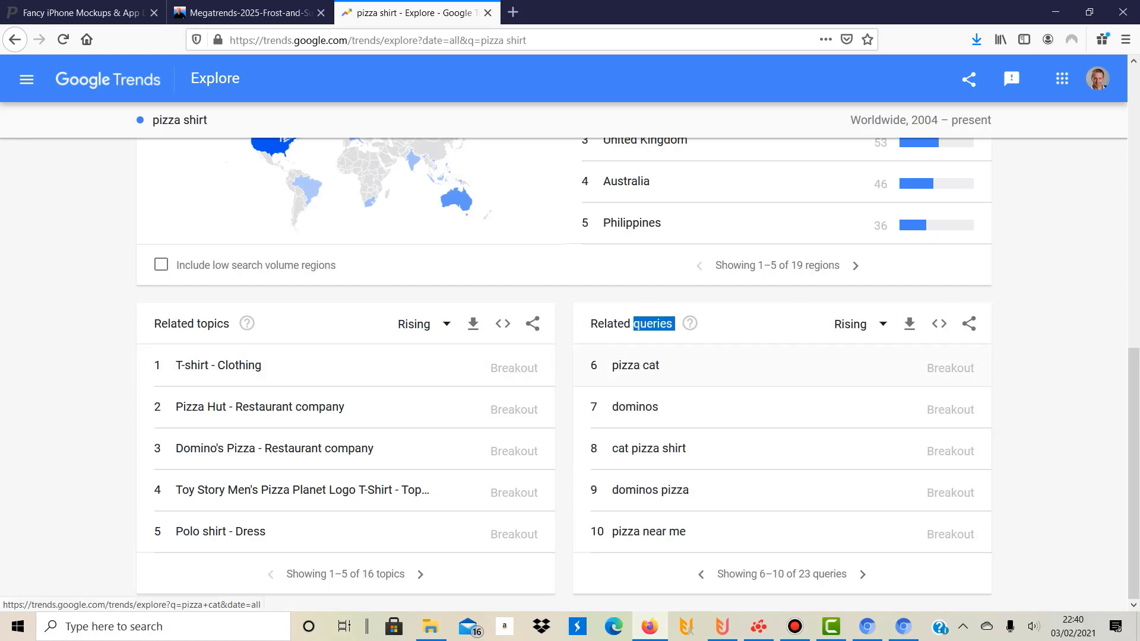
mouse_move(634, 364)
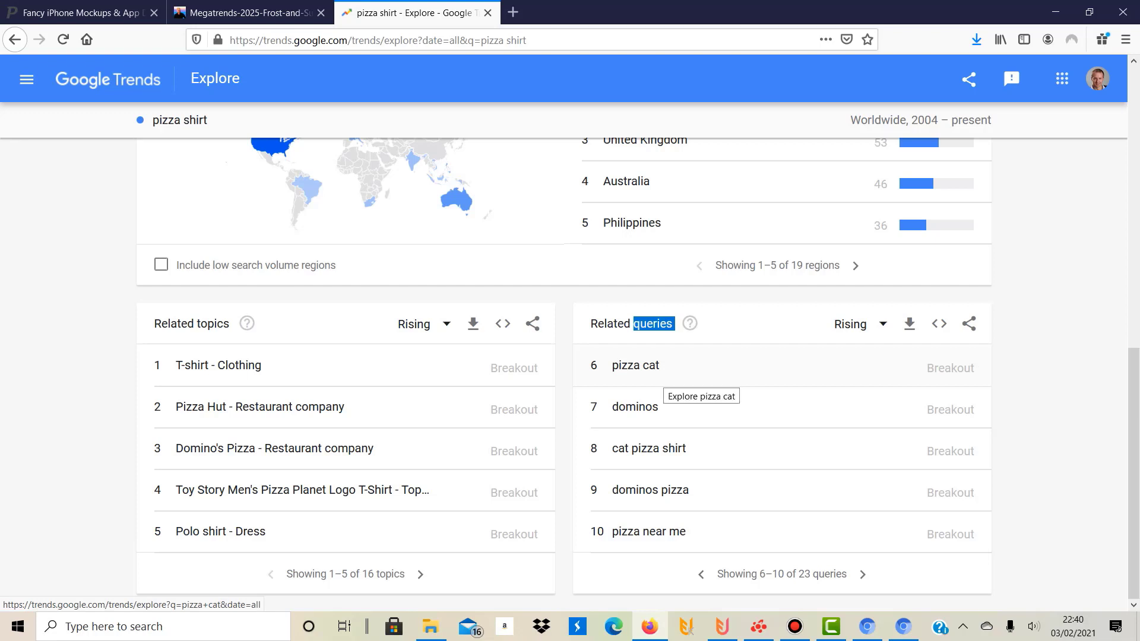
mouse_move(634, 406)
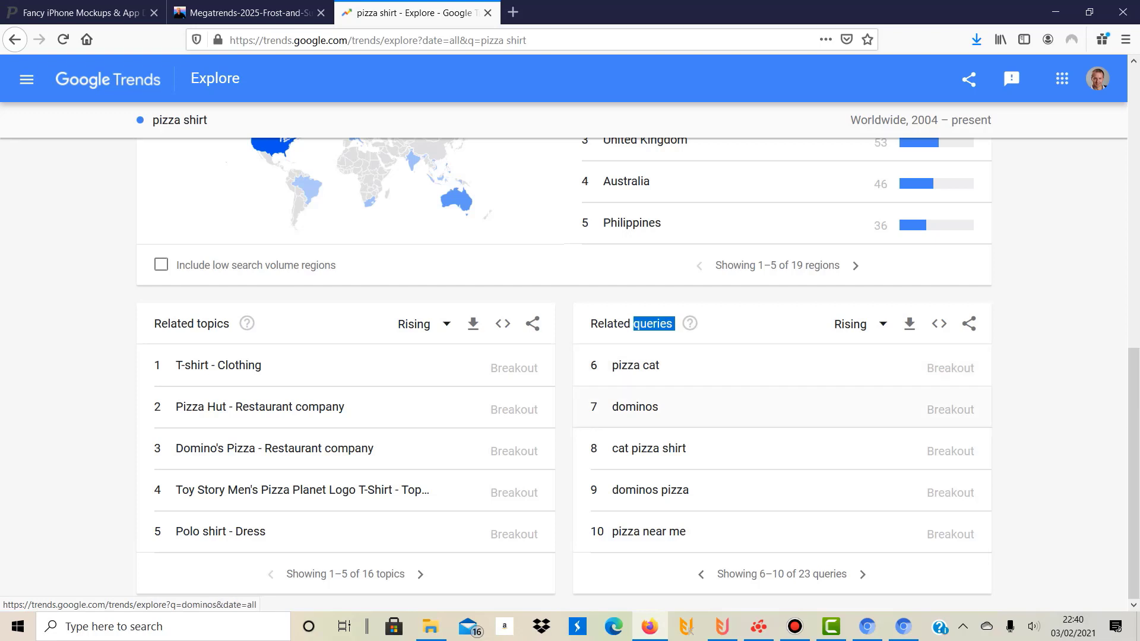
mouse_move(648, 447)
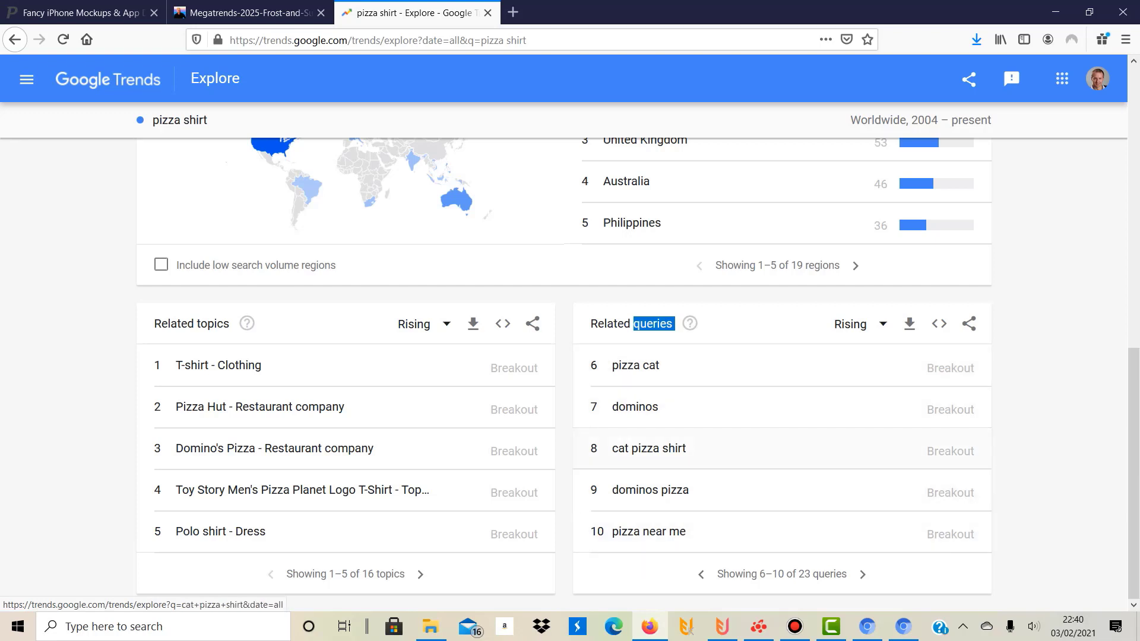
mouse_move(632, 406)
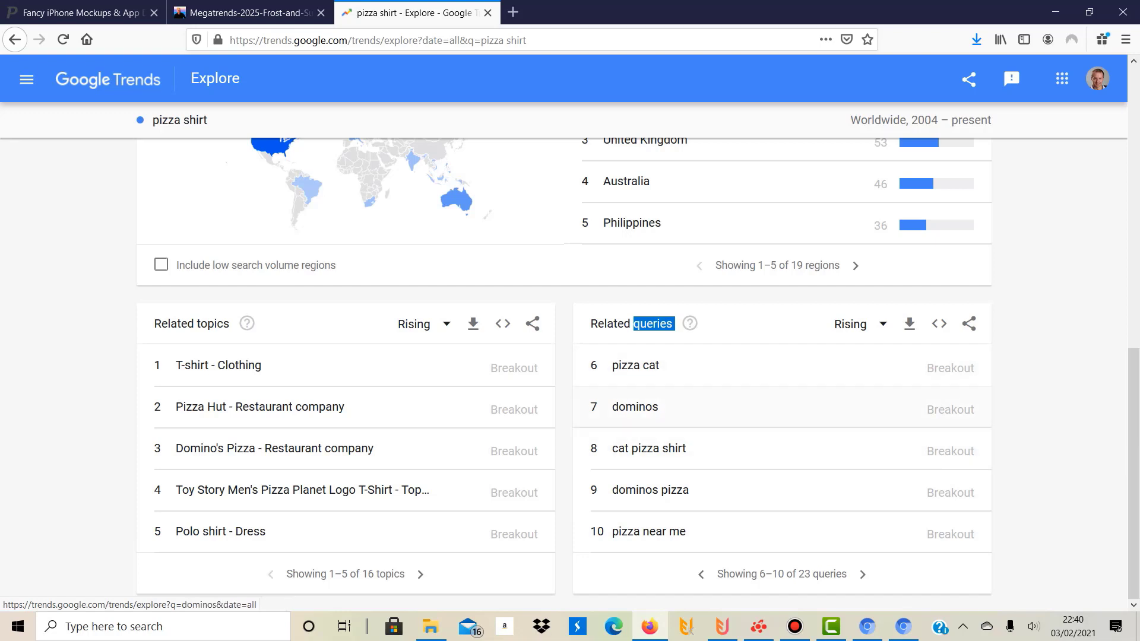
mouse_move(648, 447)
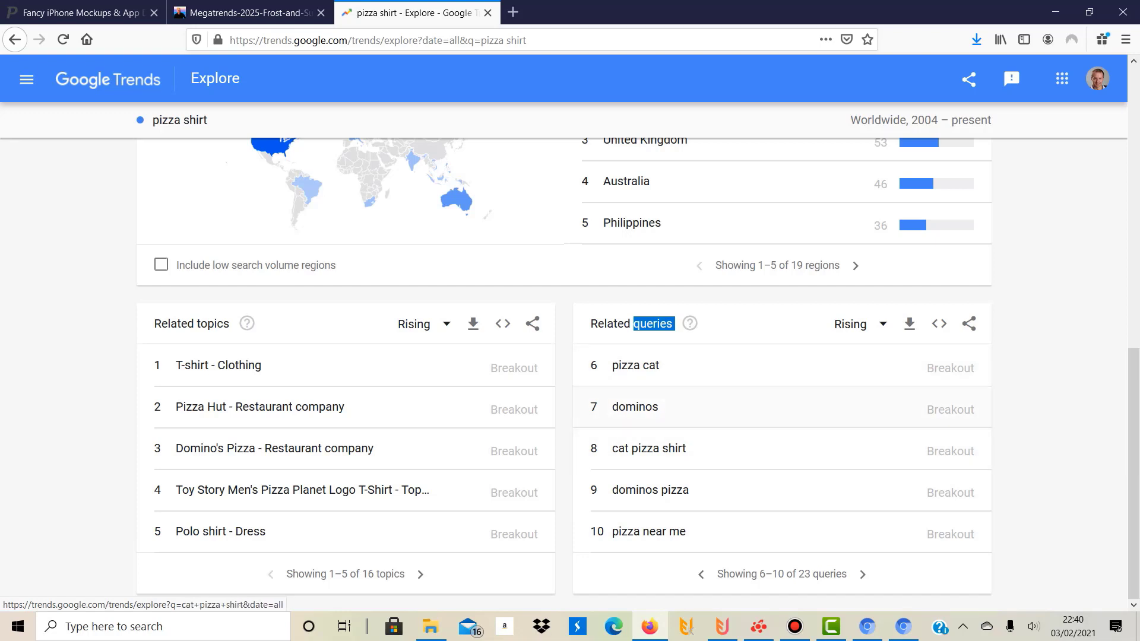
mouse_move(649, 489)
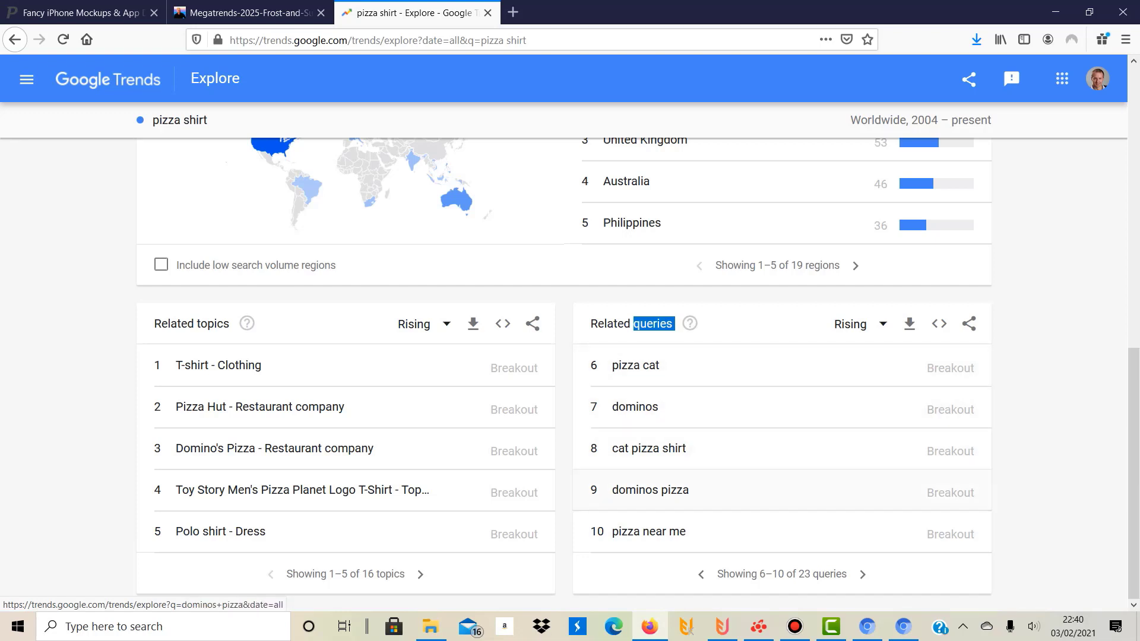
mouse_move(634, 365)
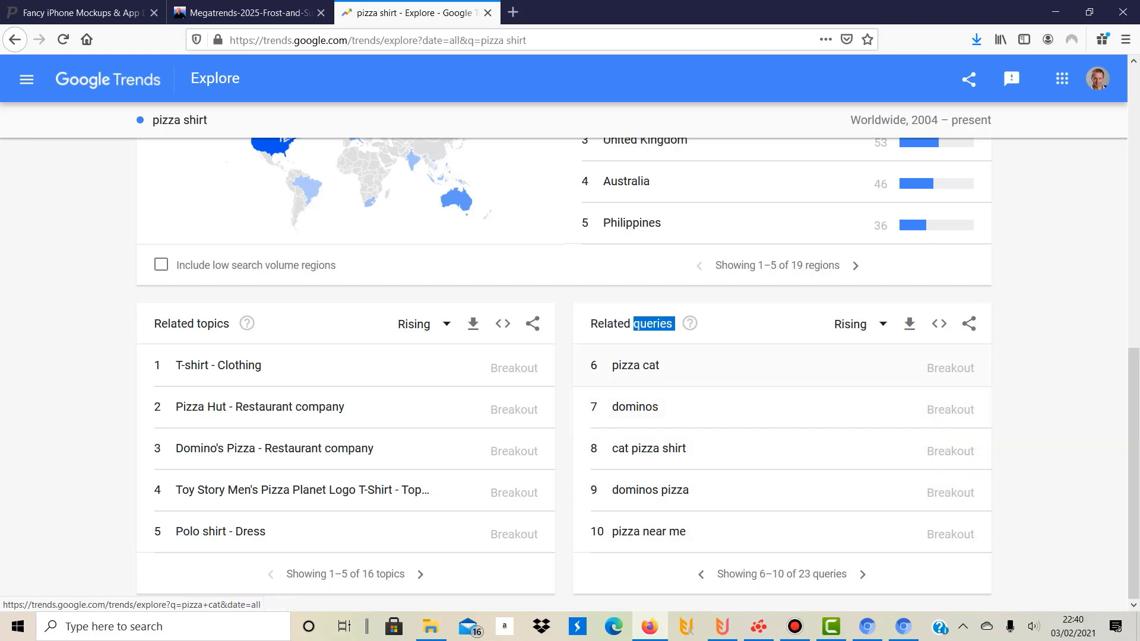
mouse_move(648, 449)
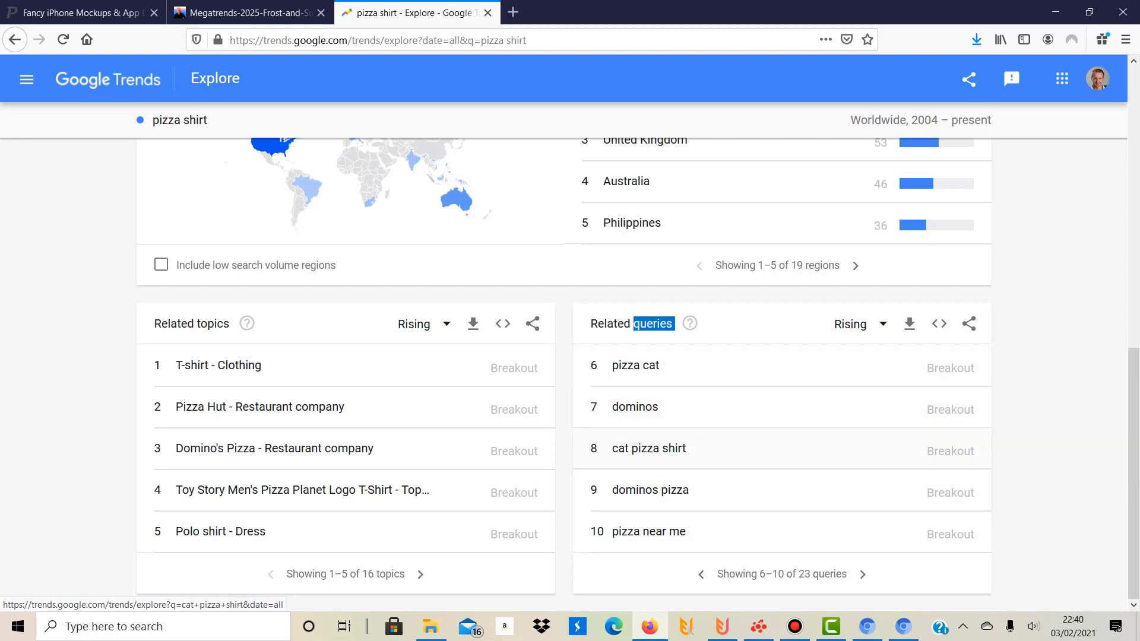
mouse_move(634, 364)
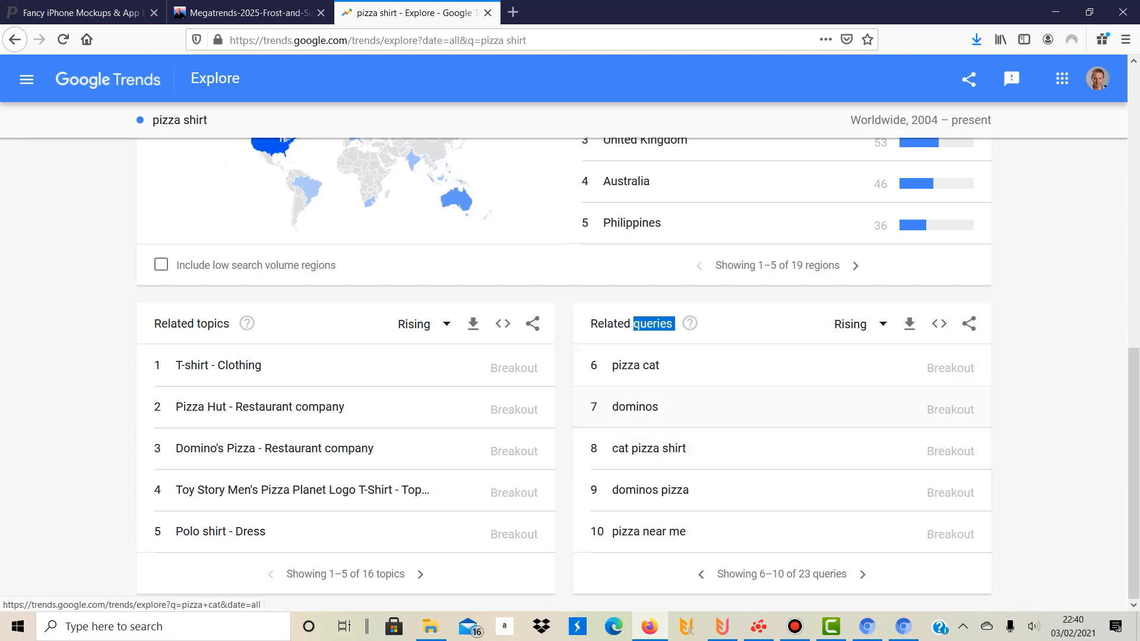
mouse_move(648, 448)
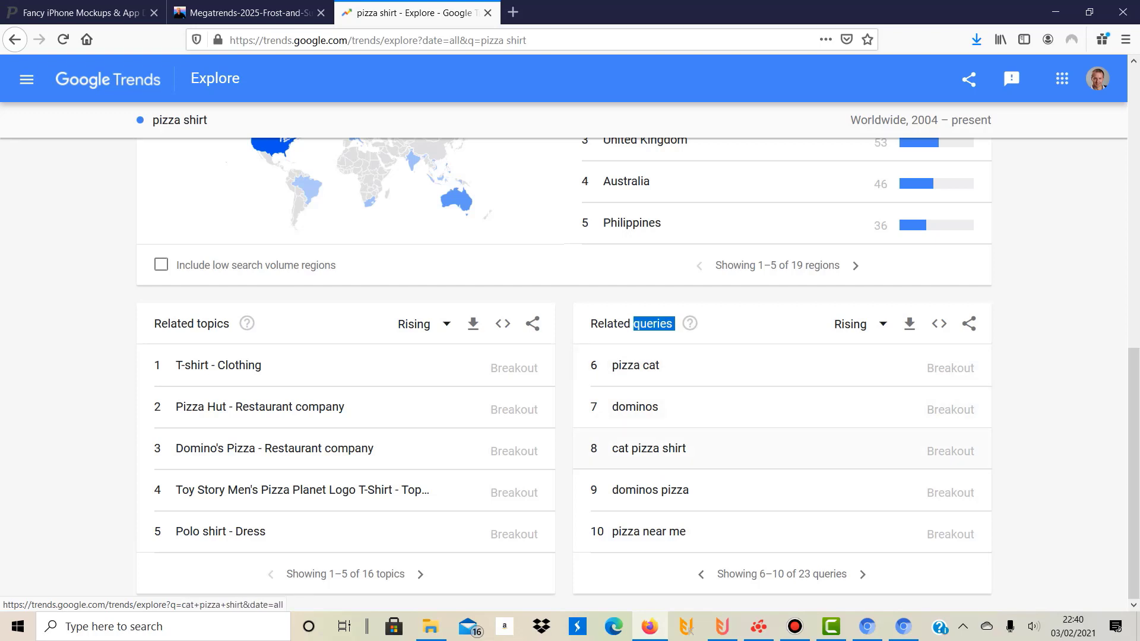
mouse_move(634, 406)
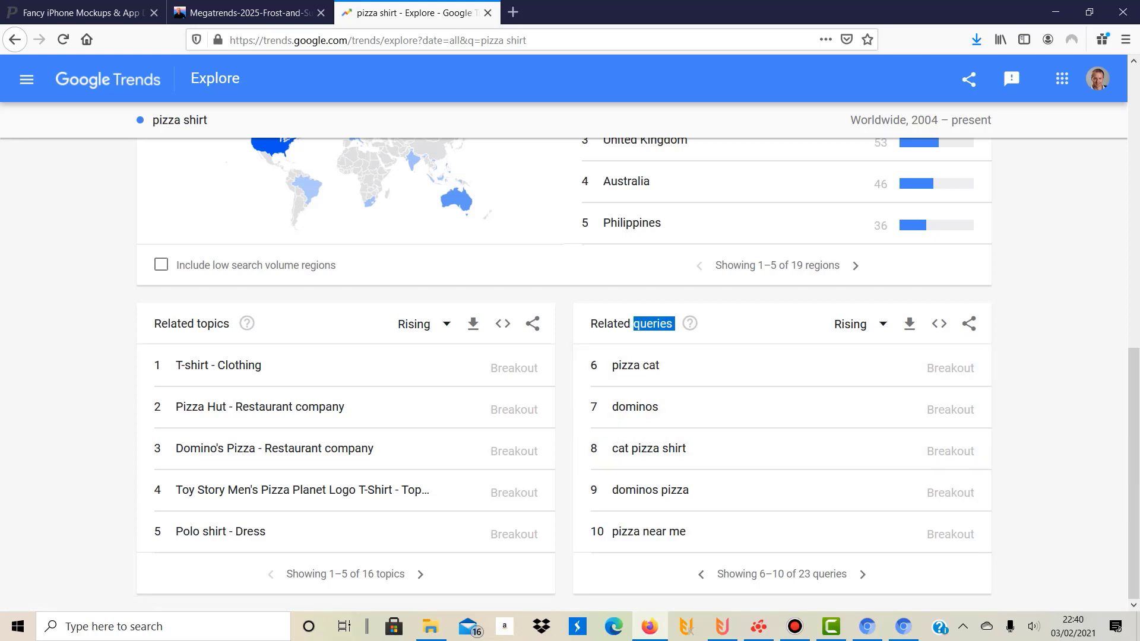
Step: Keep Rising related queries, page to entries 16–20, then return to the top chart
left_click(857, 323)
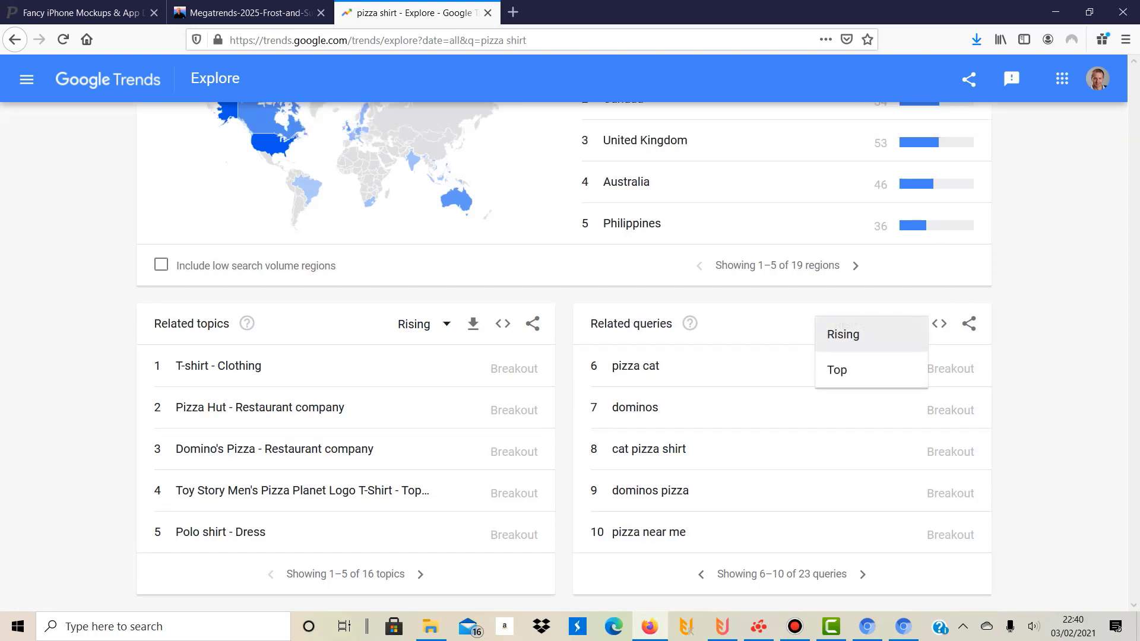
left_click(843, 333)
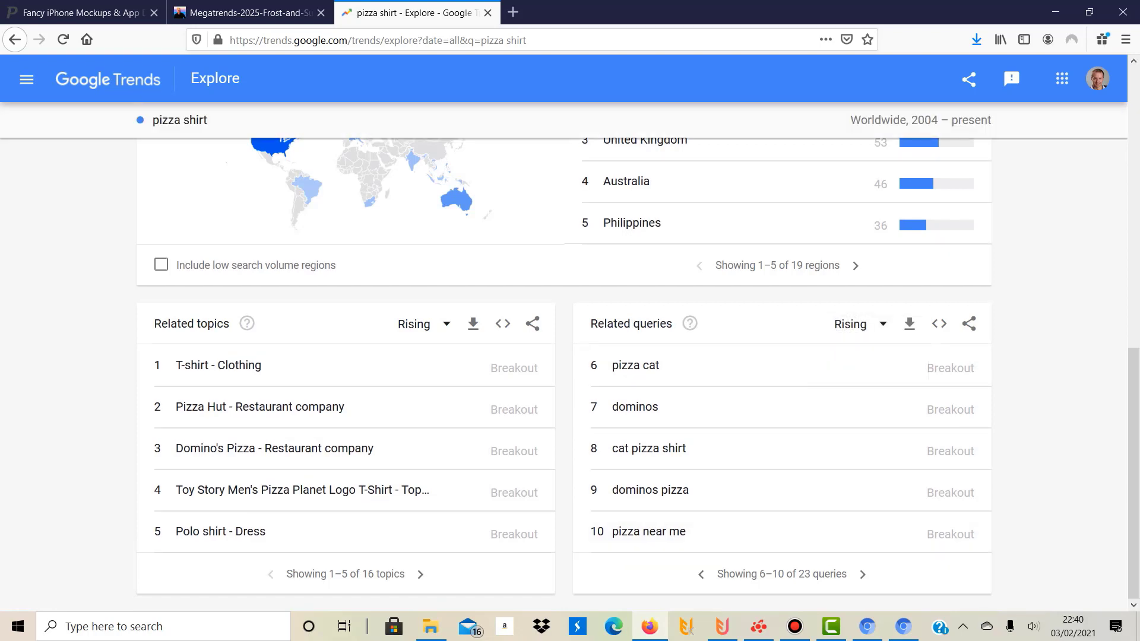
left_click(864, 575)
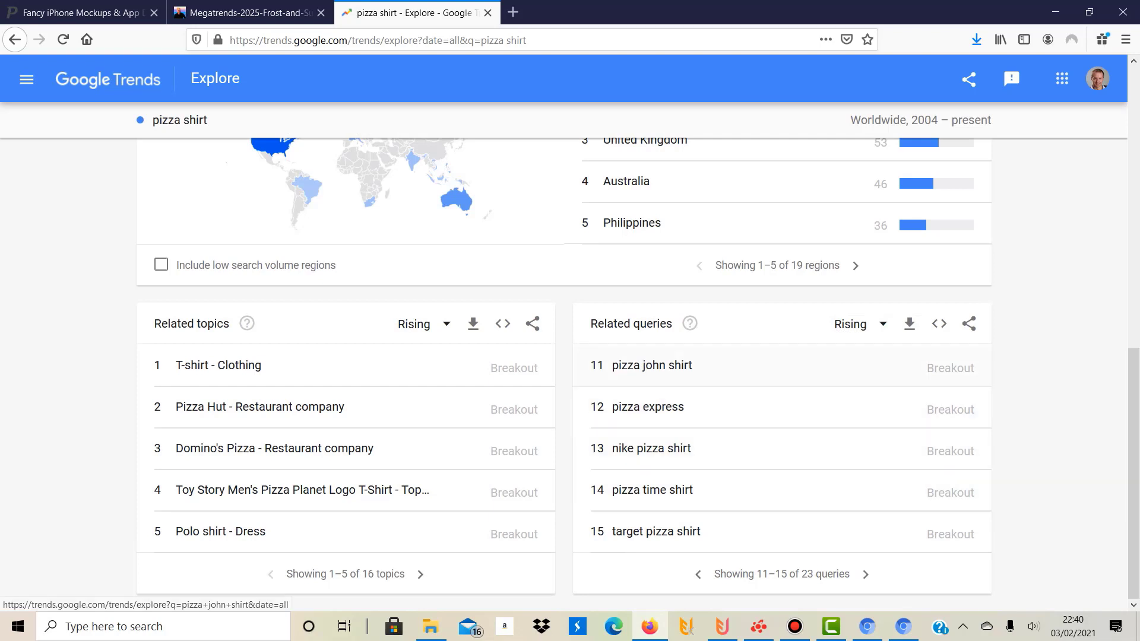
mouse_move(650, 447)
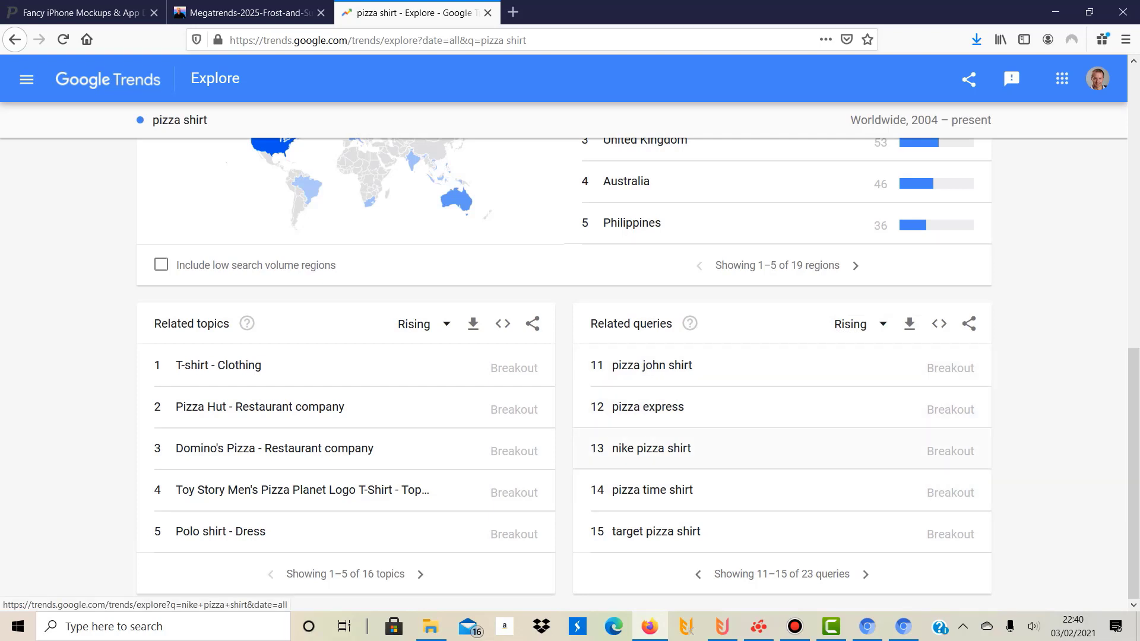
mouse_move(652, 489)
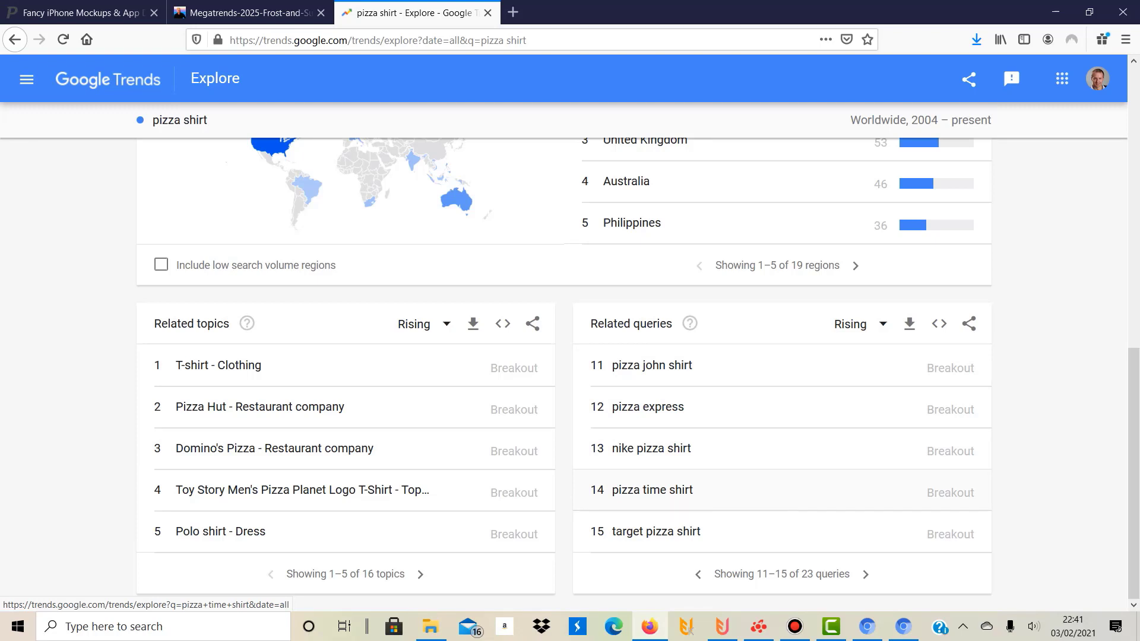
left_click(864, 574)
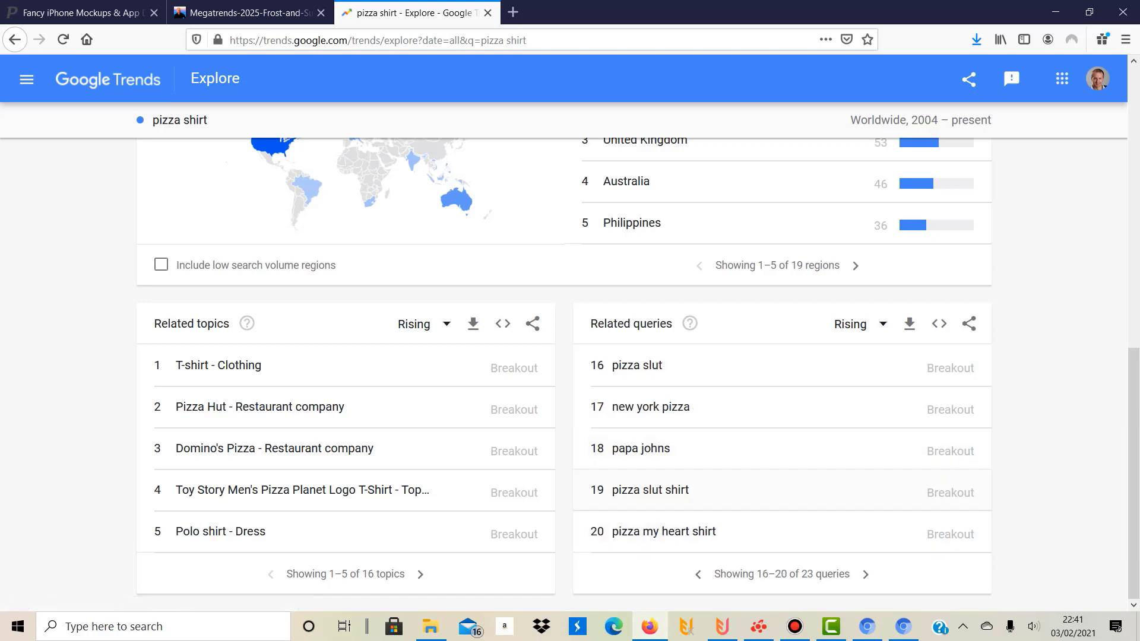
mouse_move(650, 406)
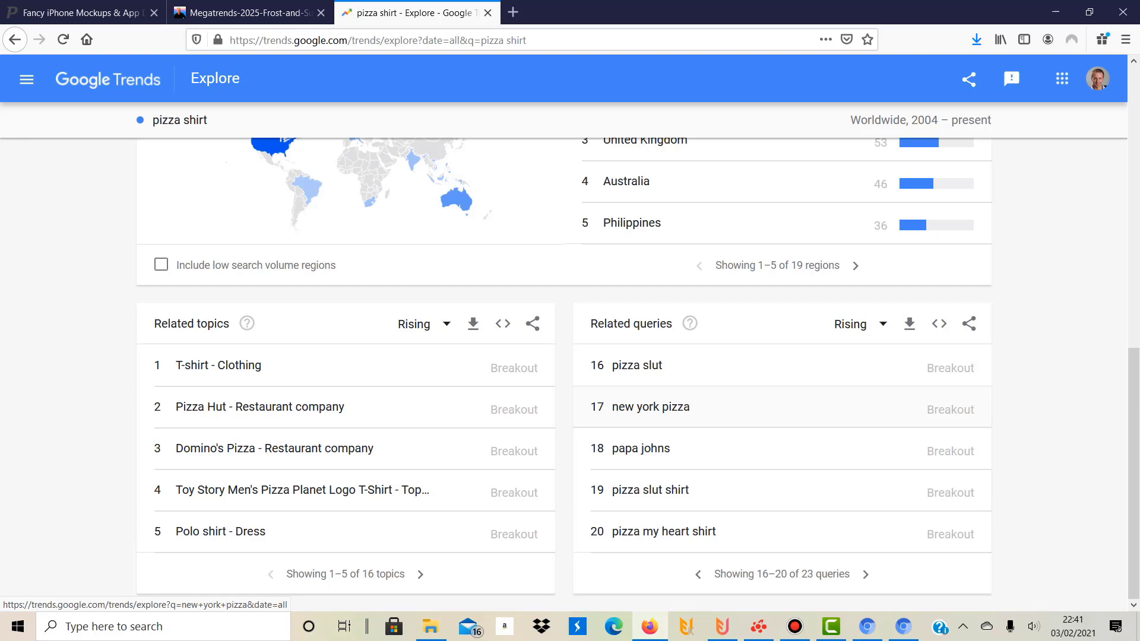
mouse_move(647, 449)
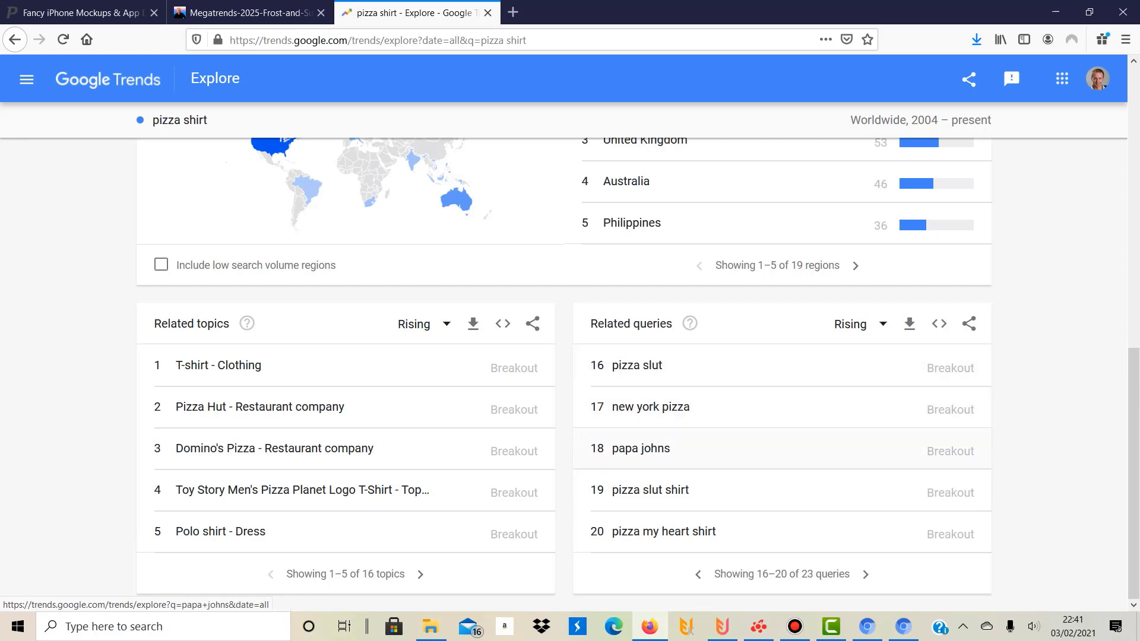
mouse_move(635, 364)
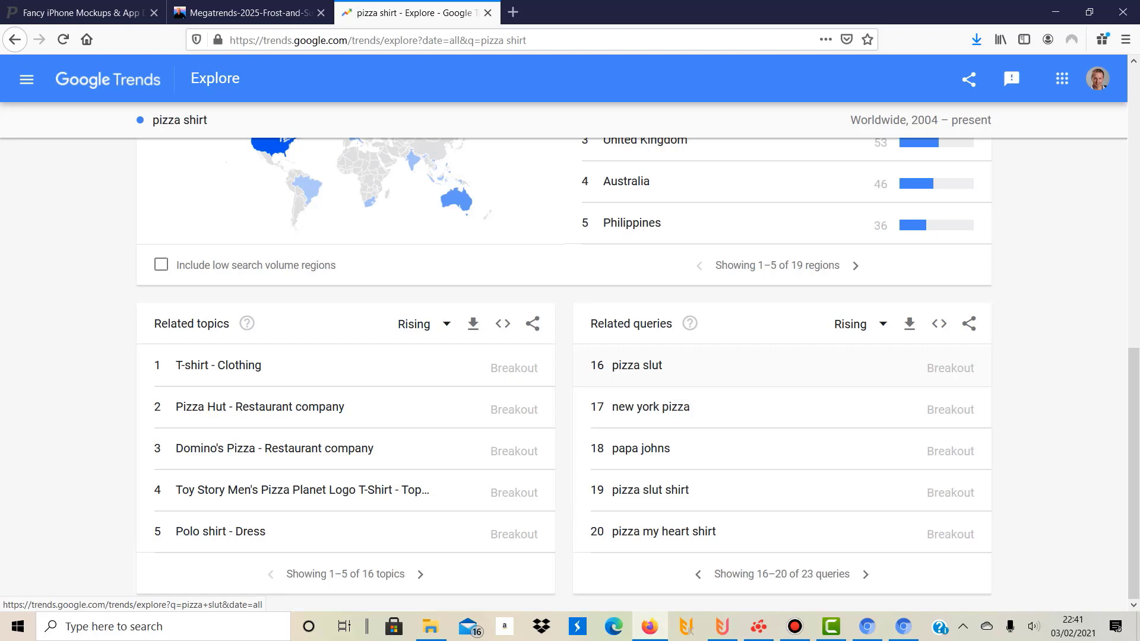
mouse_move(654, 489)
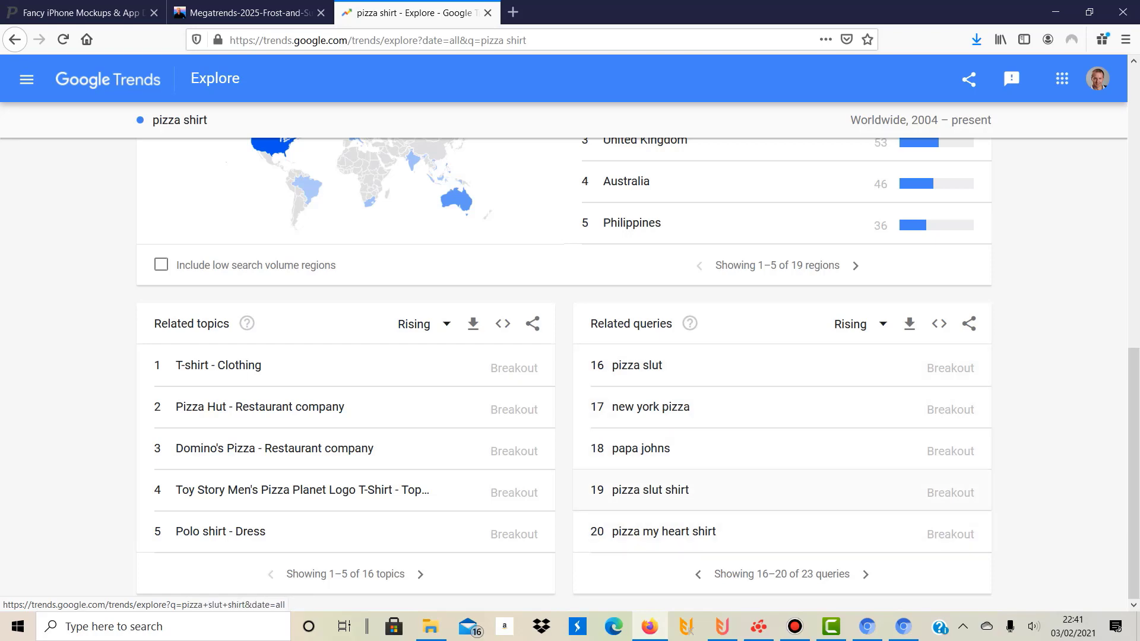
scroll("up", 3)
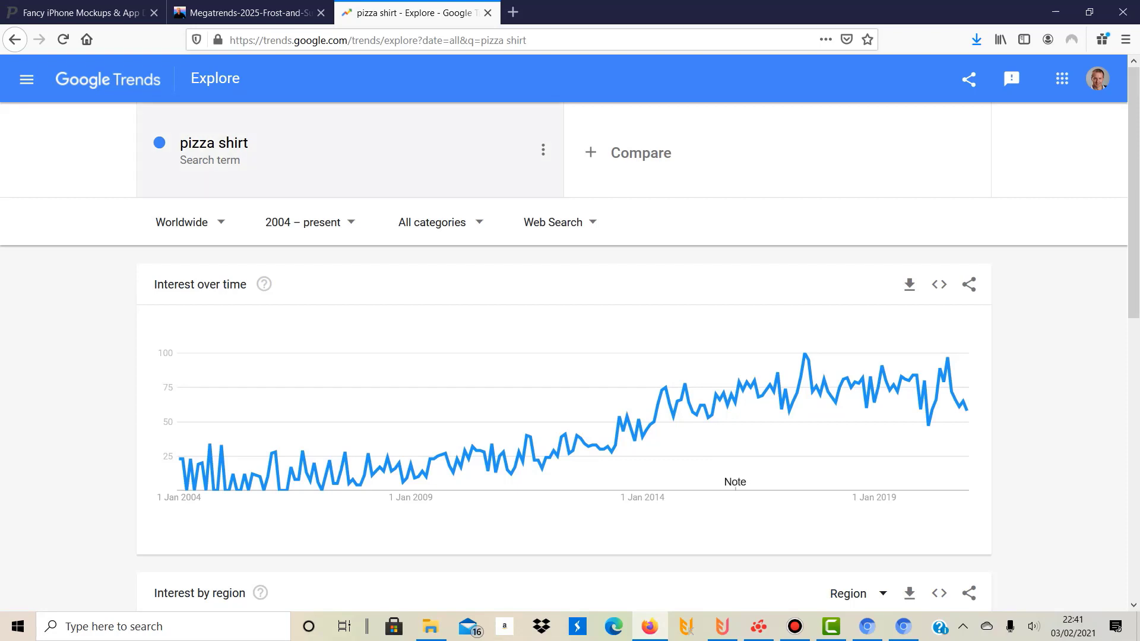
Step: Add 'pizza shirt' as a second term to compare against gaming shirt
type("p")
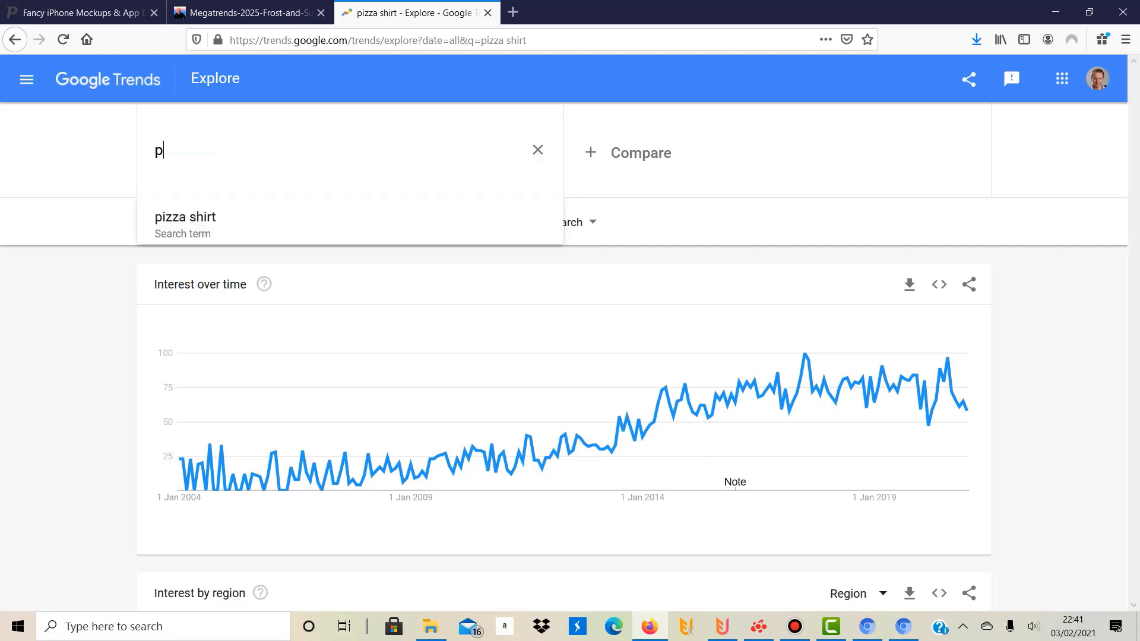
type("izza gaming s")
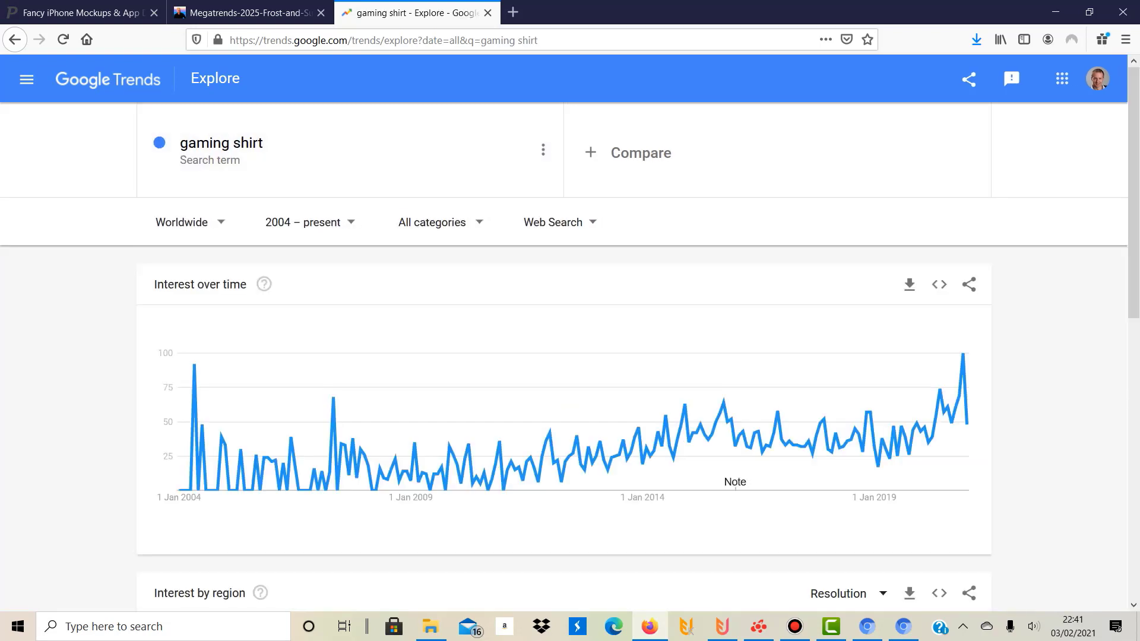
left_click(637, 152)
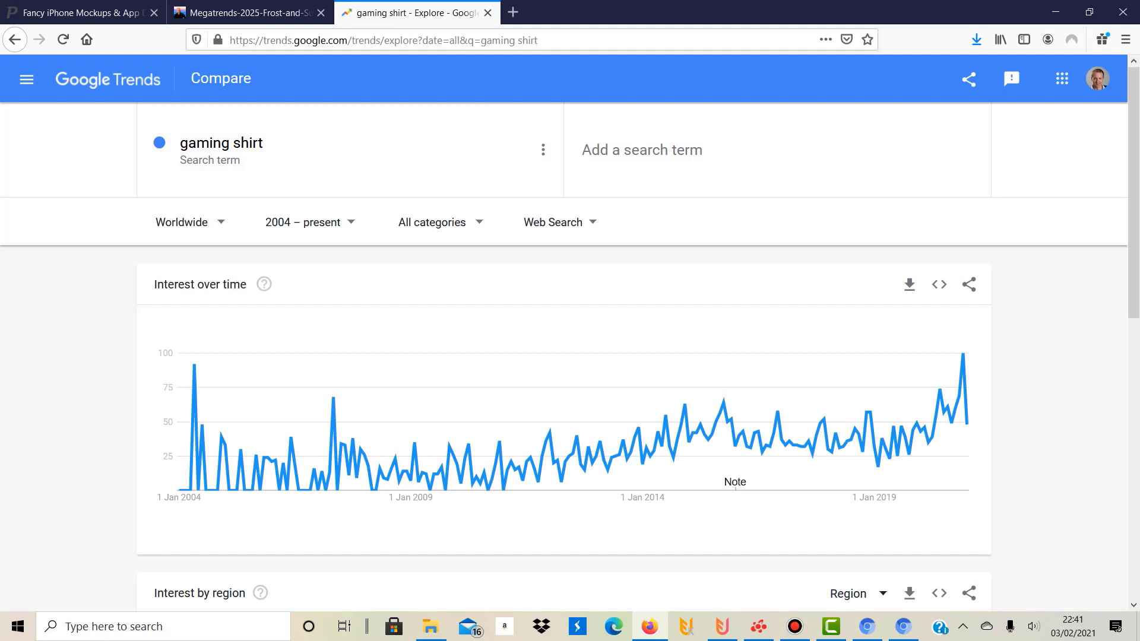
type("pizza shir")
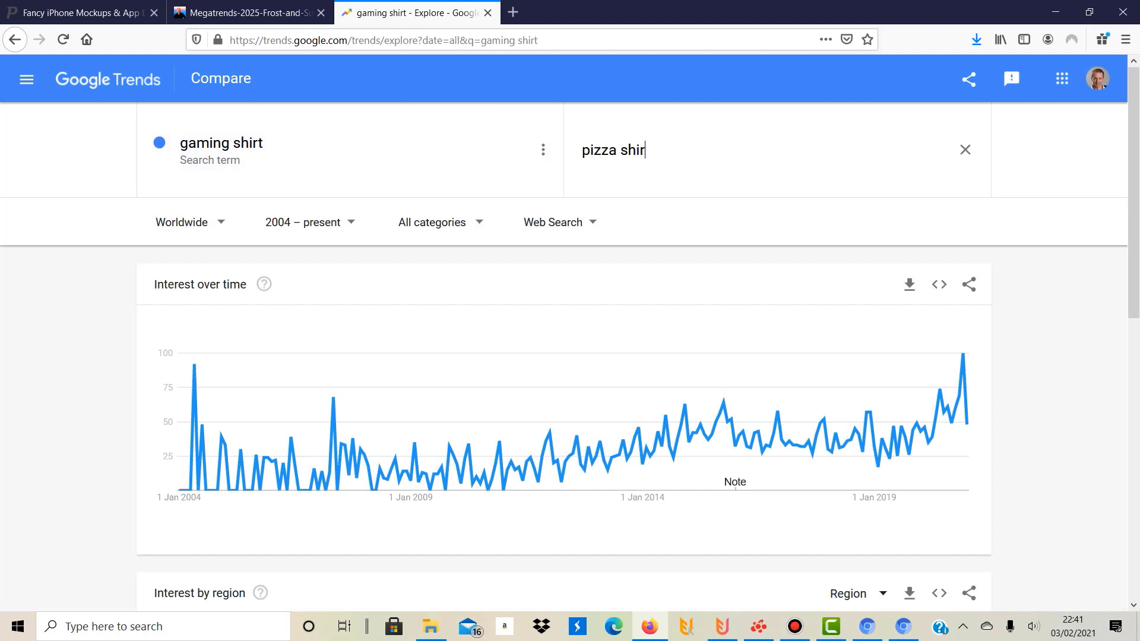
key("Return")
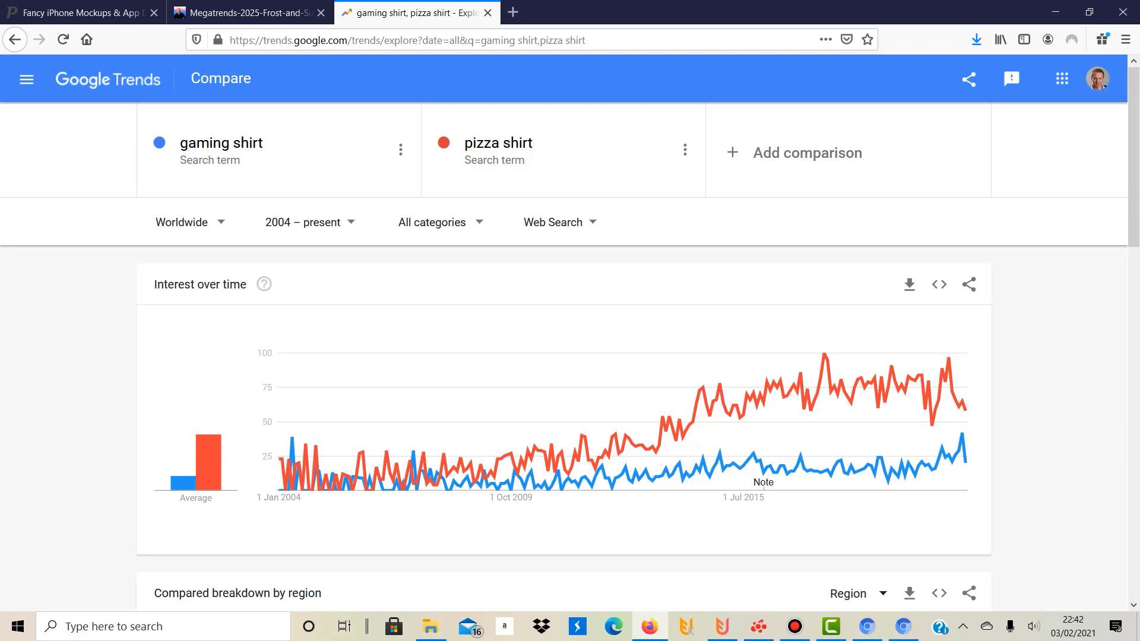
Step: Scroll down to the regional breakdowns and gaming shirt's rising related queries
scroll("down", 3)
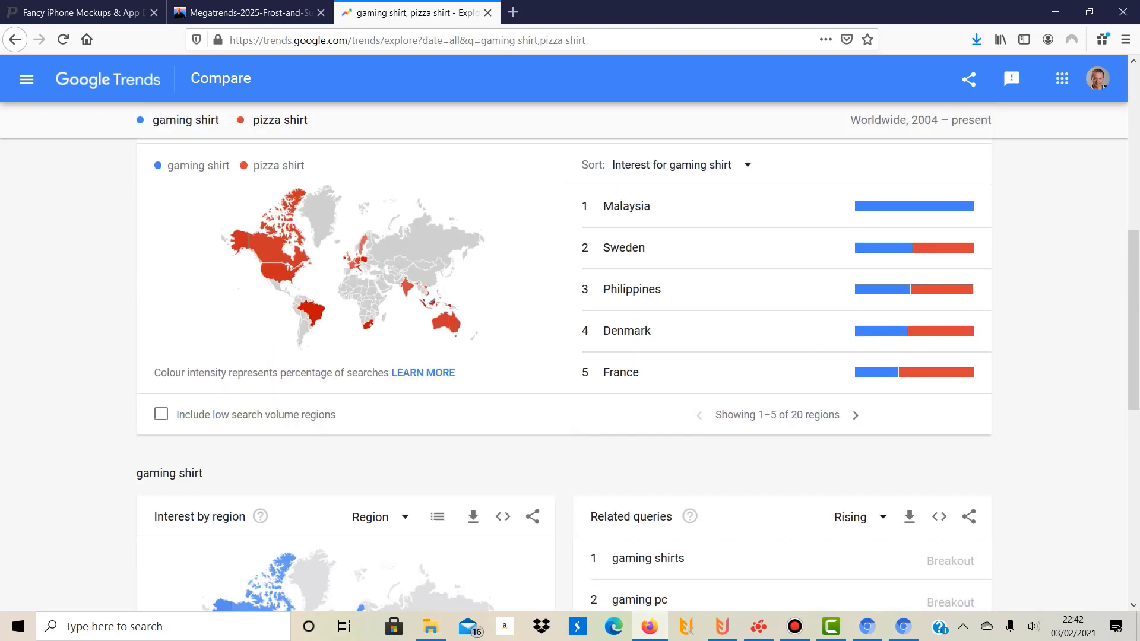
scroll("down", 3)
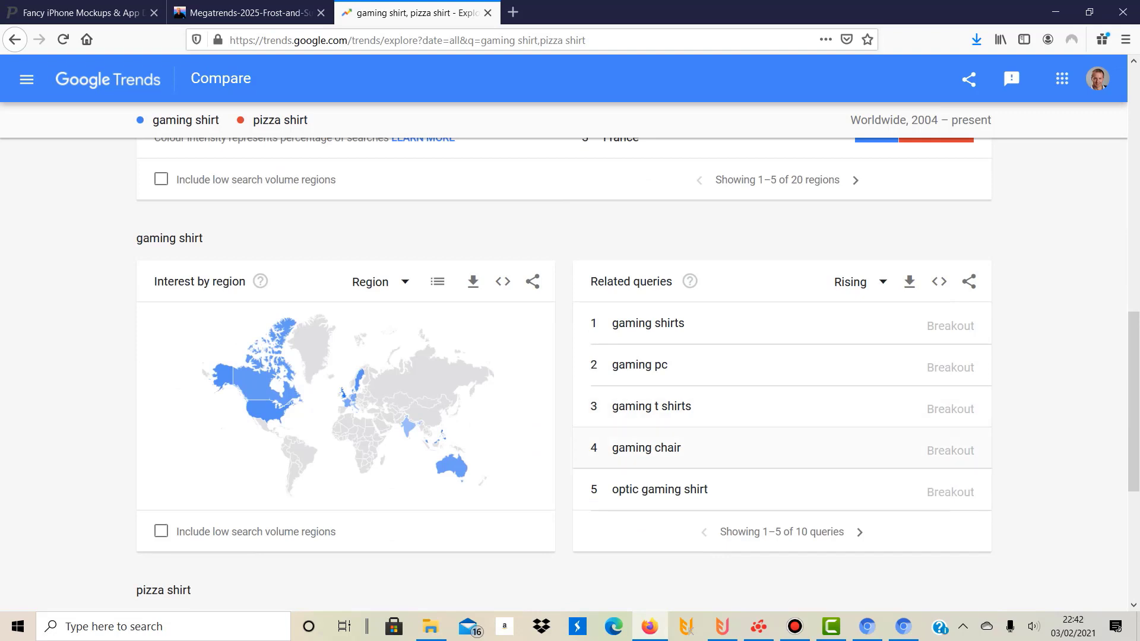
mouse_move(647, 323)
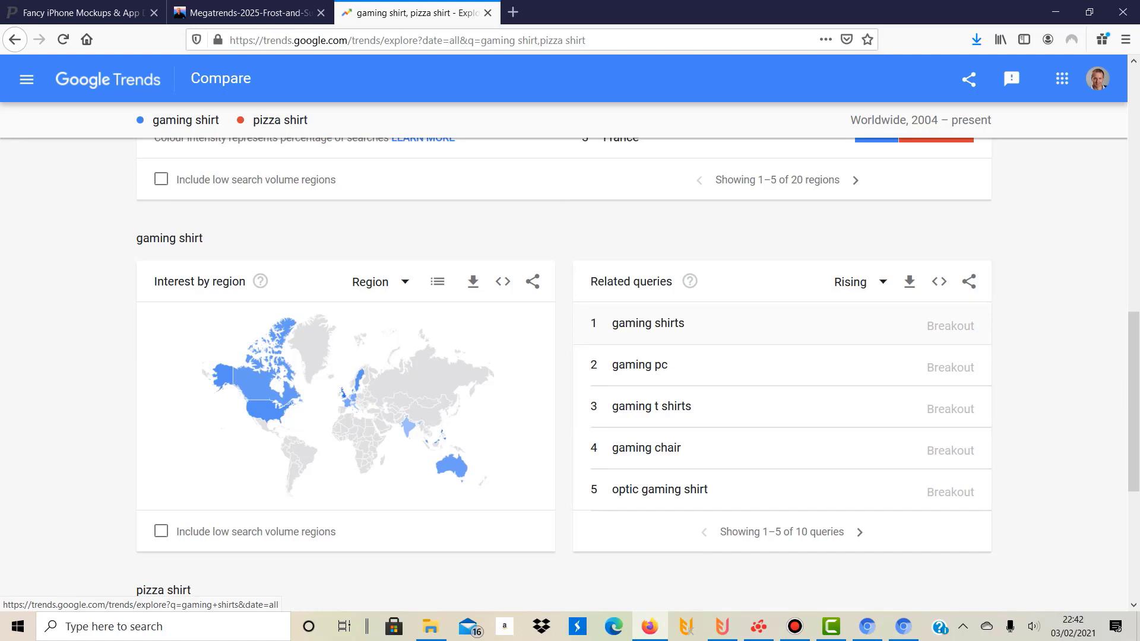
mouse_move(650, 406)
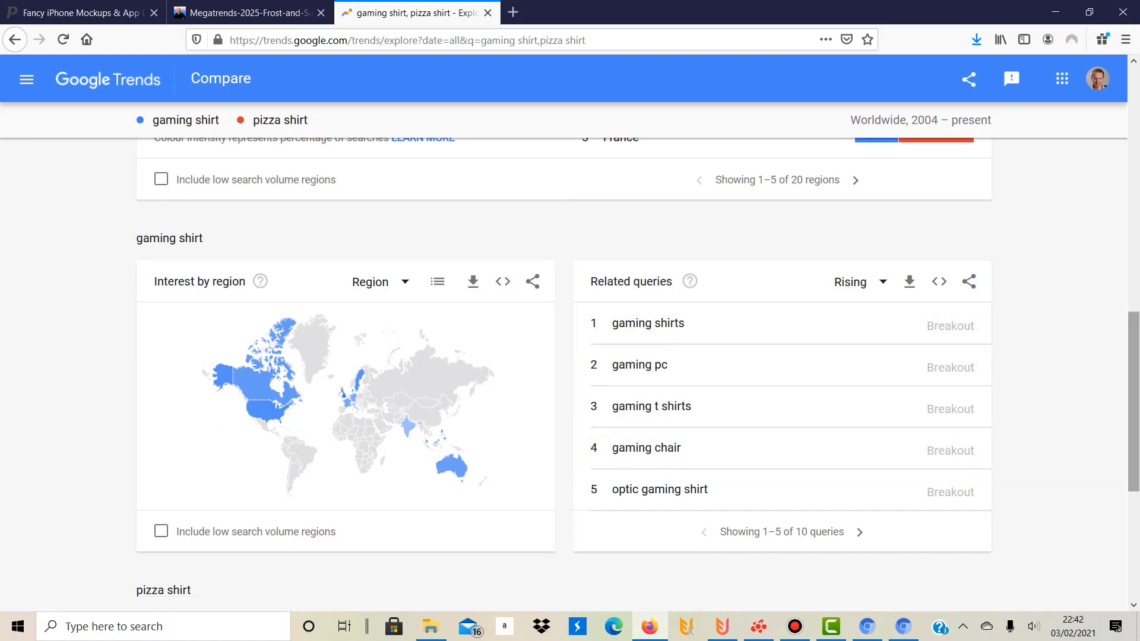
mouse_move(659, 489)
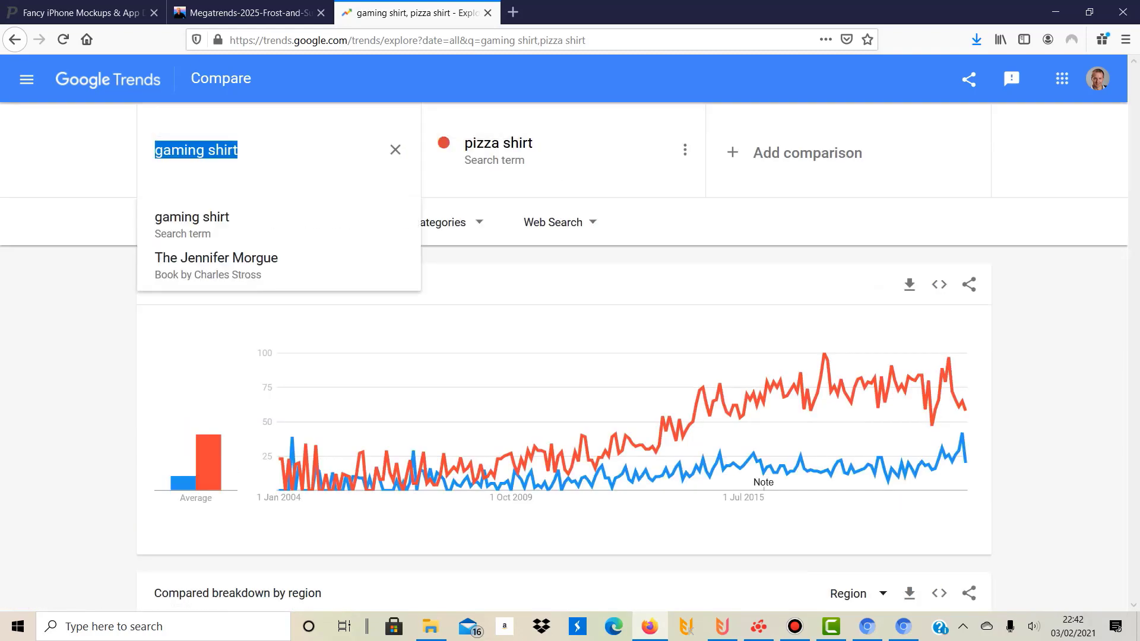
Step: Replace the first term with 'fishing shirt' to compare it against pizza shirt
type("fishing shirt")
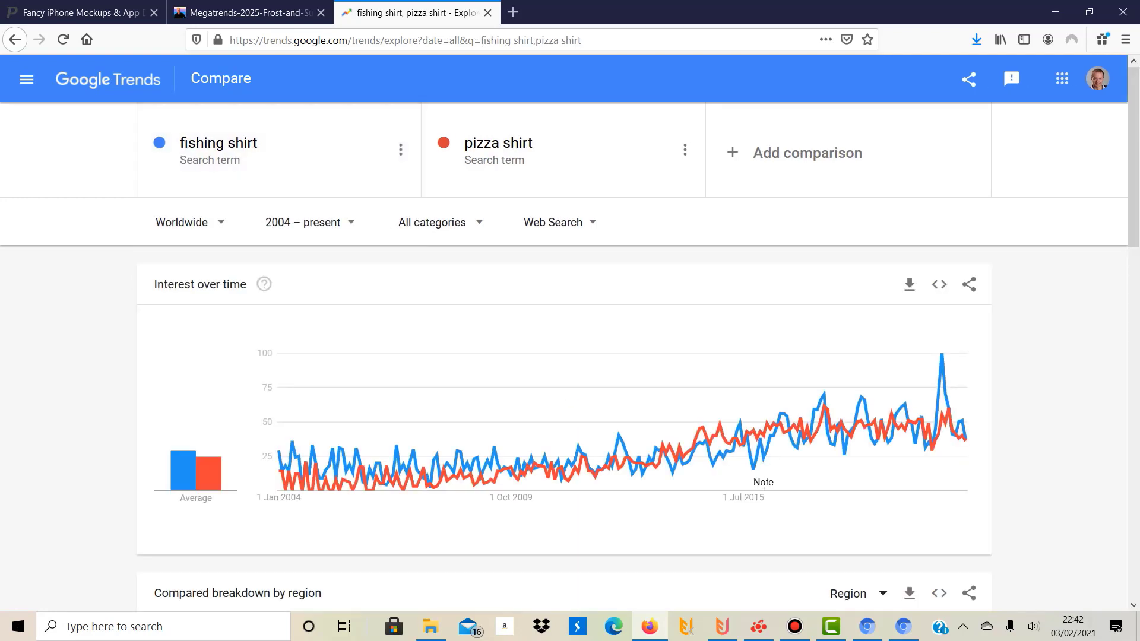
mouse_move(734, 425)
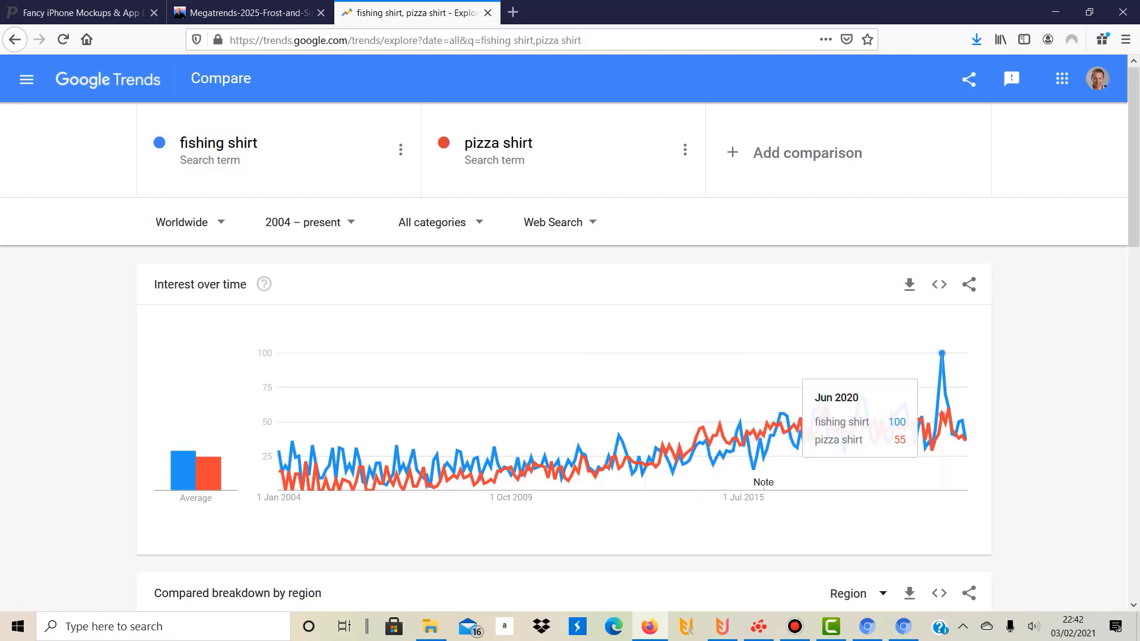
scroll("down", 3)
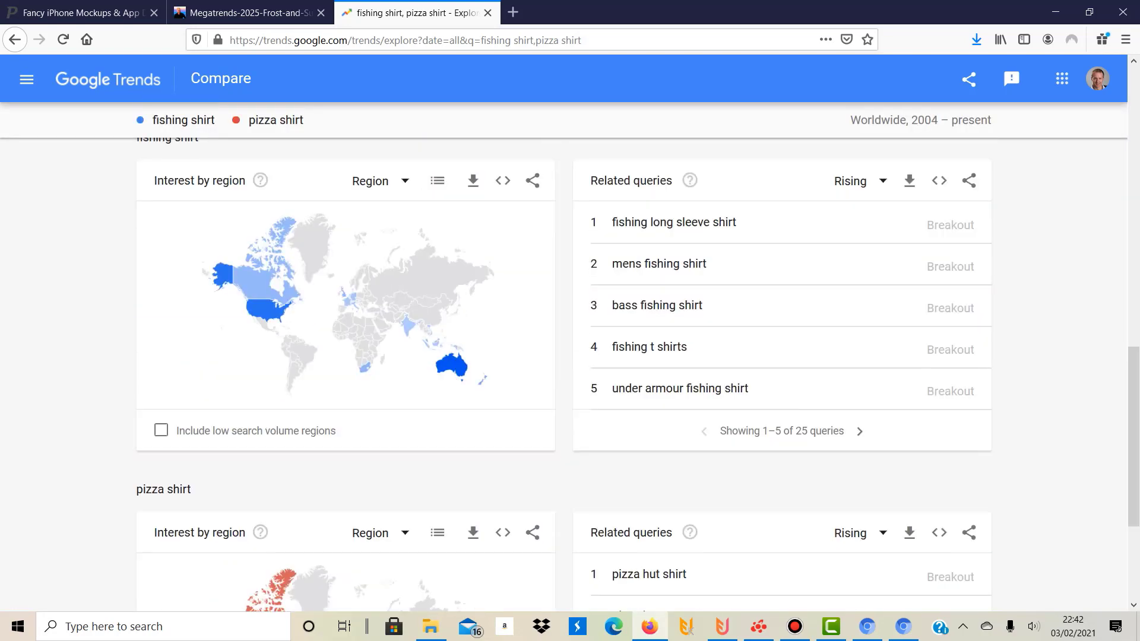
scroll("down", 3)
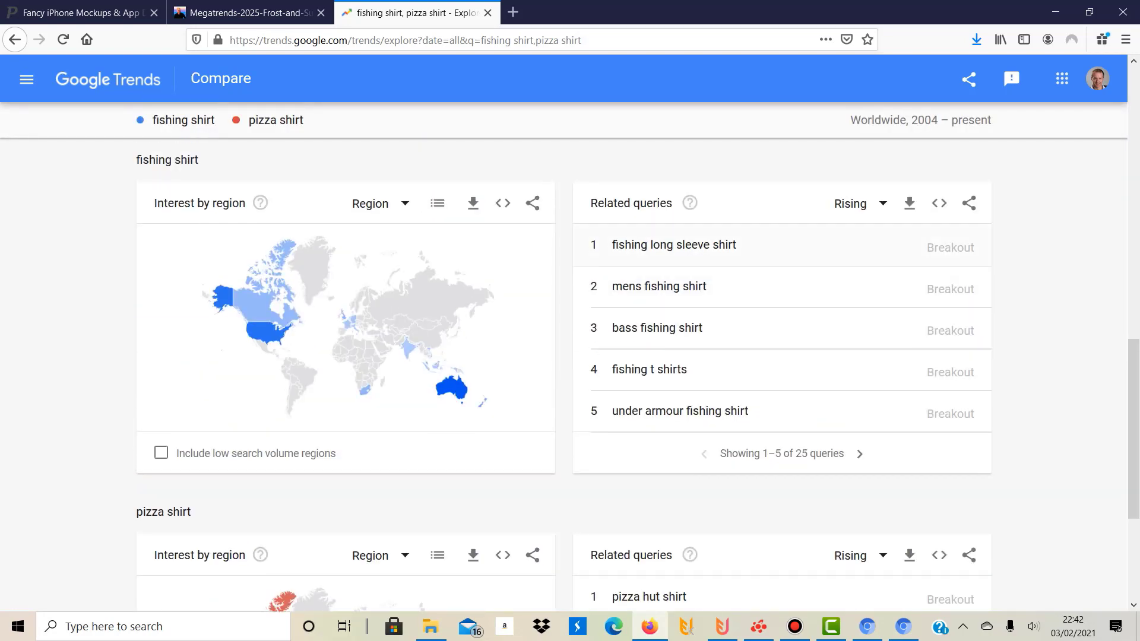
mouse_move(655, 328)
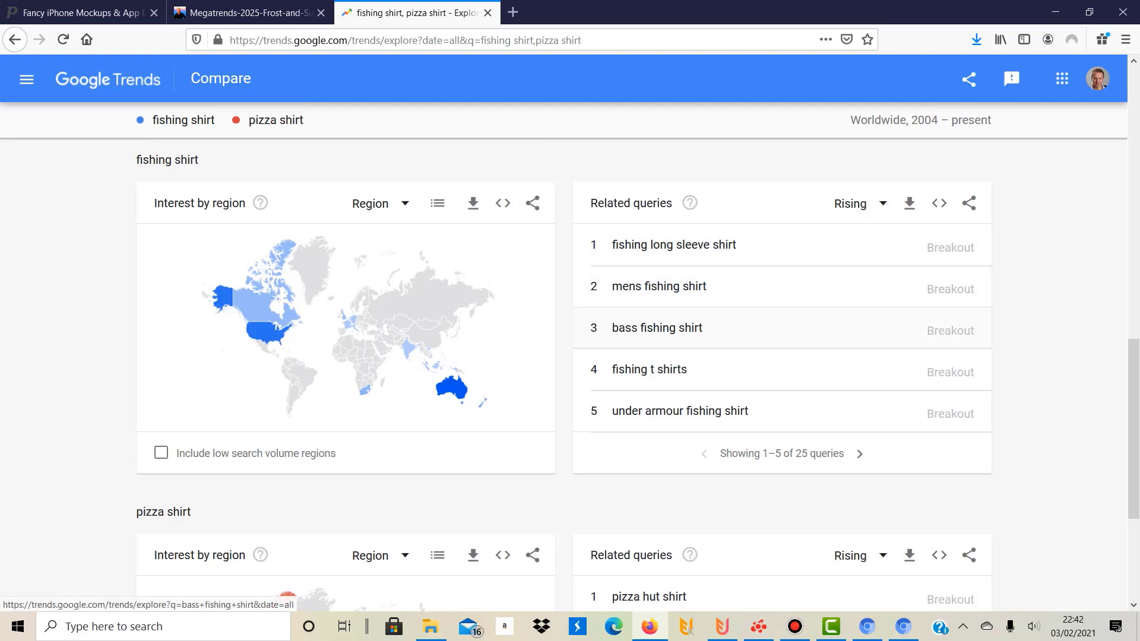
mouse_move(655, 327)
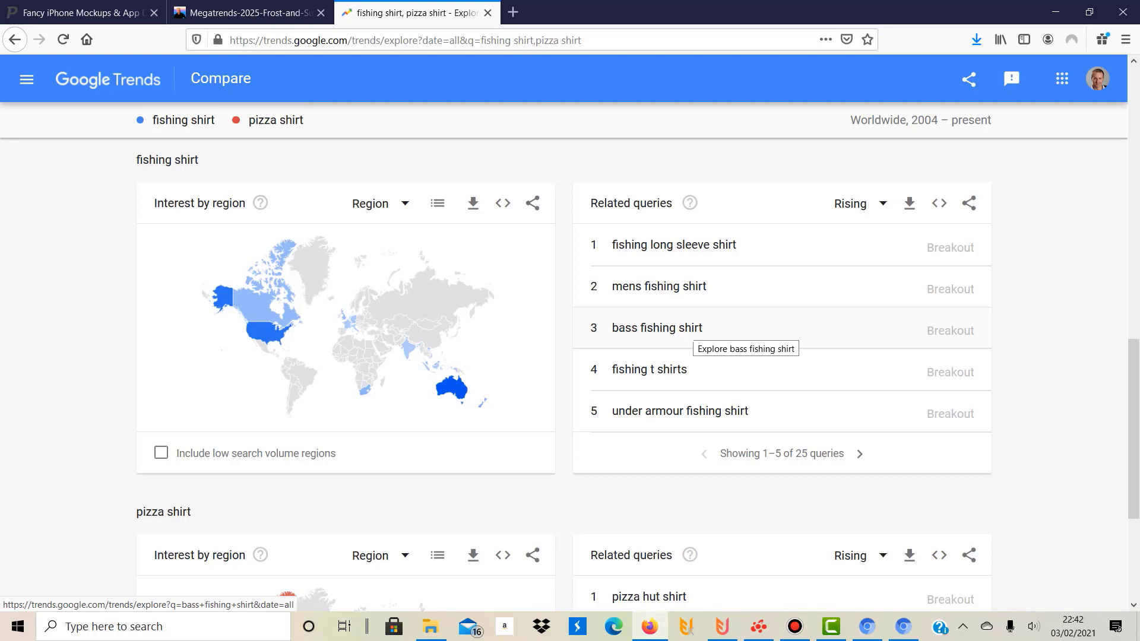
mouse_move(672, 244)
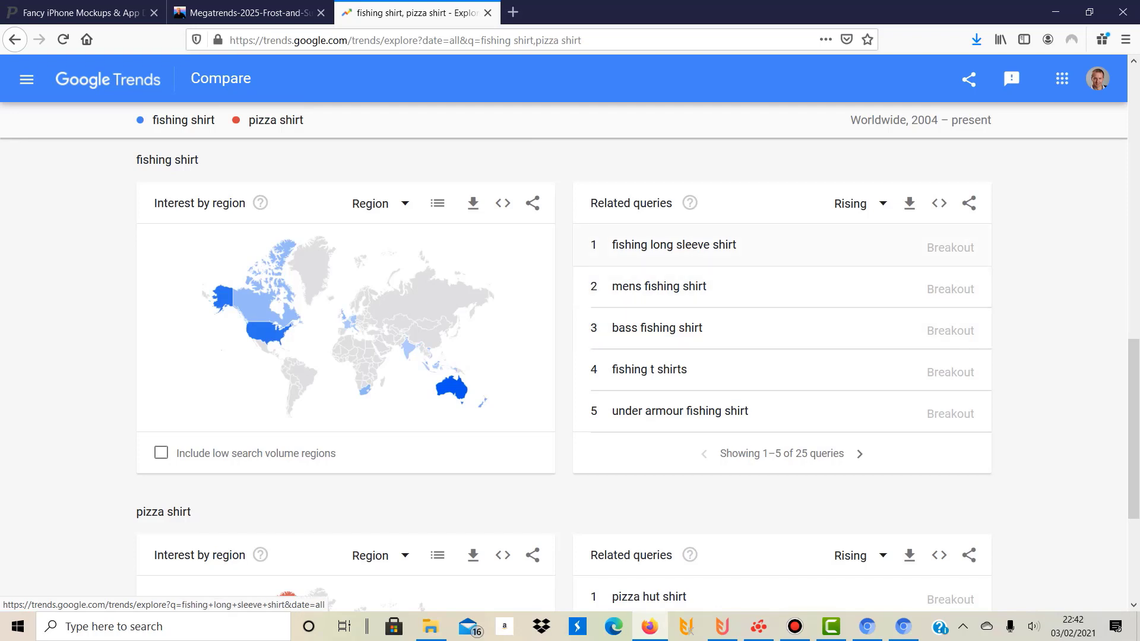
double_click(631, 203)
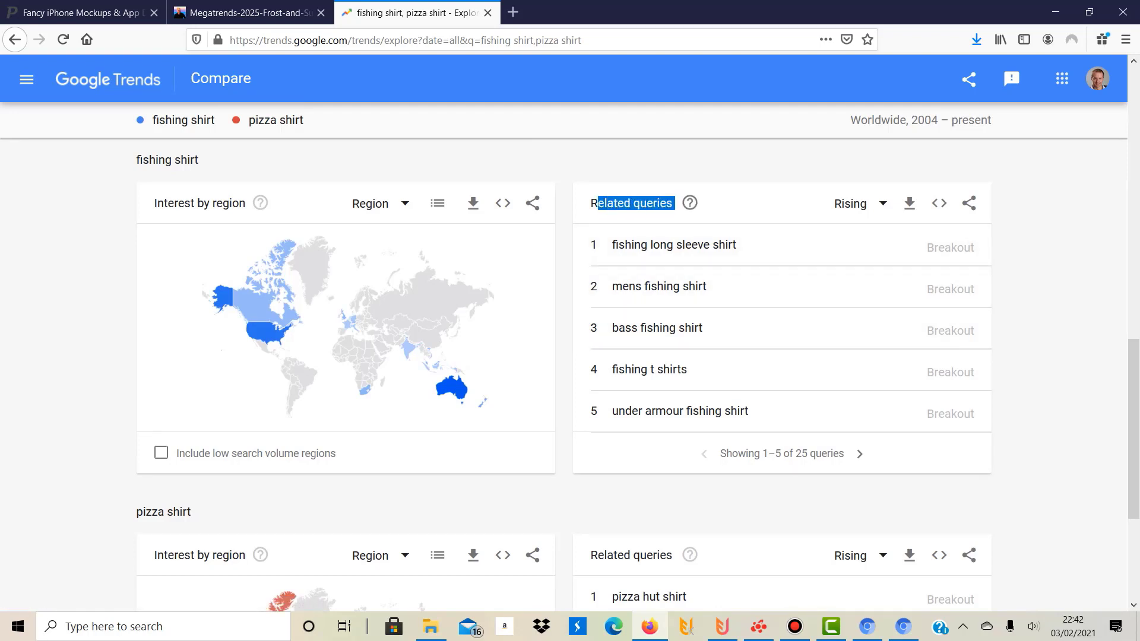
mouse_move(657, 328)
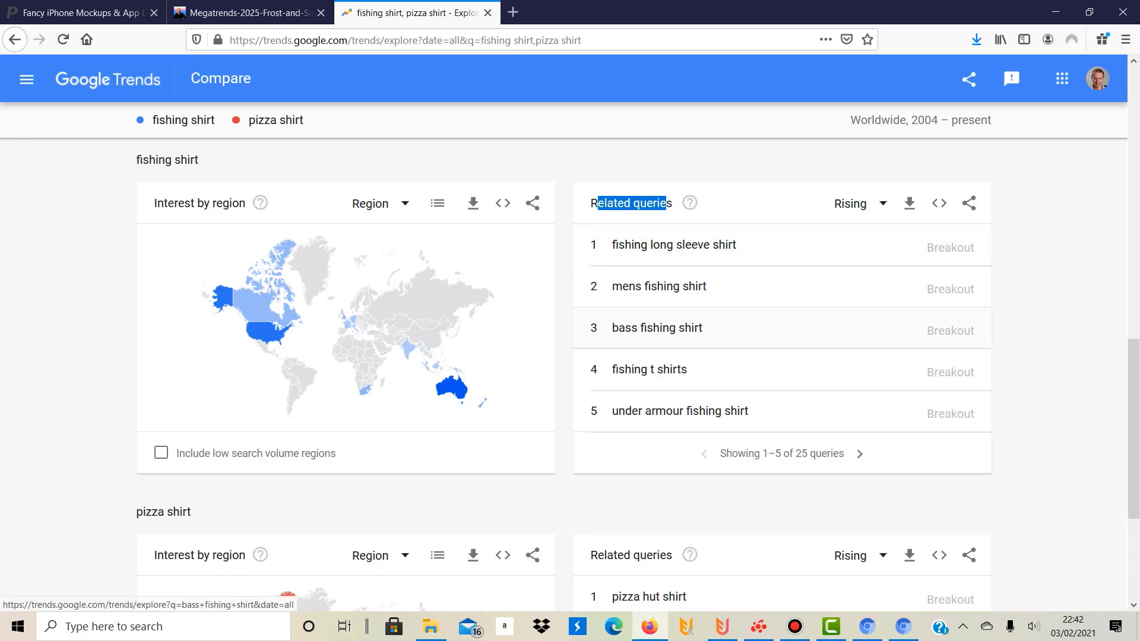
mouse_move(655, 328)
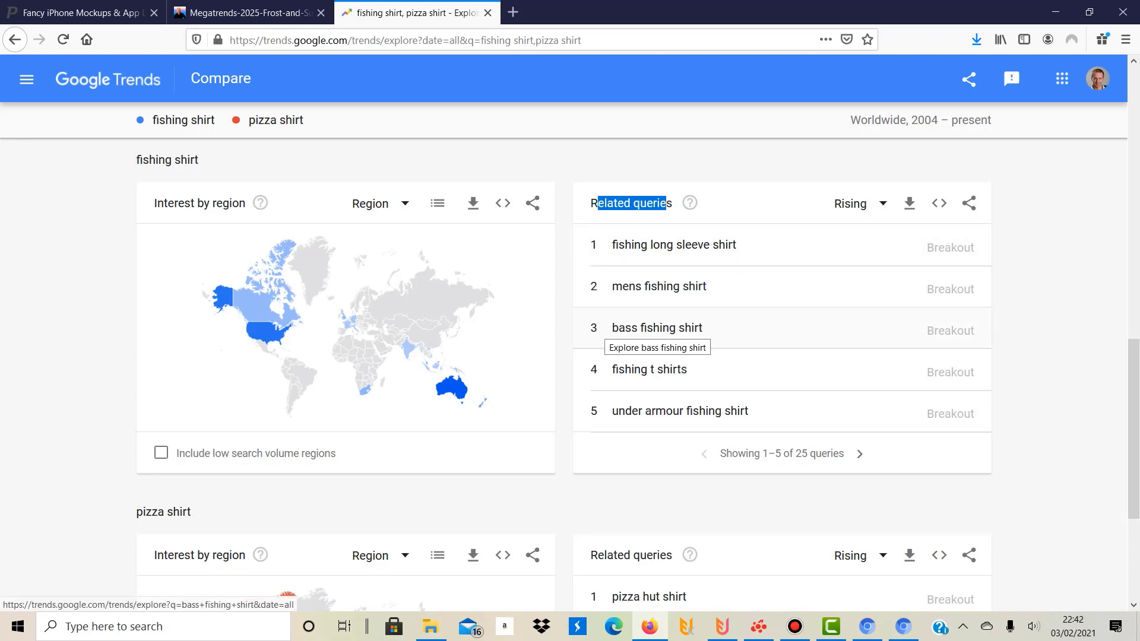
mouse_move(656, 328)
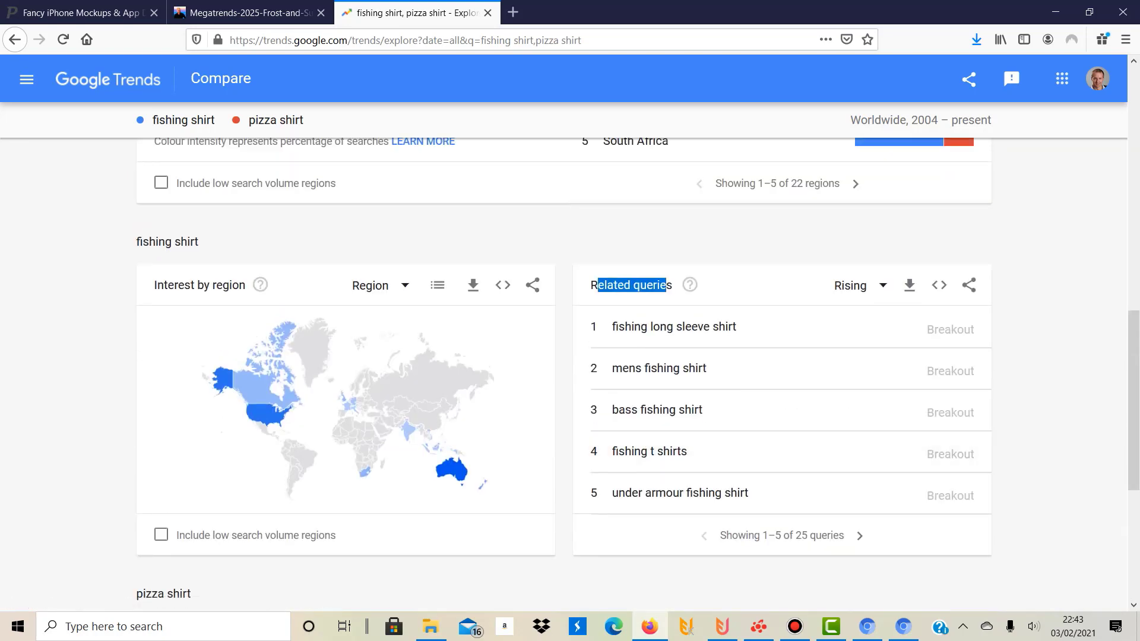
left_click(862, 536)
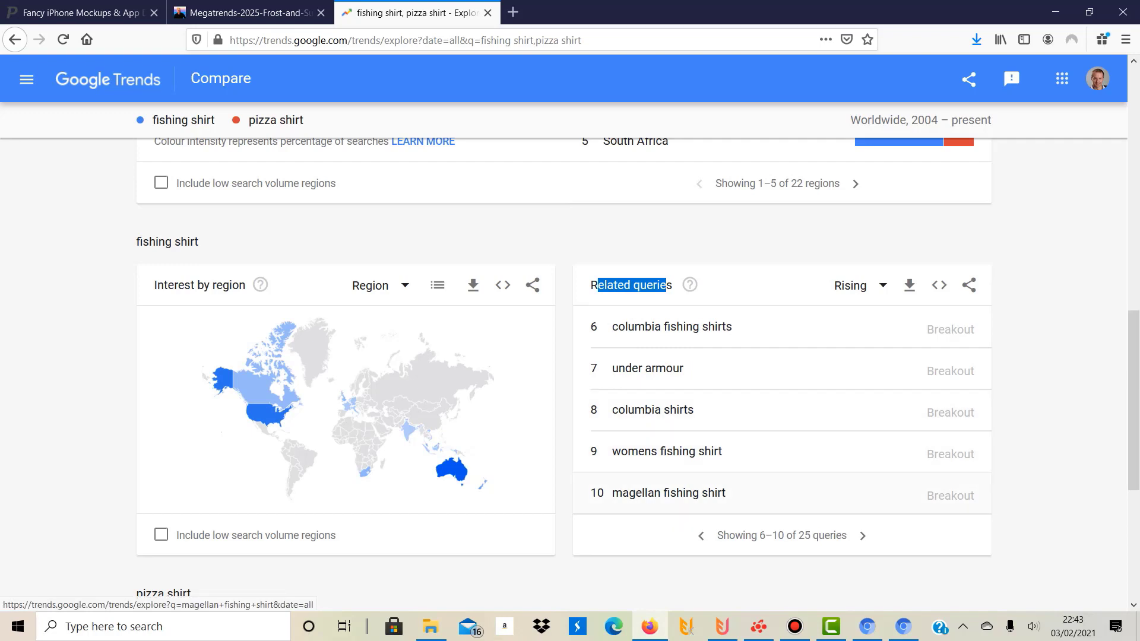
left_click(864, 535)
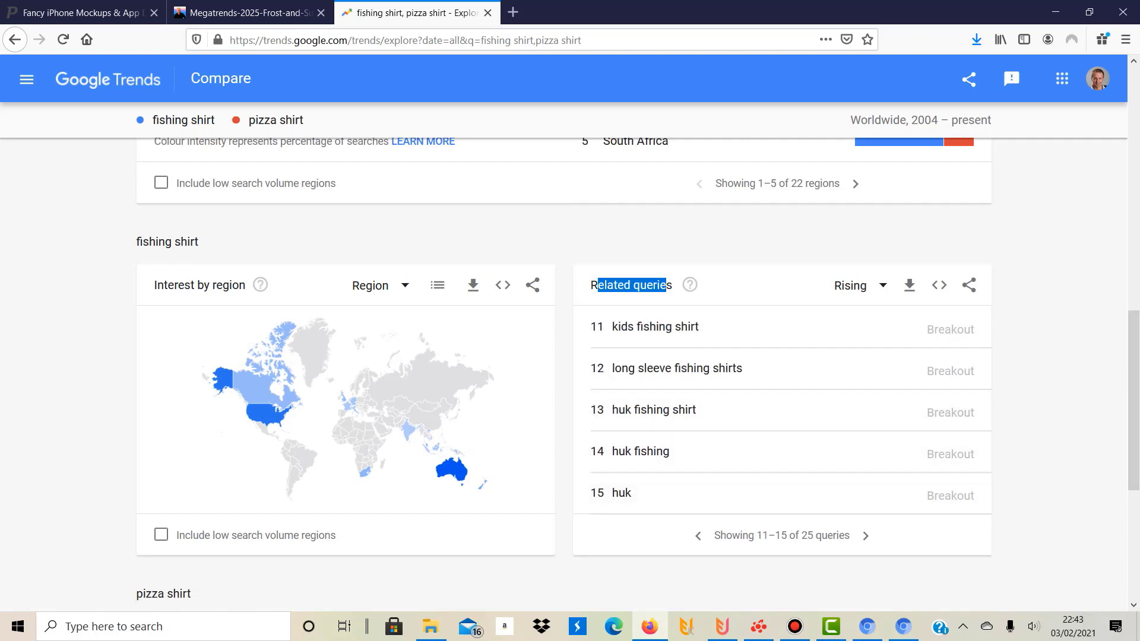
left_click(699, 536)
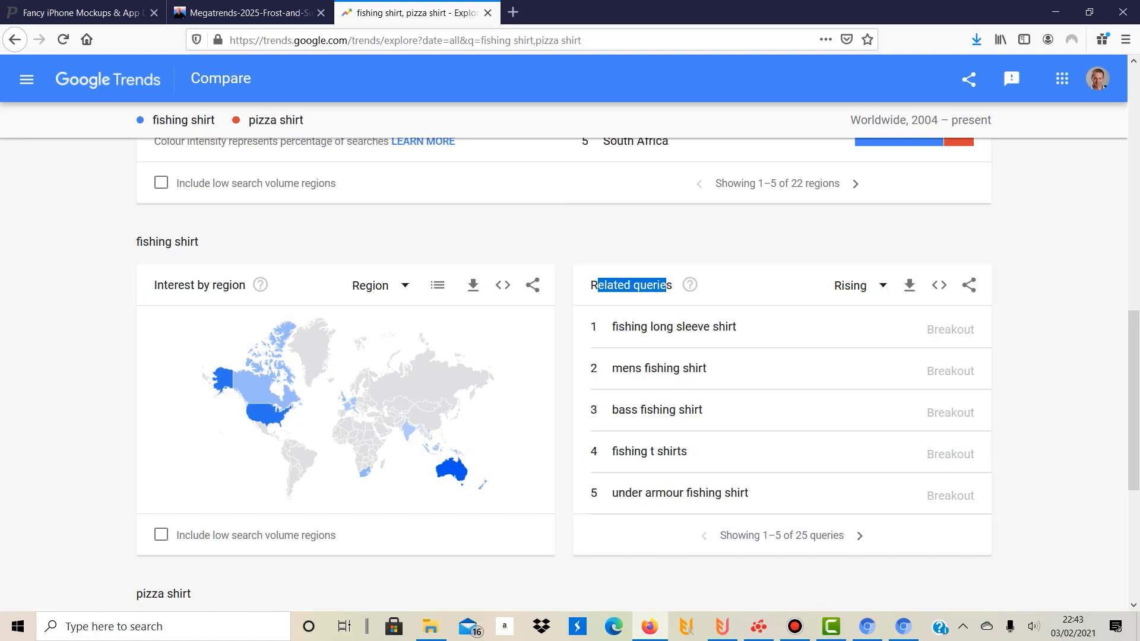
scroll("up", 3)
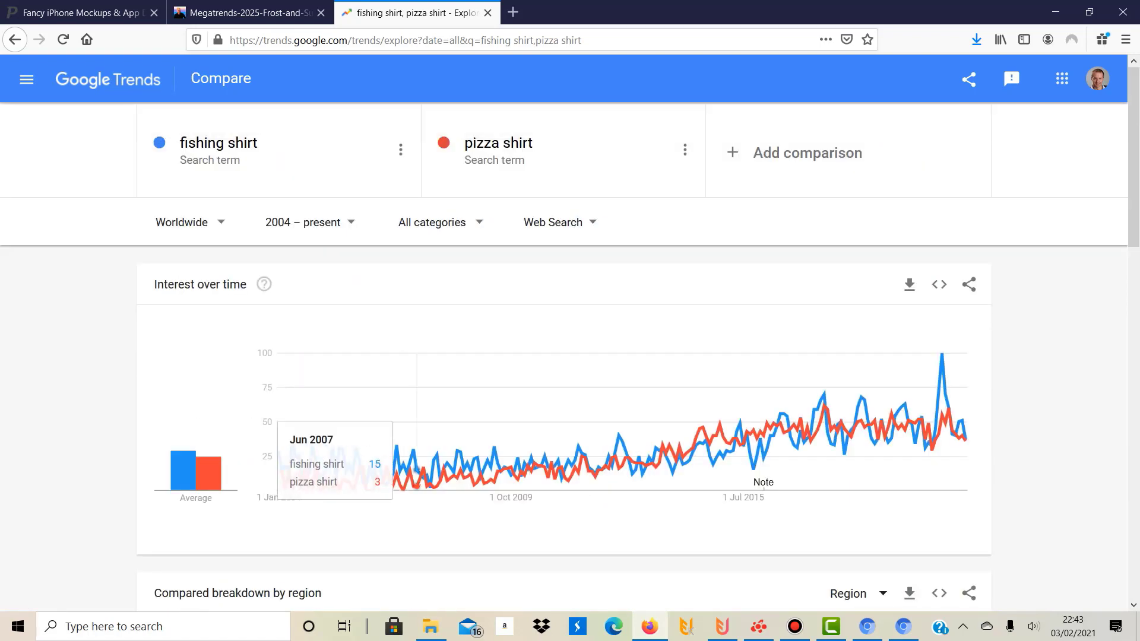